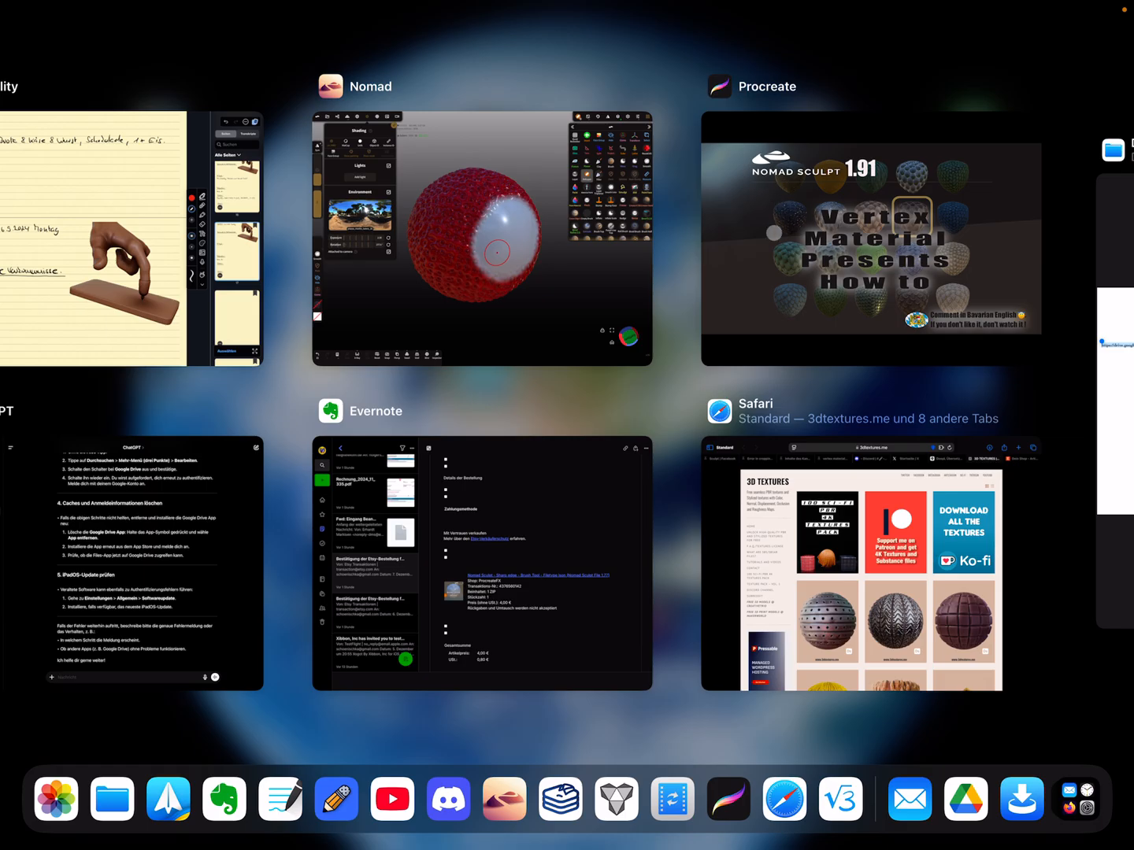
Return to Nomad Sculpt and turn on the sphere's wireframe from the Scene panel
click(481, 236)
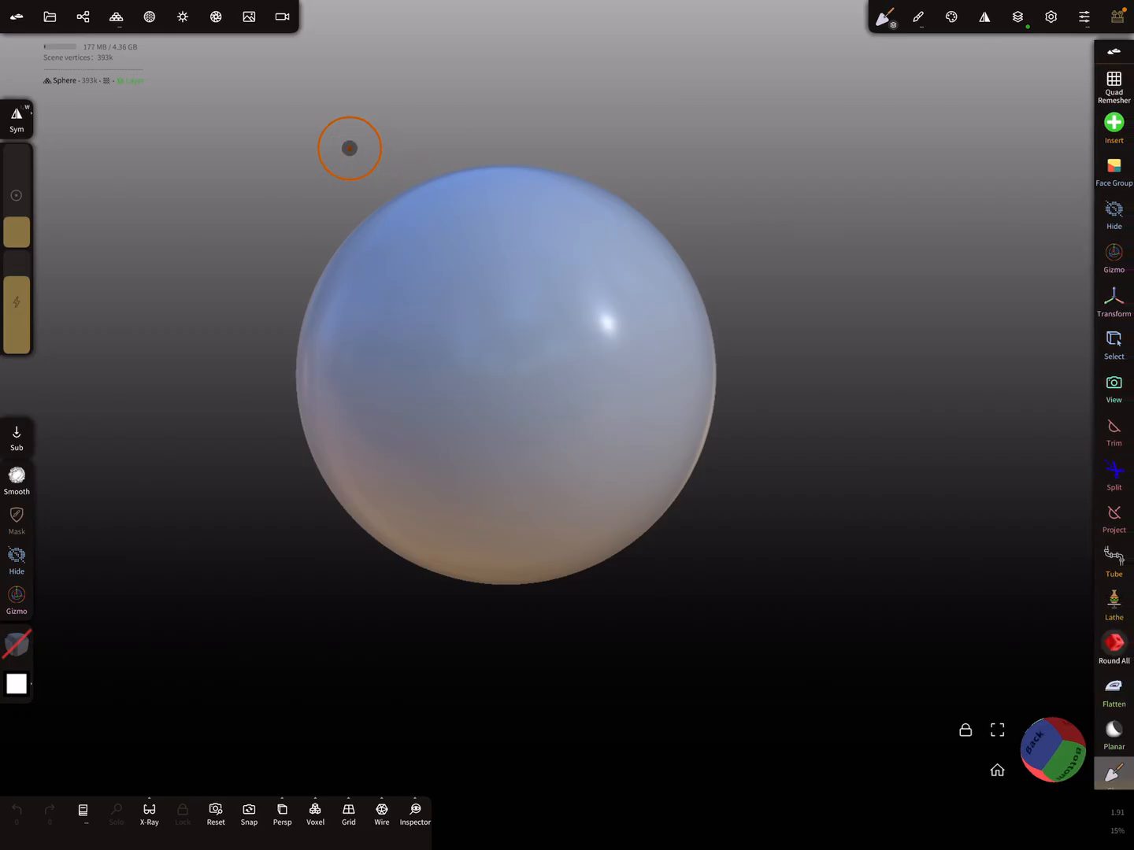
click(83, 16)
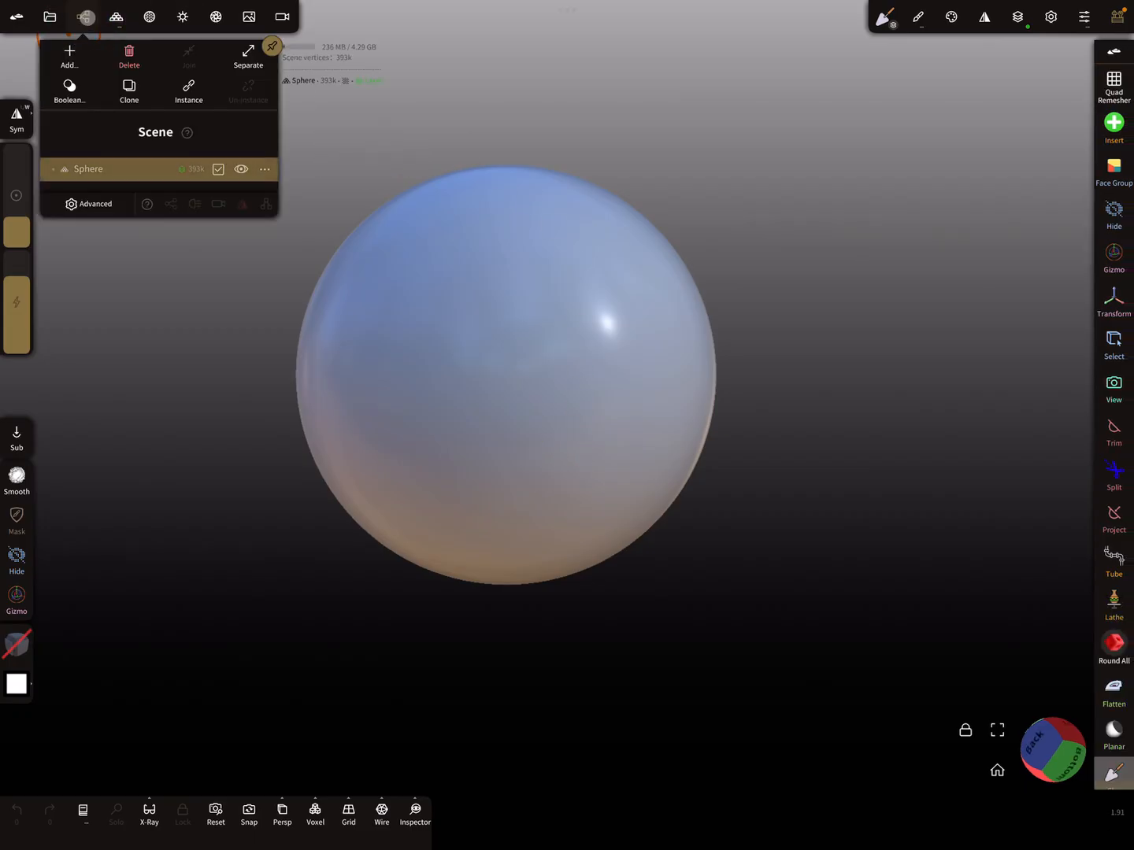
click(215, 815)
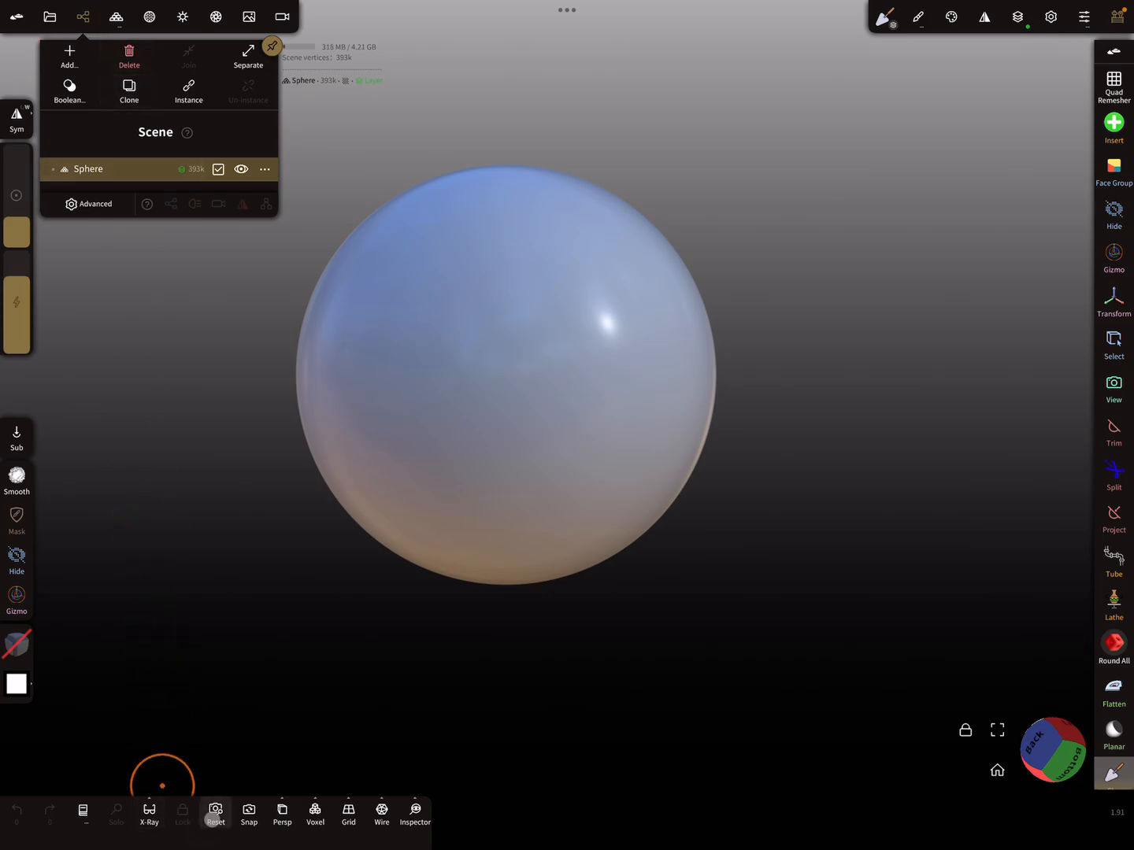
click(381, 815)
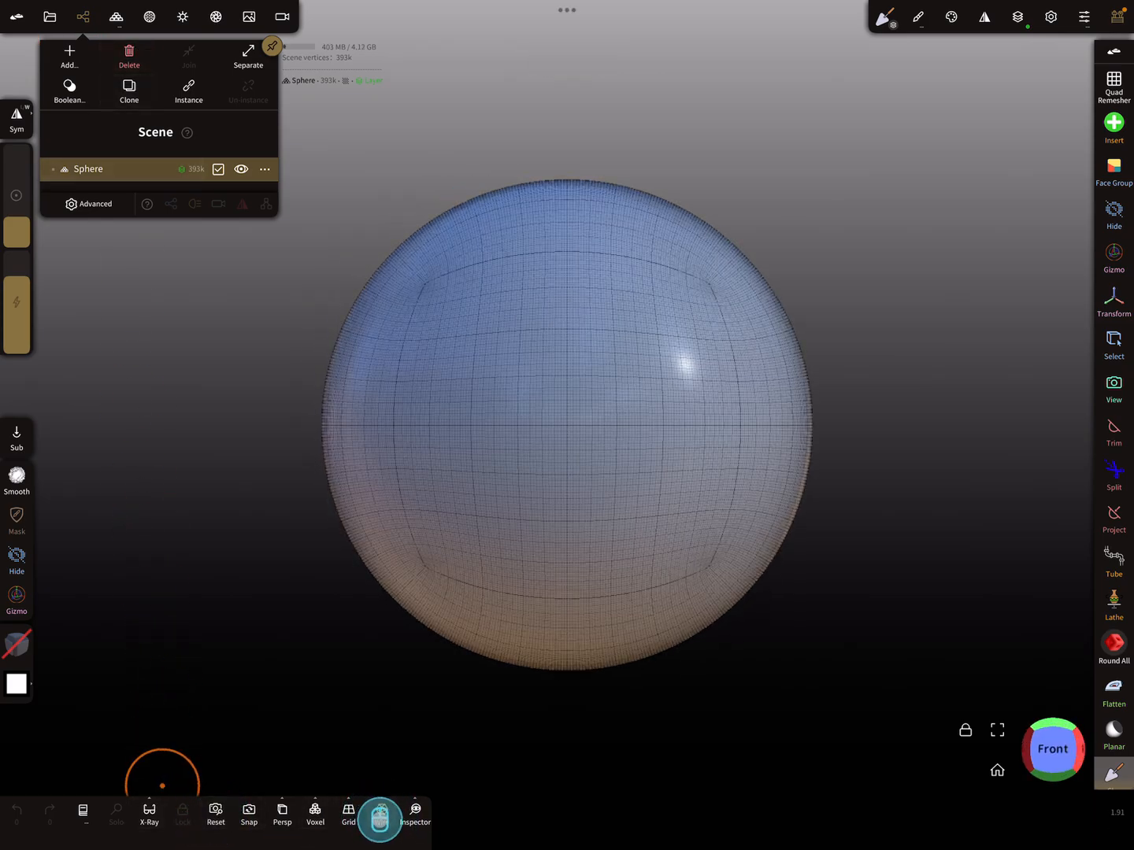
click(117, 15)
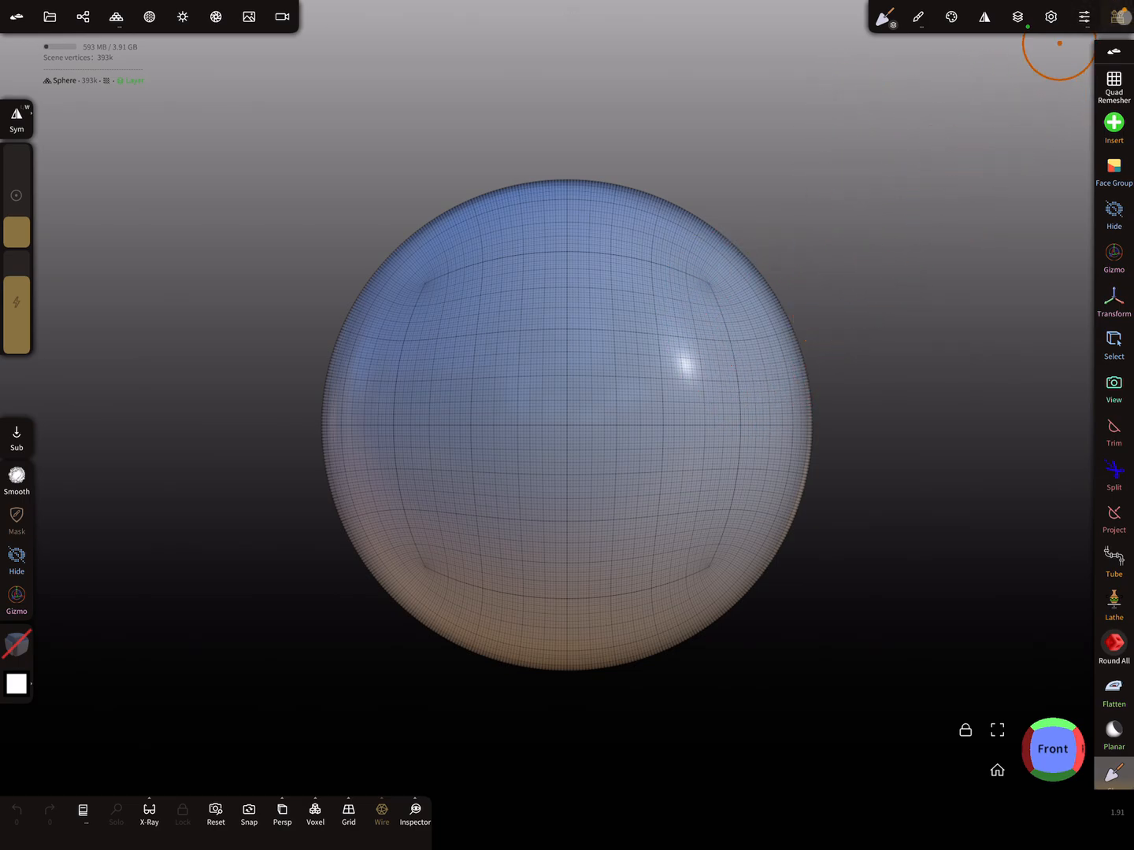
click(1117, 16)
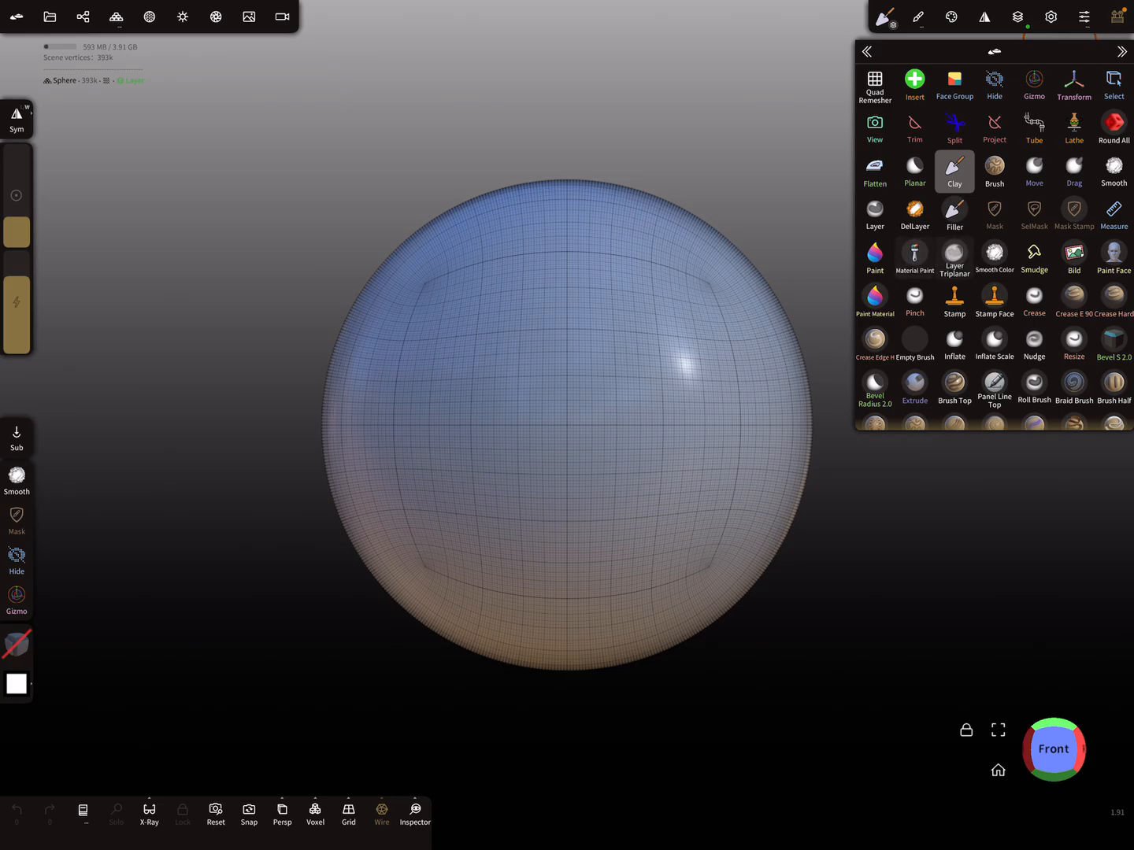
Switch the active tool to Material Paint, dismissing the Layer tool popup
click(914, 258)
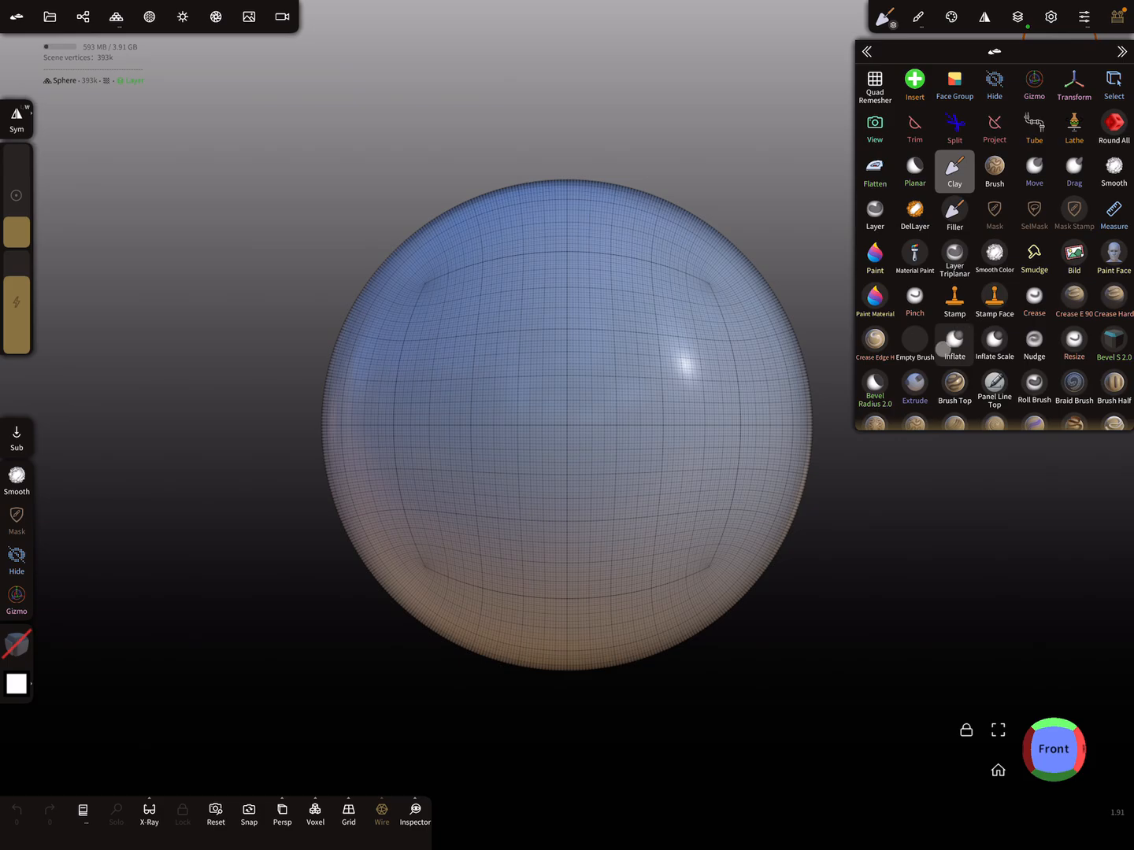
click(954, 344)
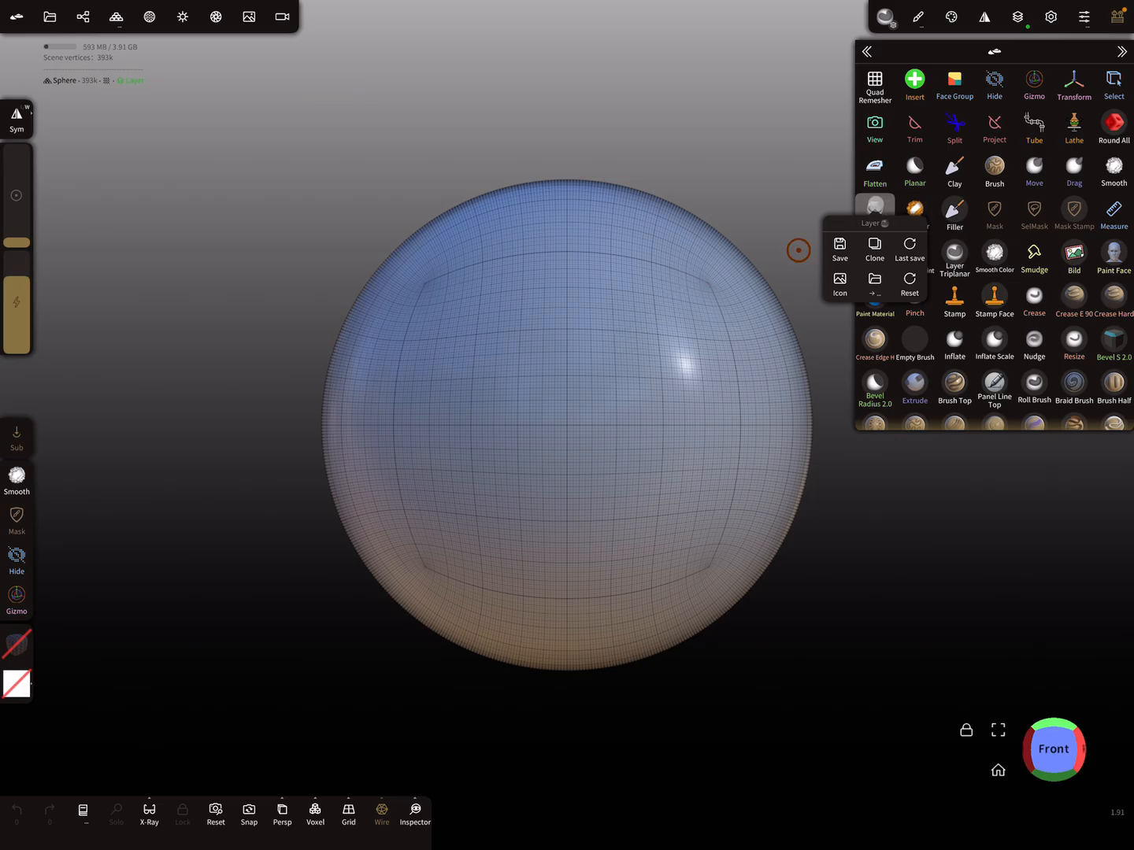
click(873, 213)
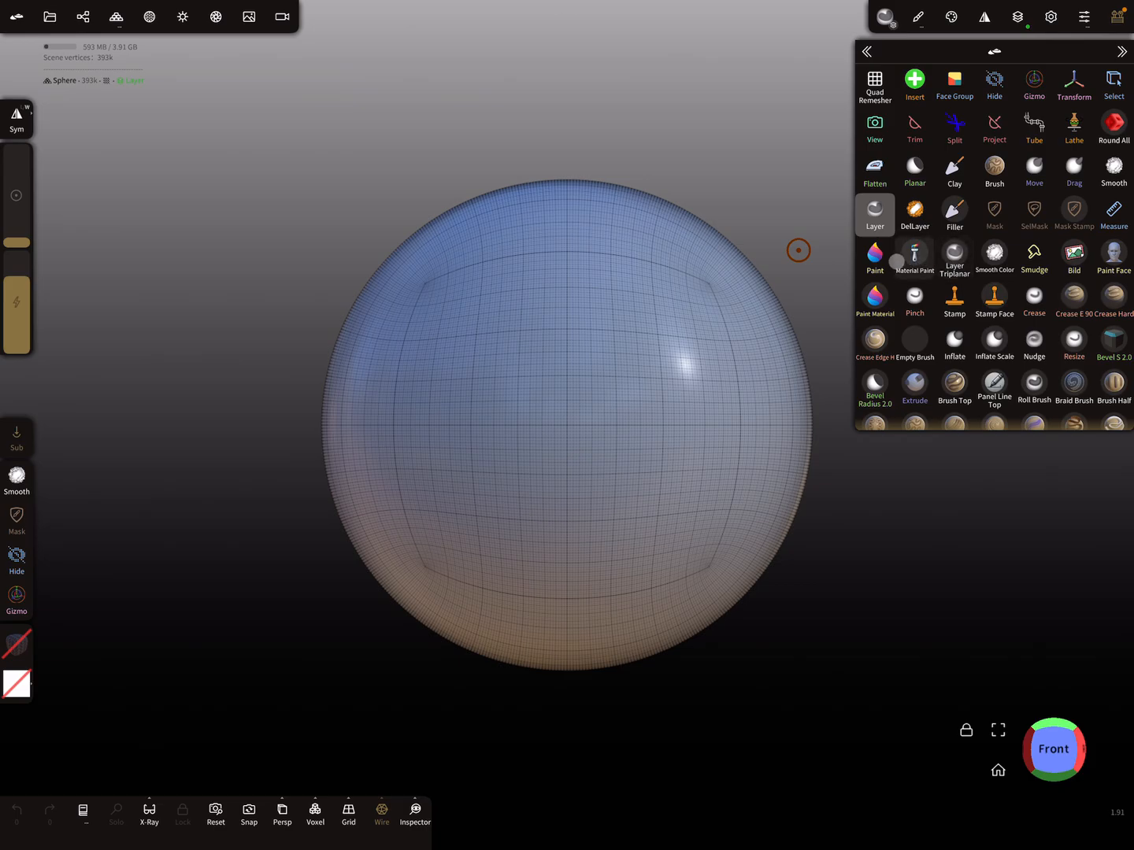
click(914, 257)
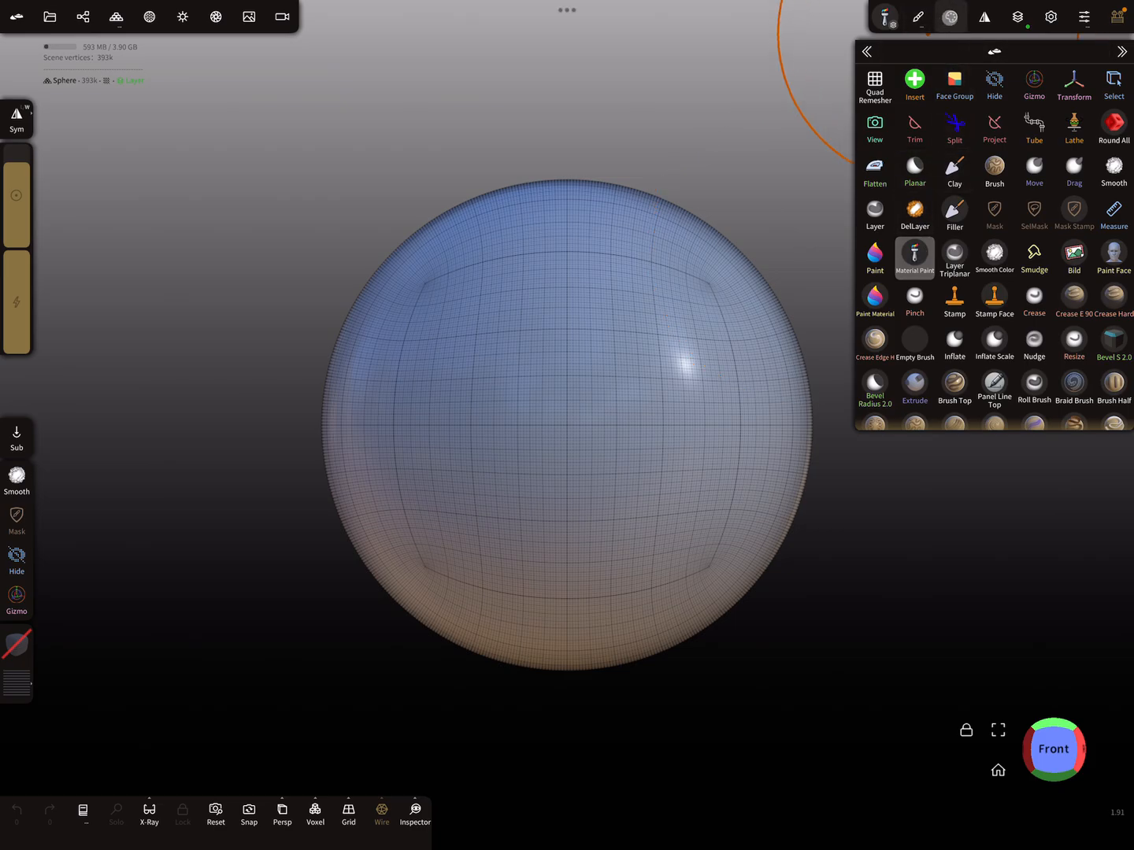
Open the painting settings' material library and scroll down to the New/ folder
click(914, 257)
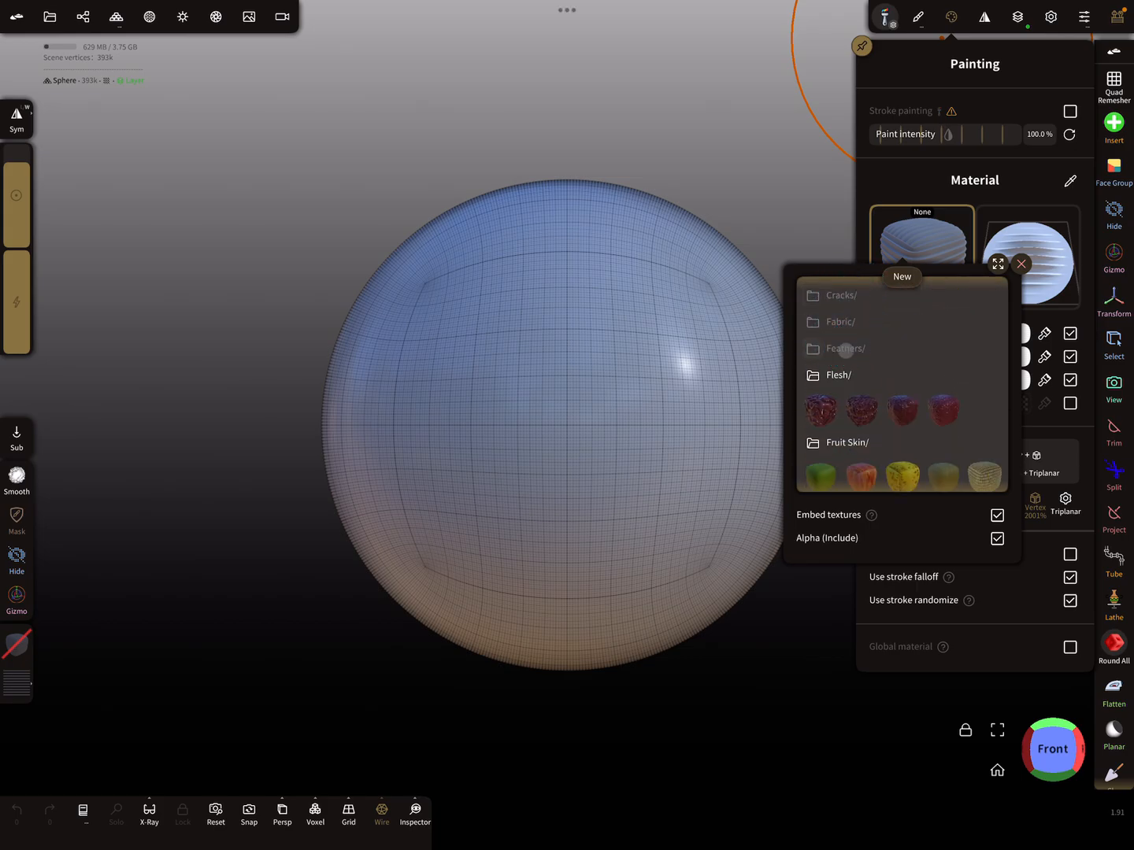
click(846, 400)
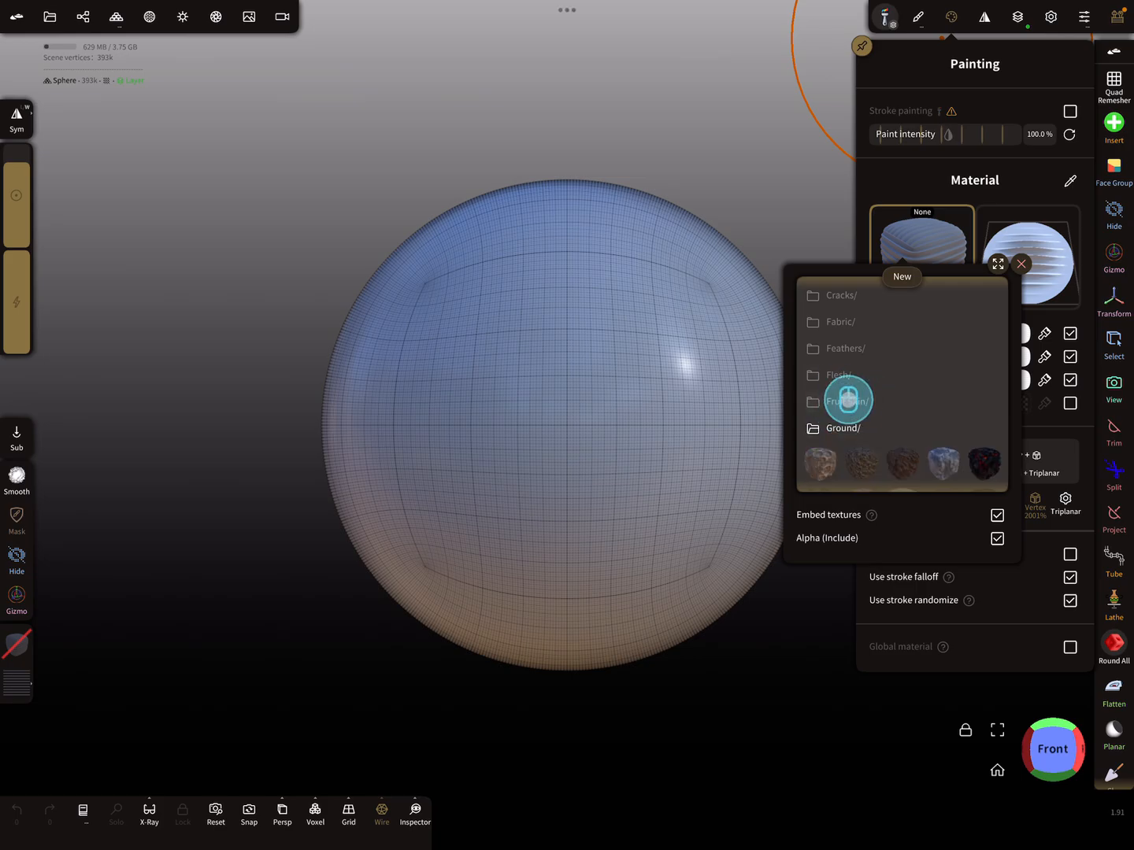
scroll(down, 3)
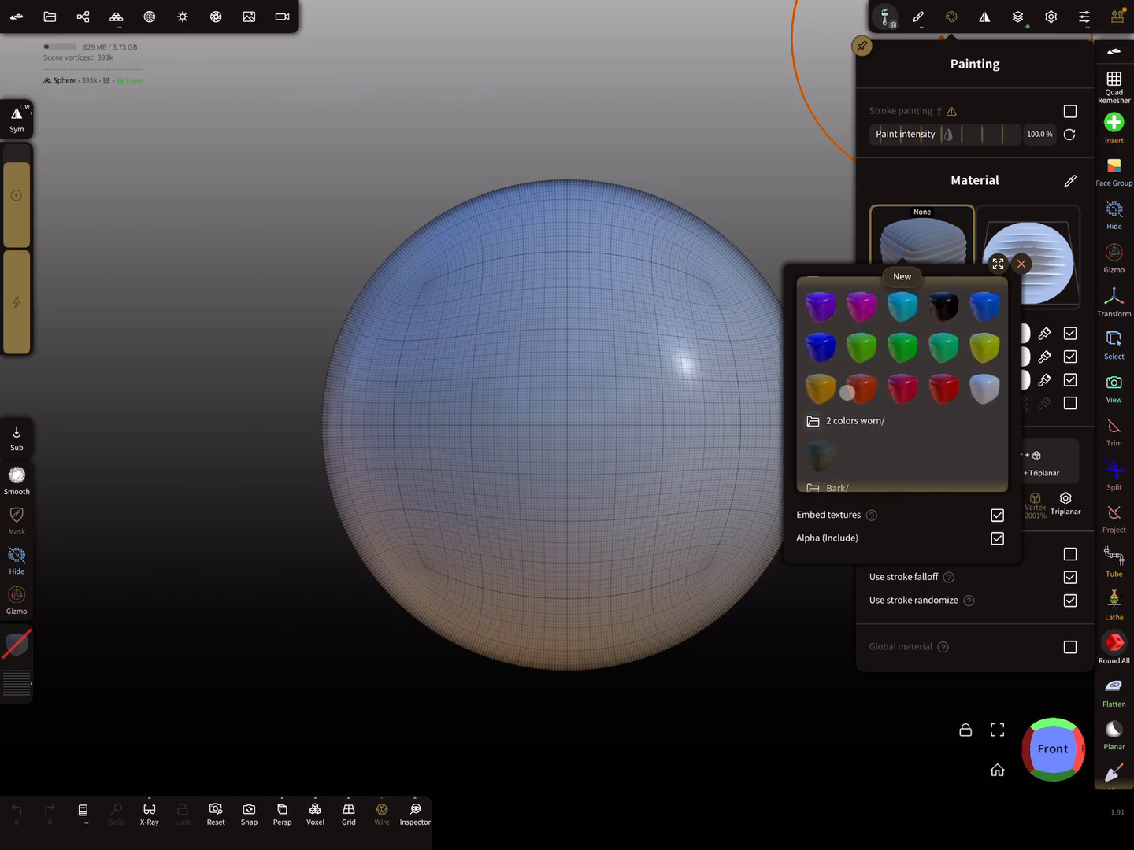
scroll(down, 3)
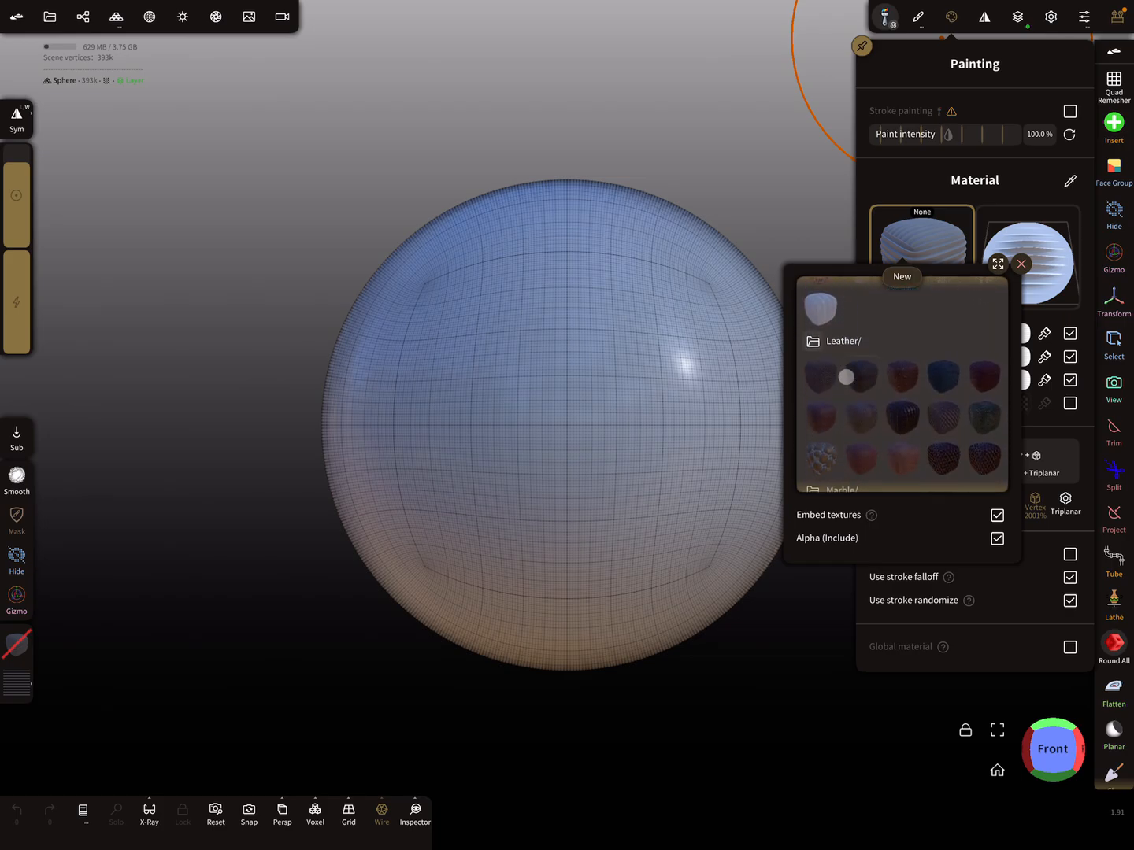
scroll(down, 3)
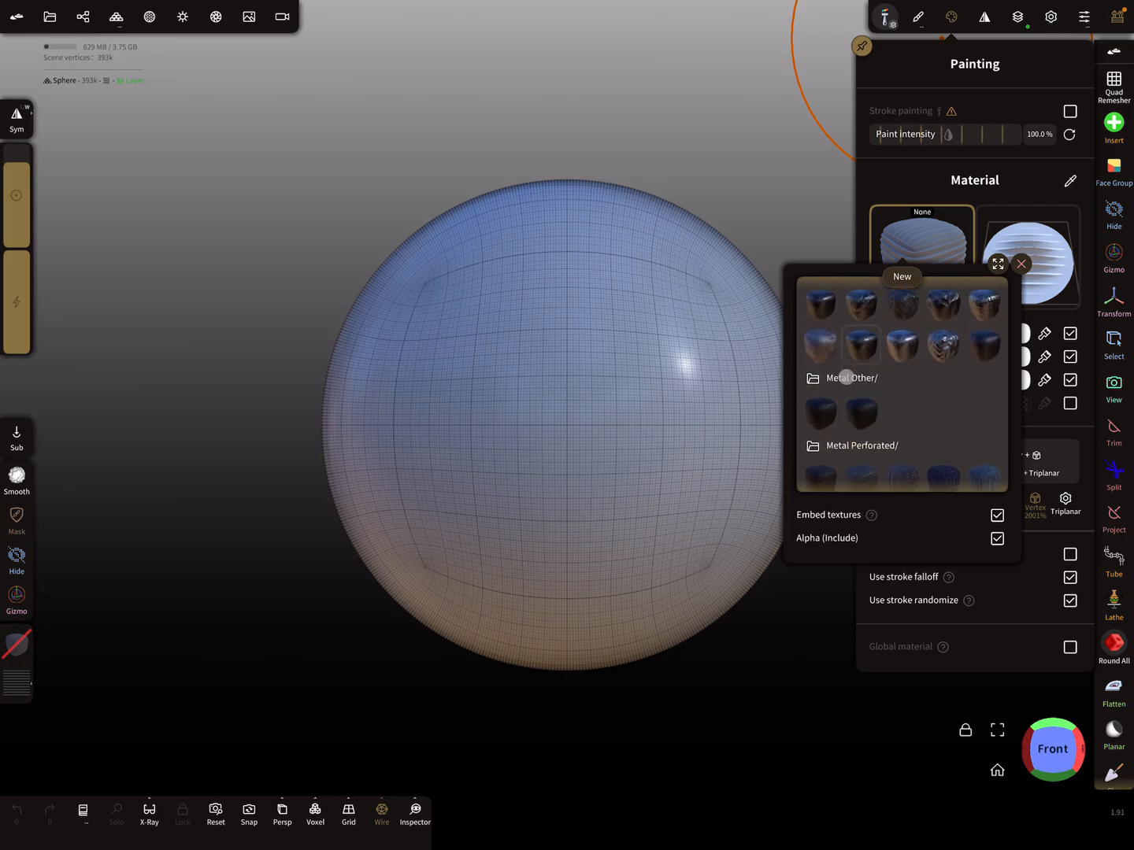
scroll(down, 3)
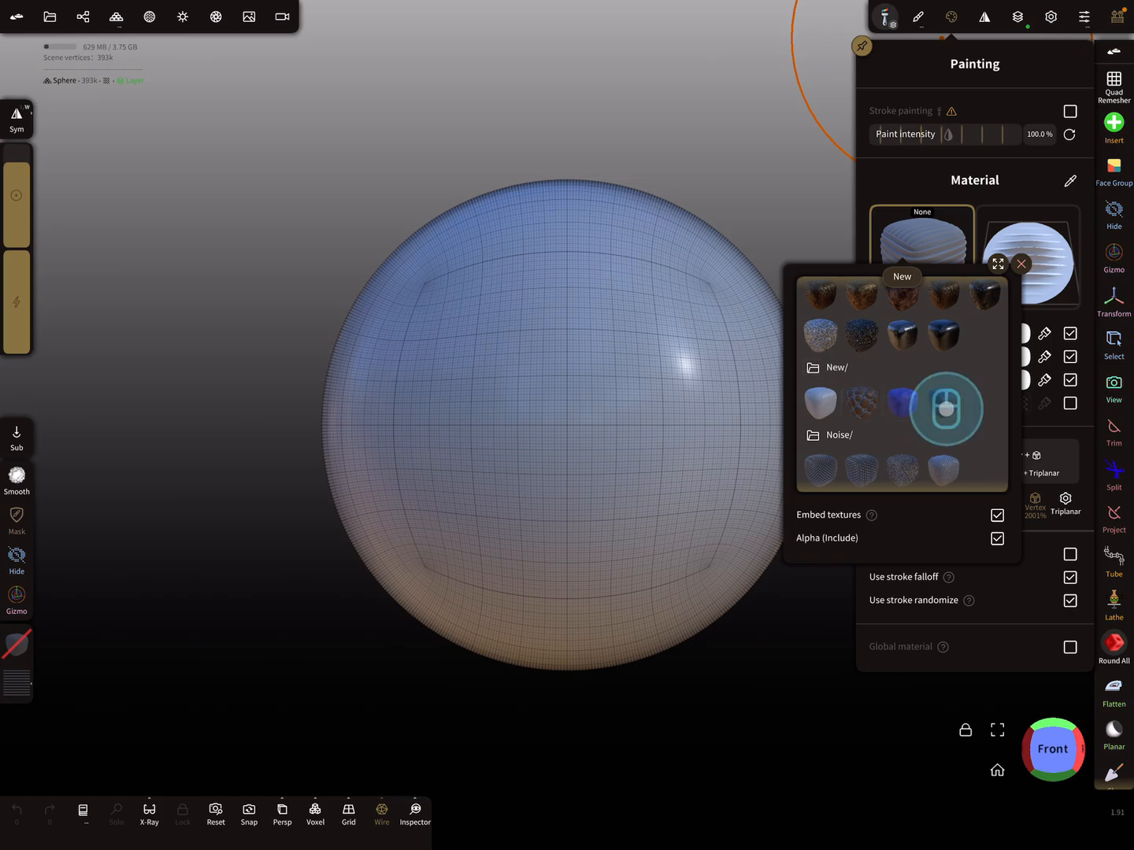
Load Rubber Black 1 as the paint material after briefly trying its neighbour
click(942, 402)
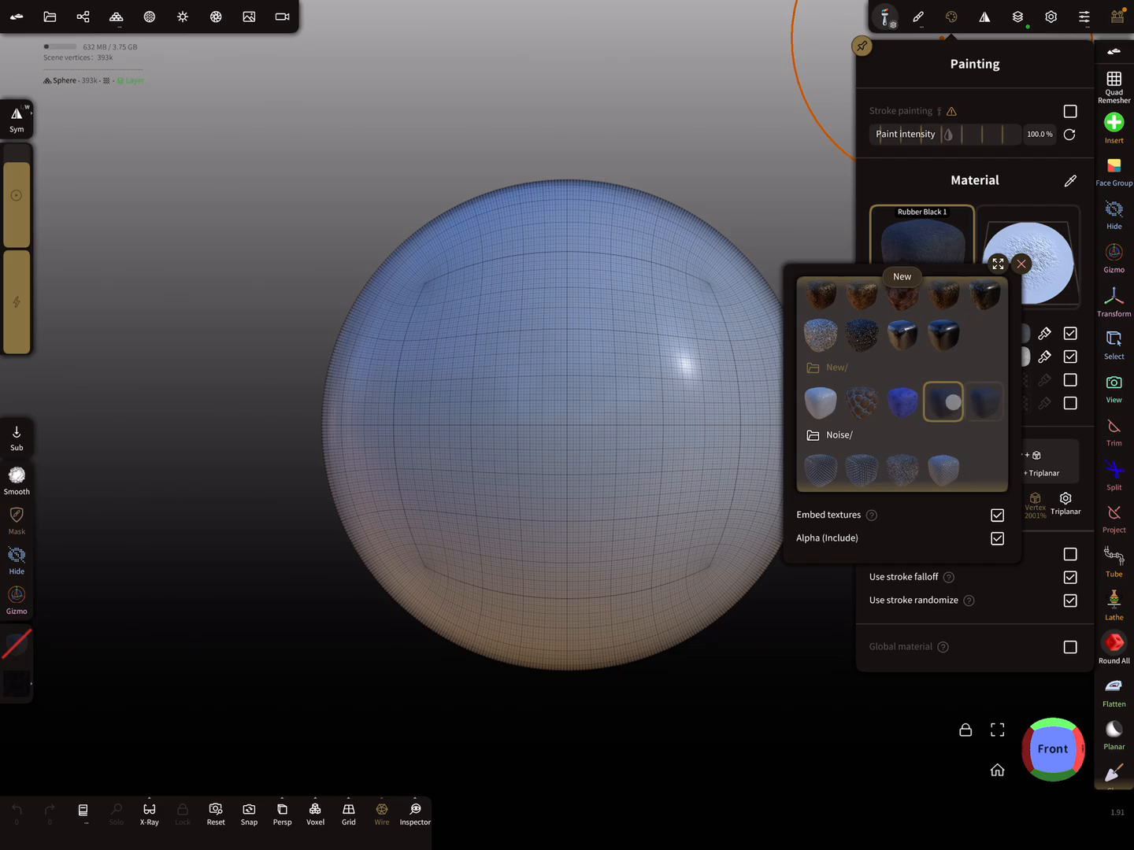
click(943, 403)
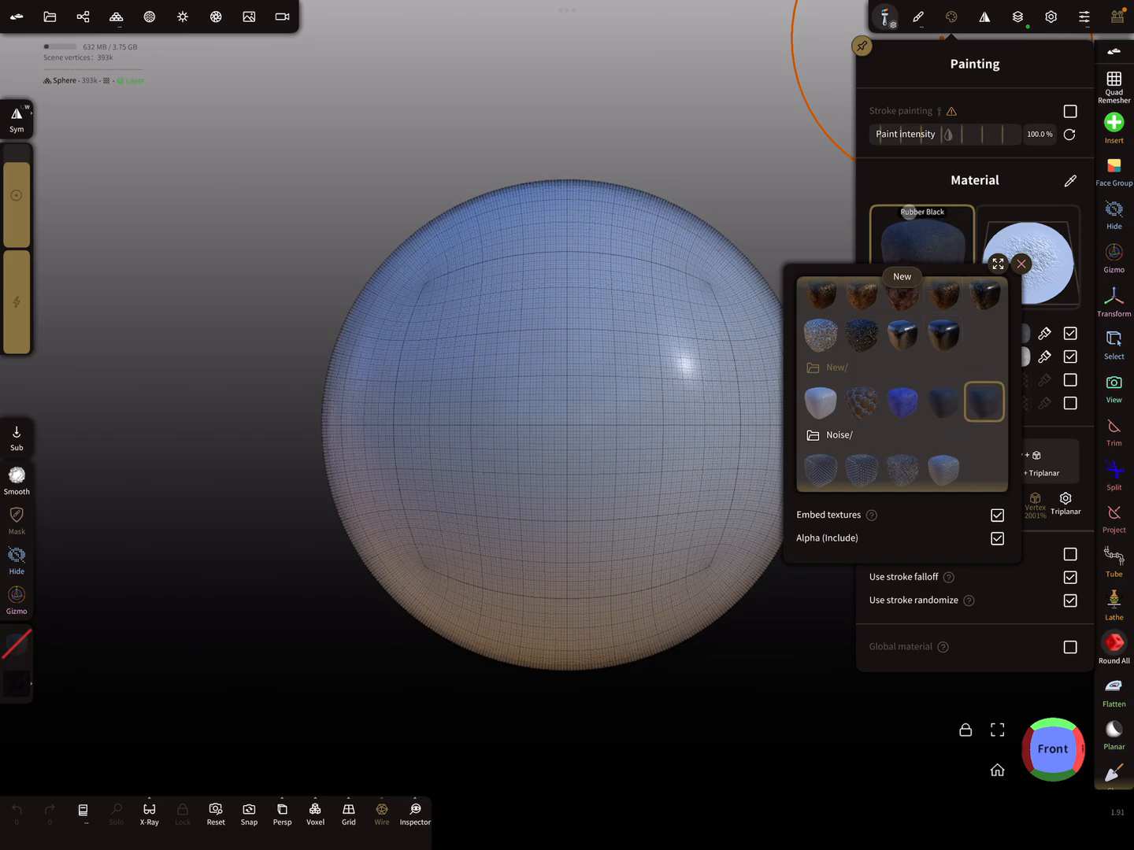
click(943, 401)
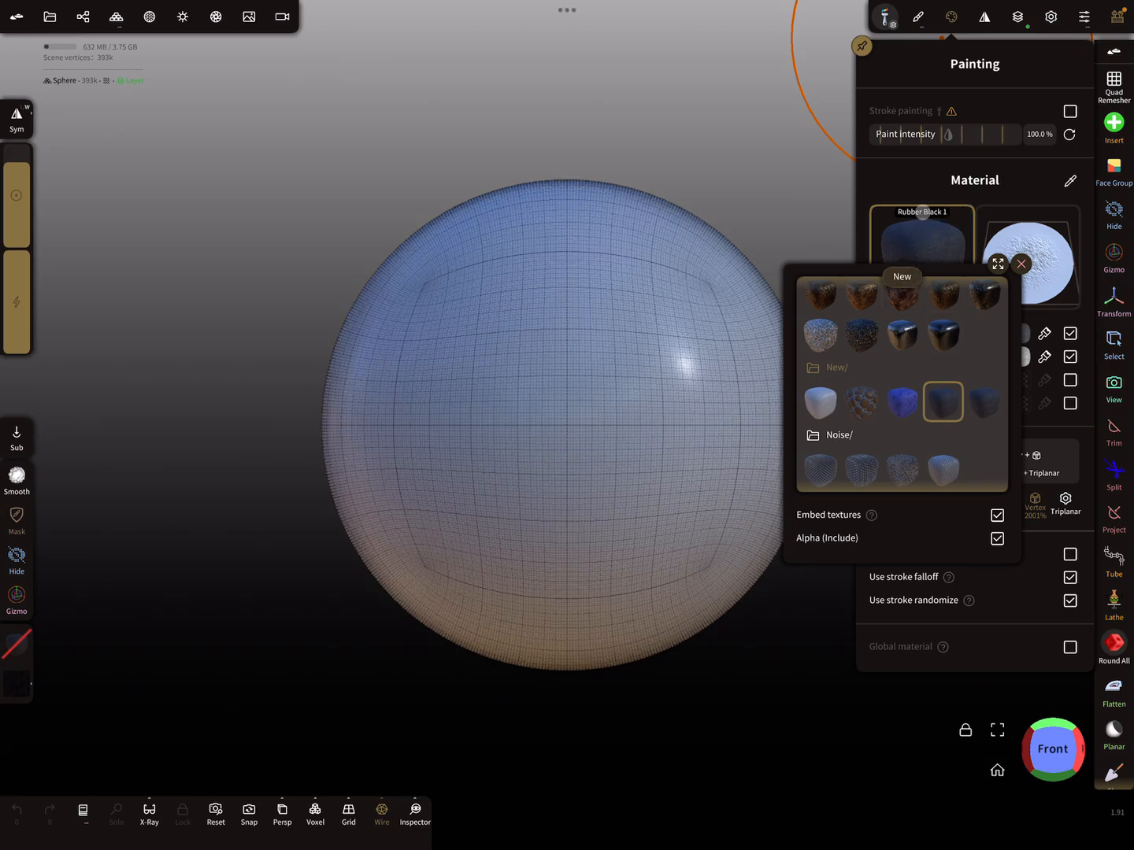
click(943, 401)
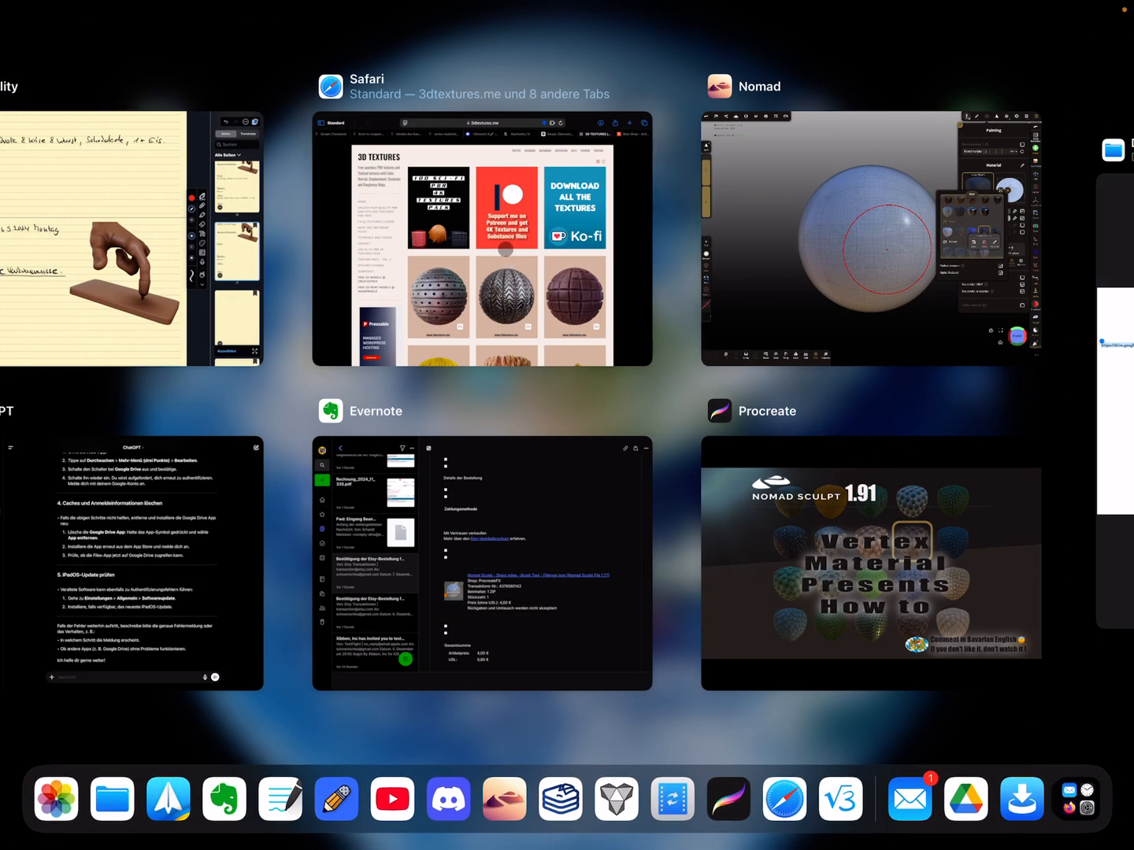
Open the 3dtextures.me Leather Armor 004 page in Safari and scroll to its map list
click(481, 236)
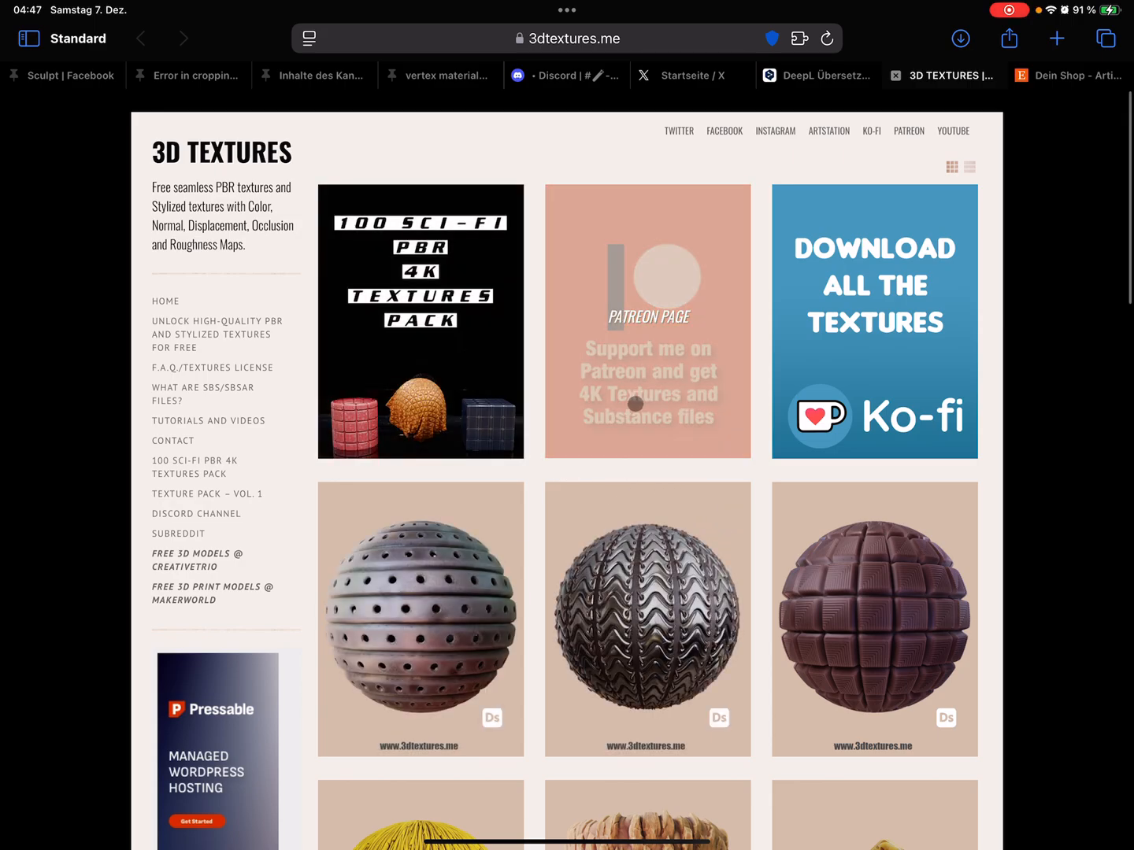
scroll(down, 3)
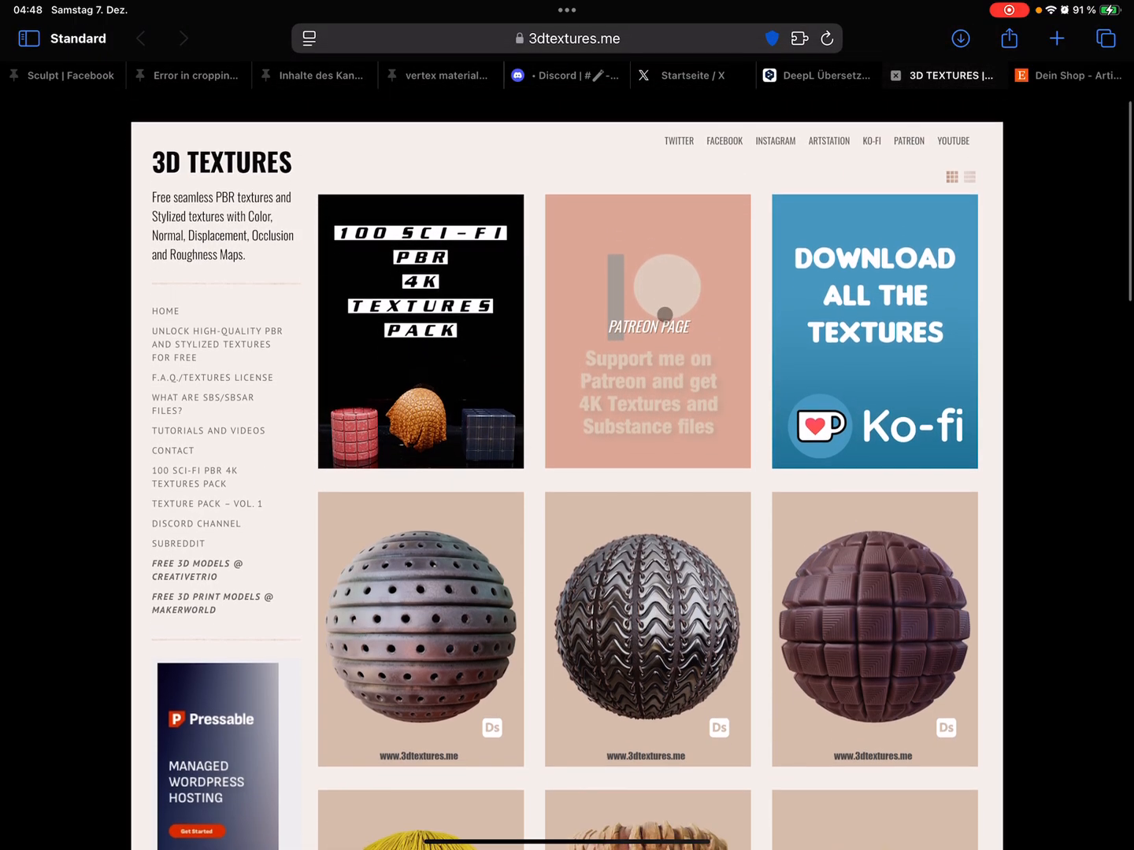
scroll(down, 3)
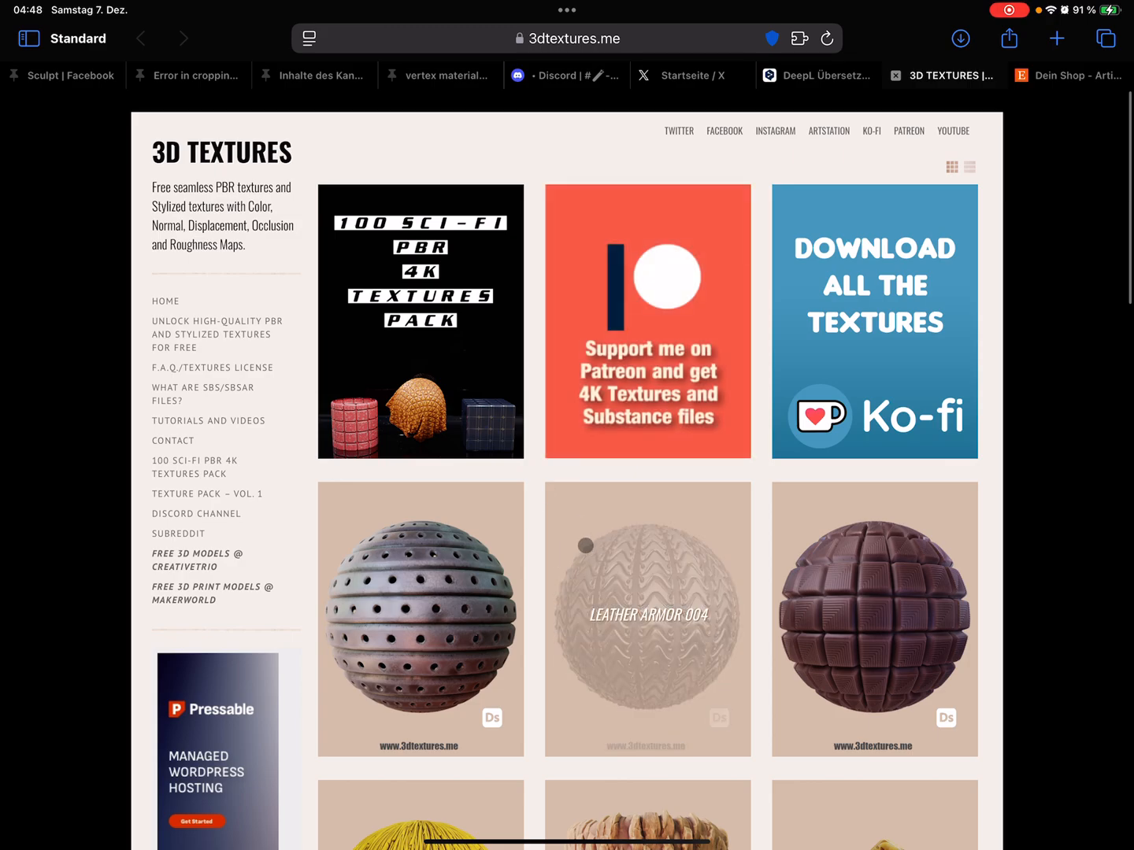
scroll(down, 3)
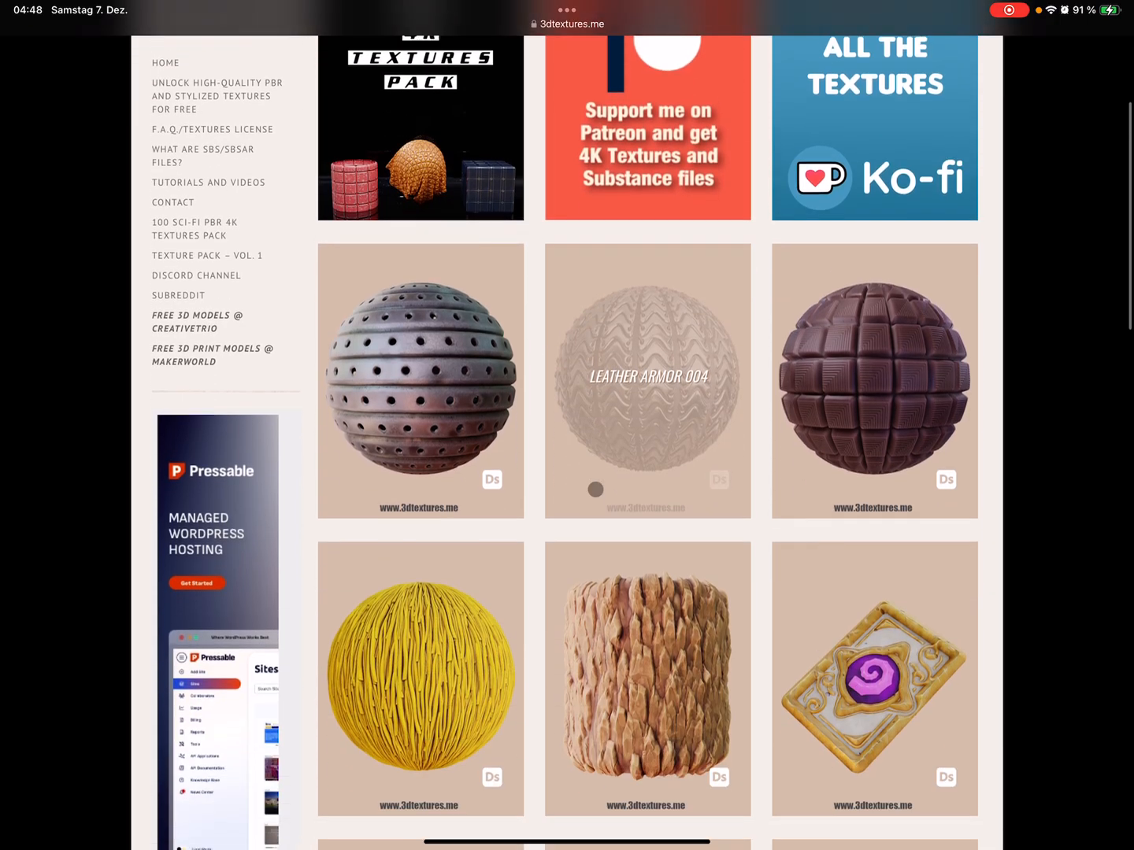
scroll(down, 3)
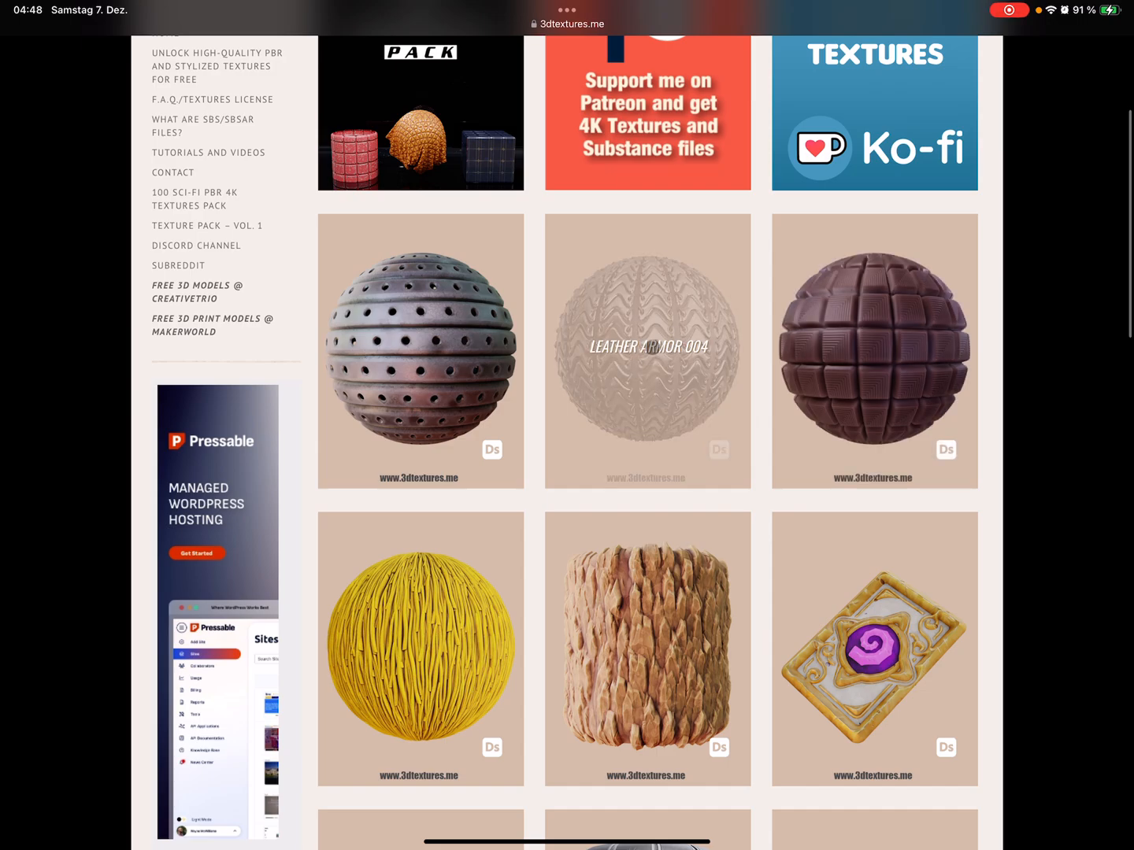
click(647, 351)
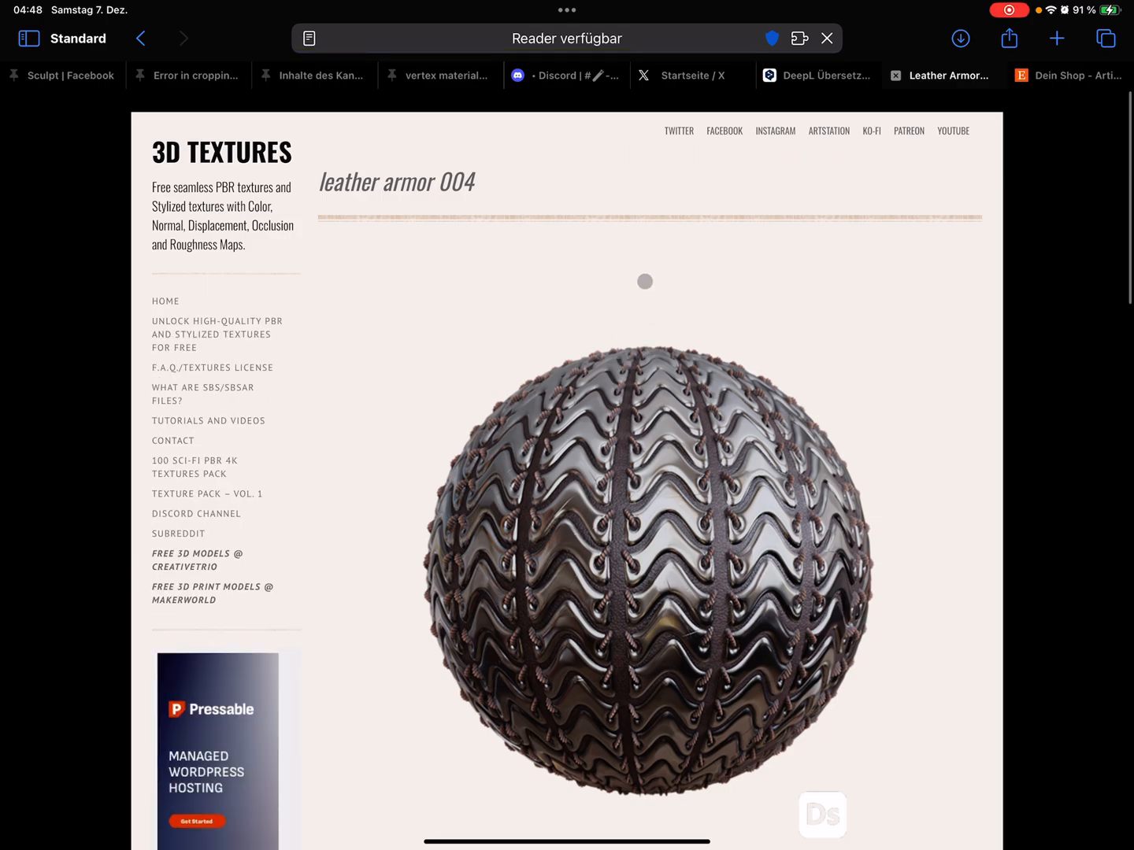
scroll(down, 3)
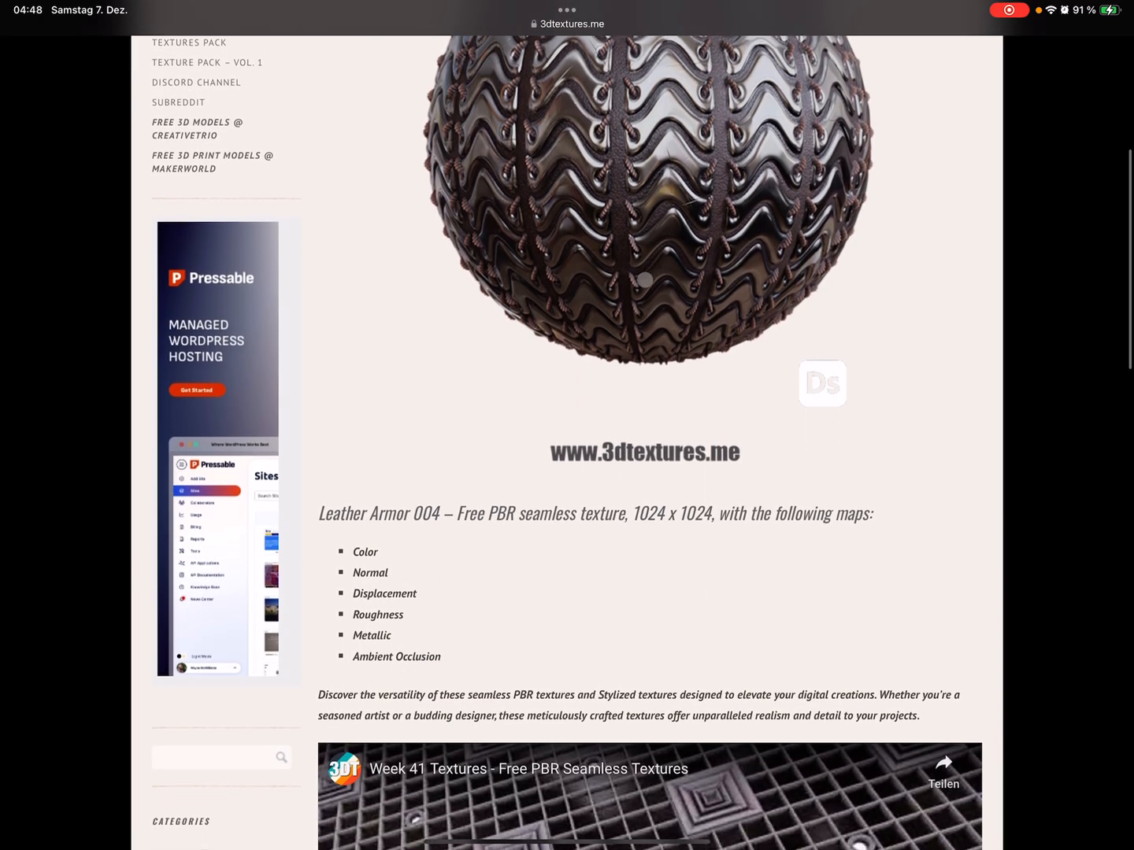
scroll(down, 3)
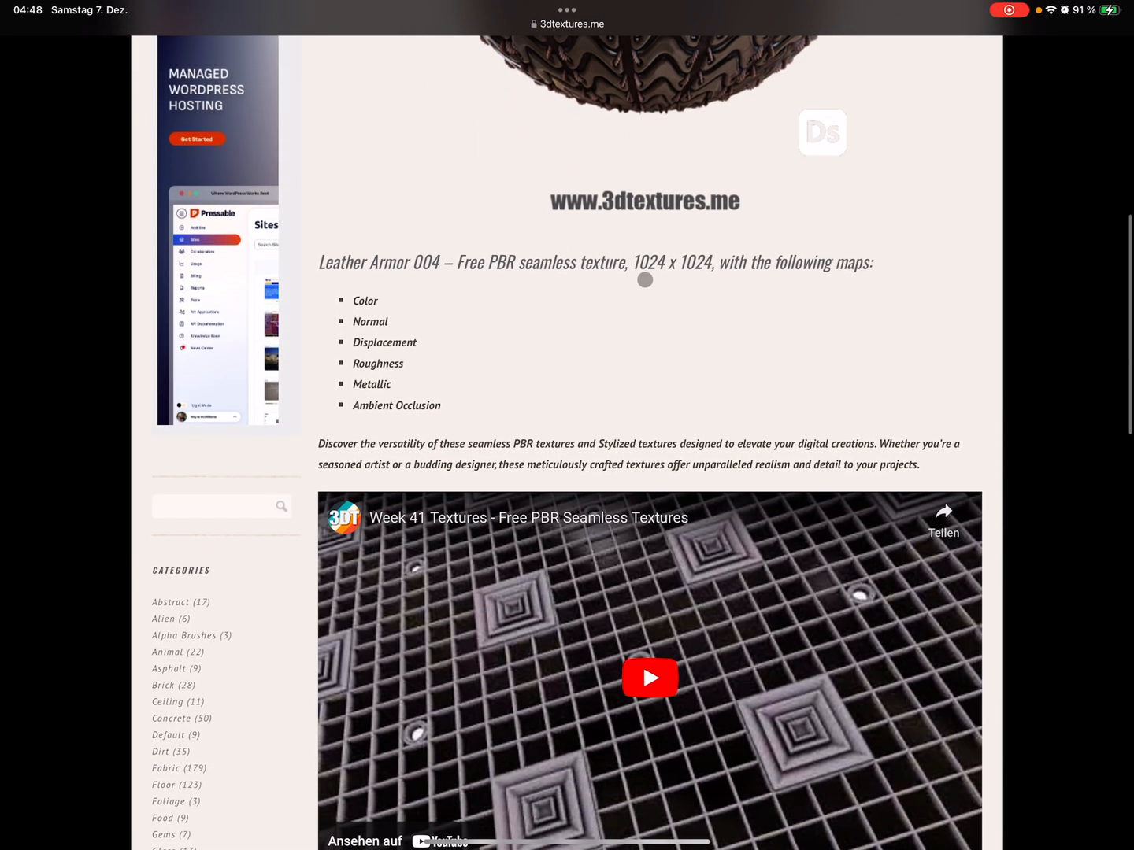
scroll(down, 3)
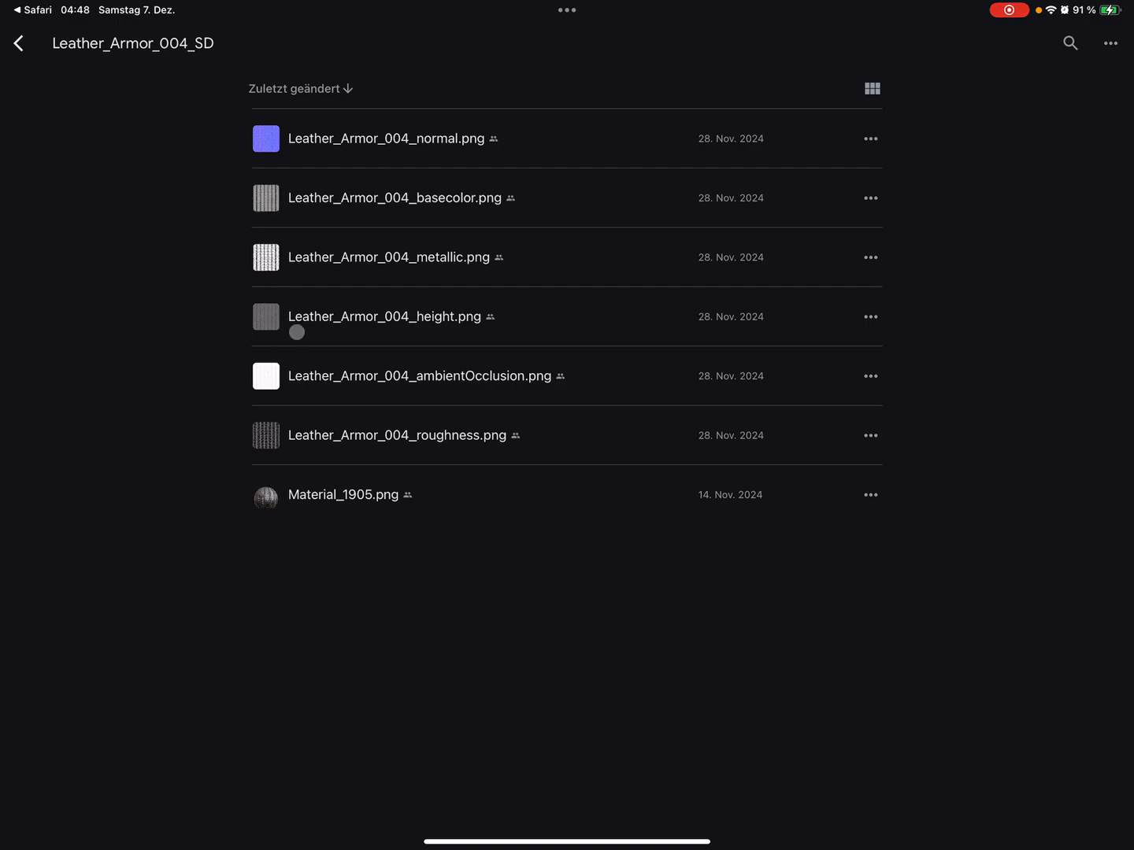
mouse_move(462, 148)
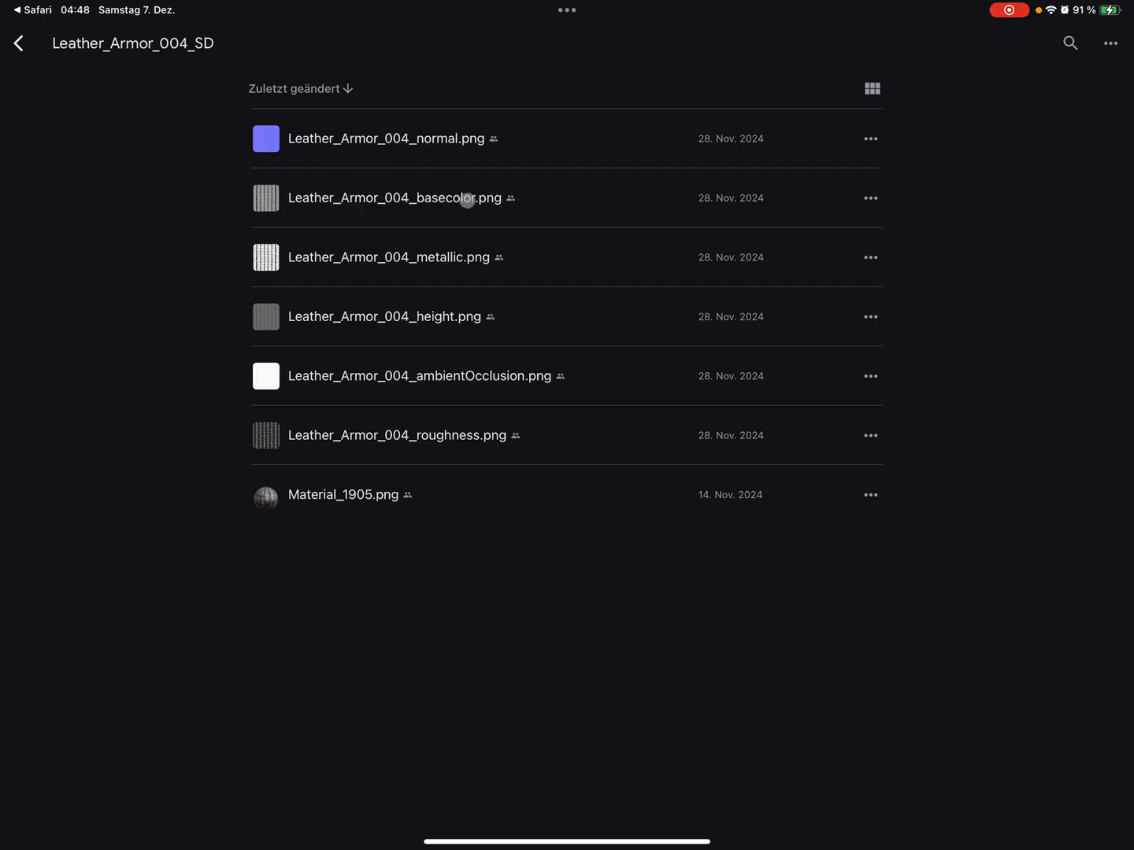
mouse_move(472, 260)
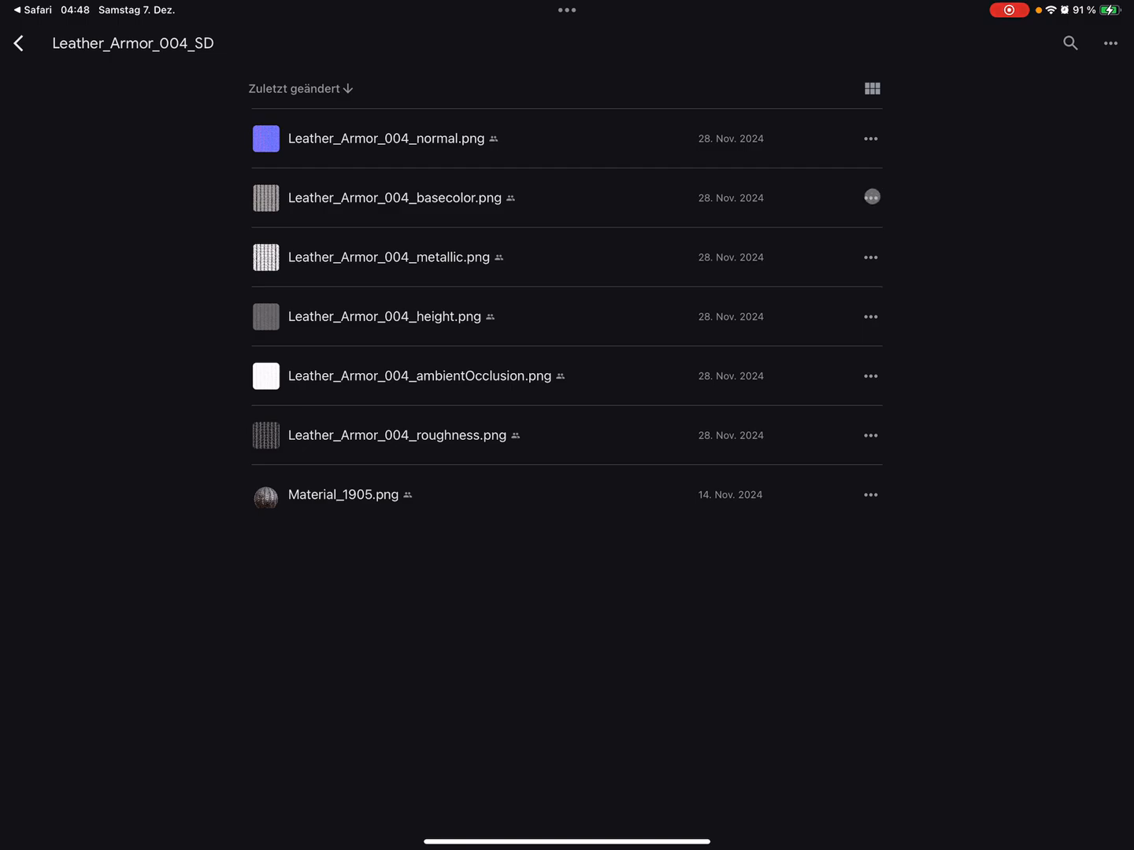
Download the basecolor, metallic, height and roughness PNGs with Herunterladen
click(871, 198)
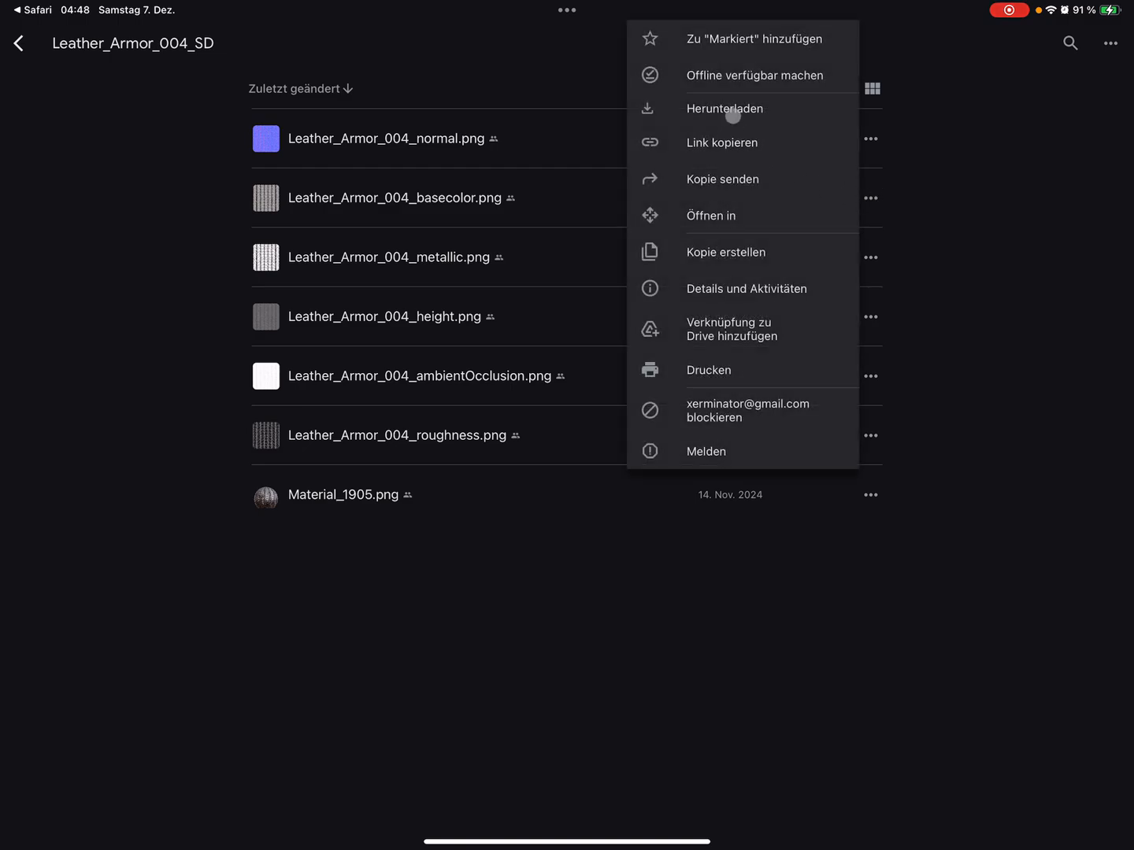
click(723, 108)
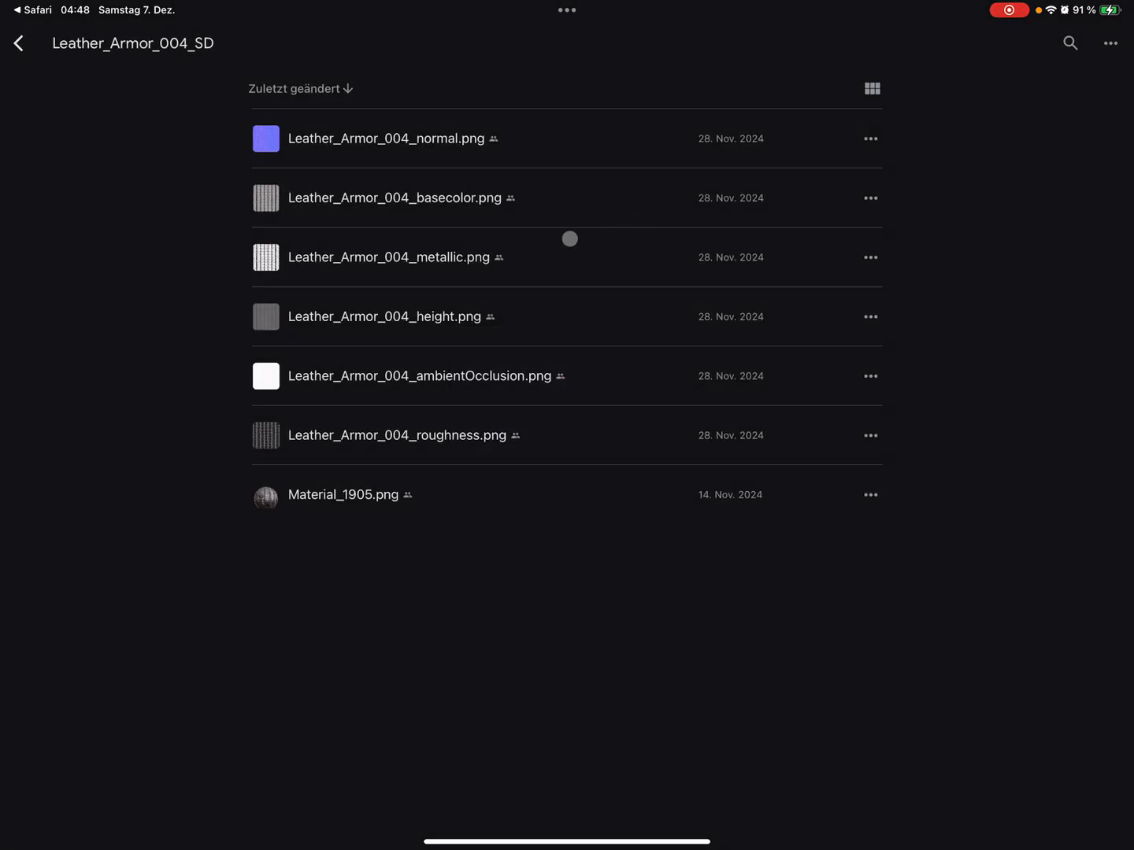
click(870, 257)
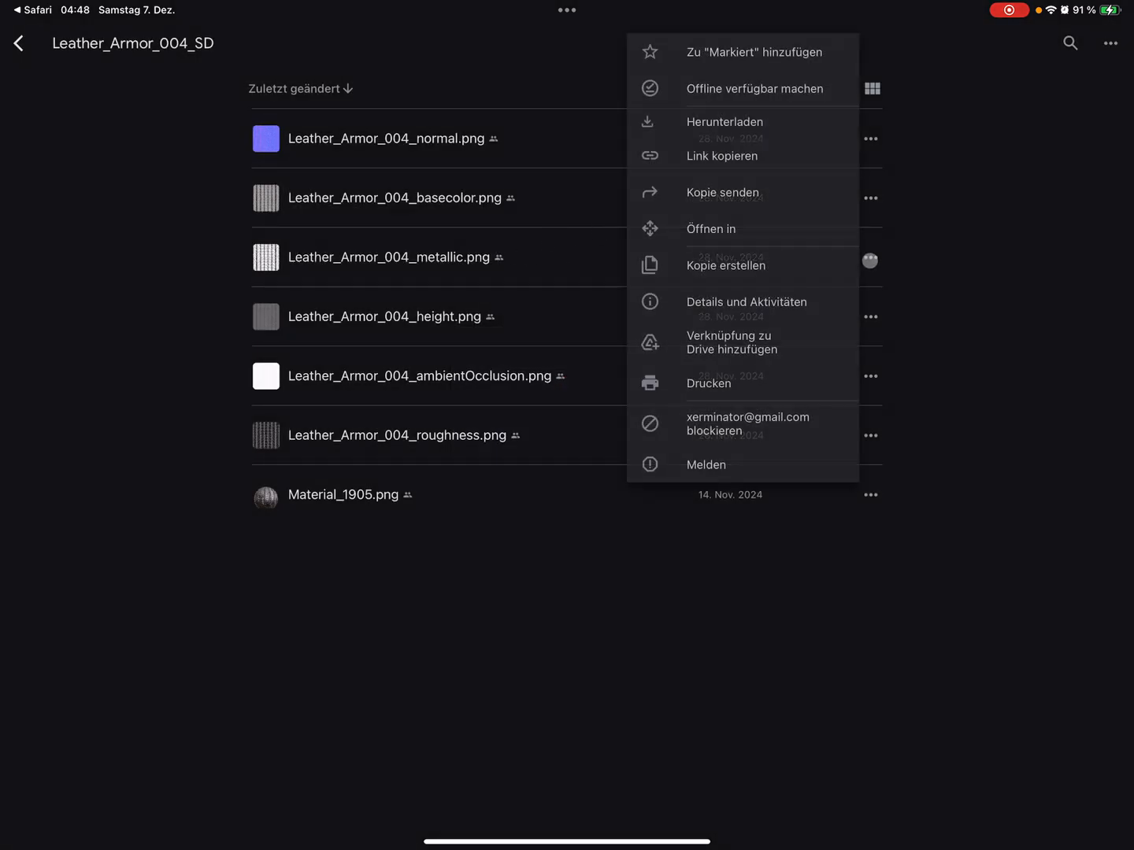
click(724, 122)
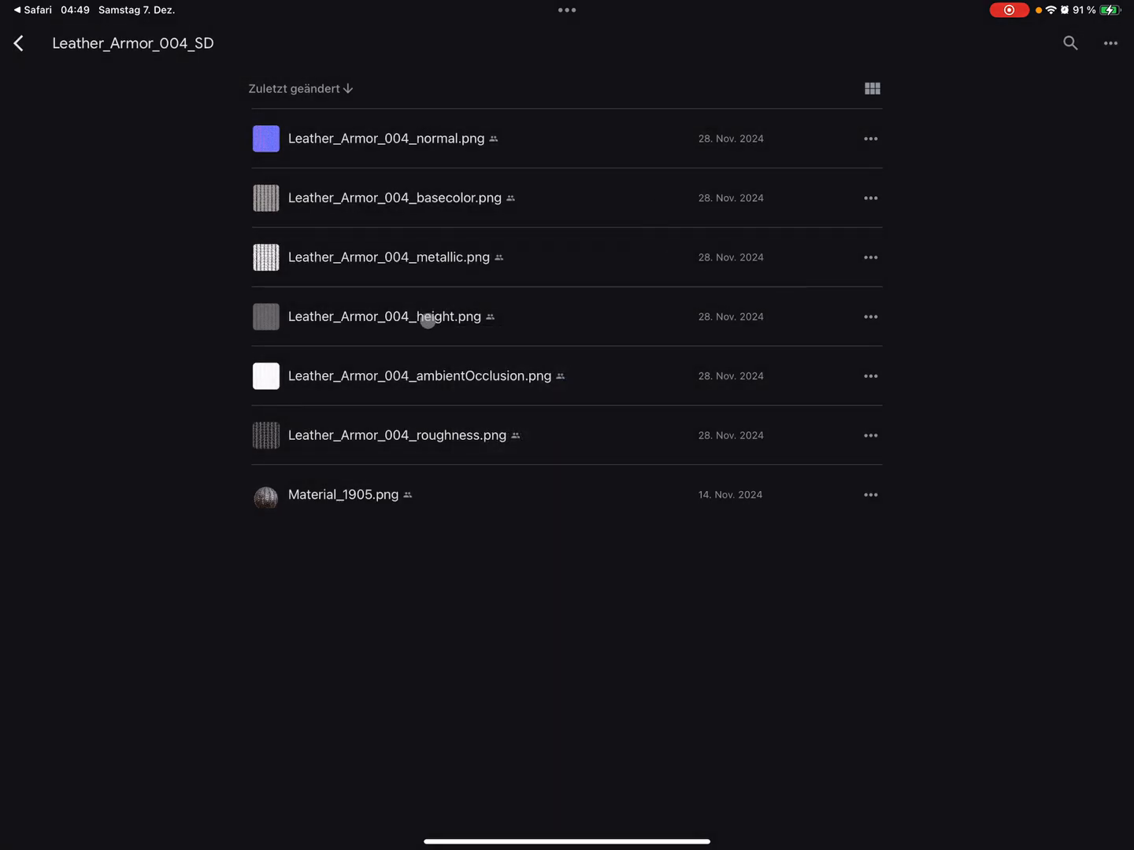
click(870, 317)
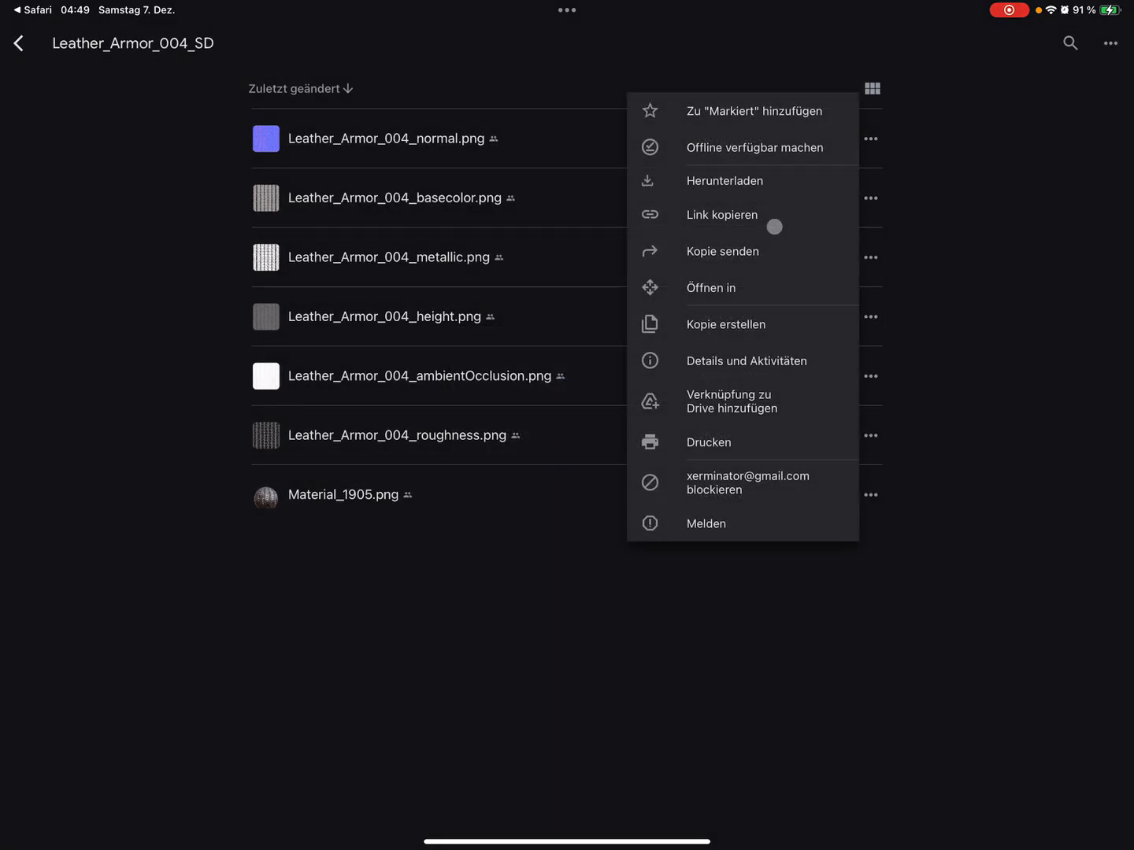
click(725, 180)
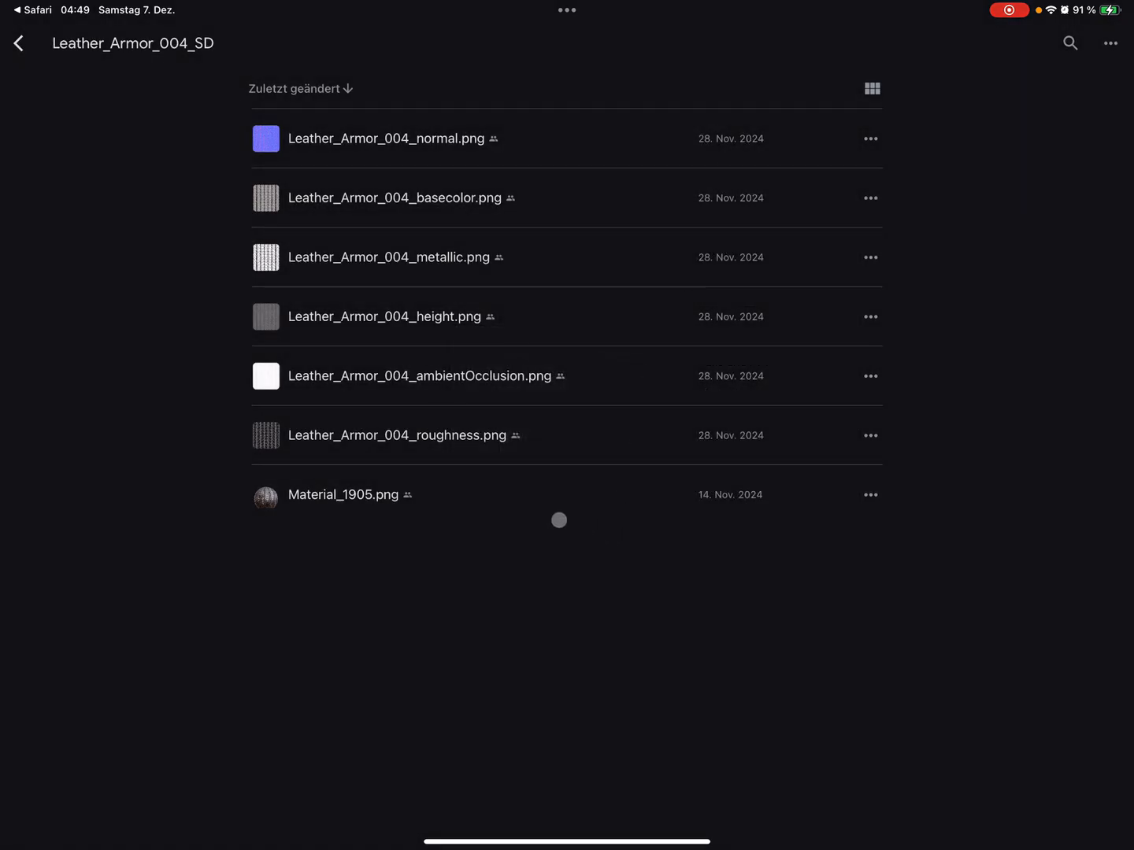
click(870, 434)
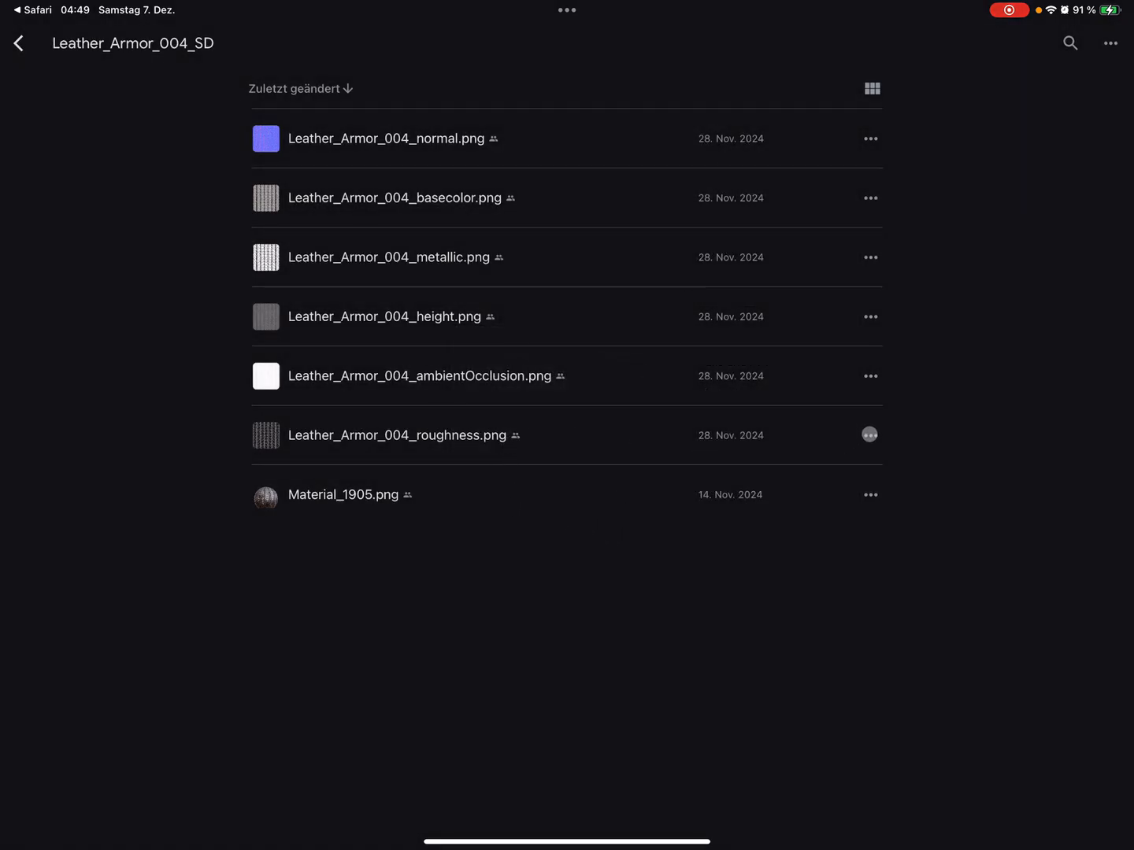
click(870, 434)
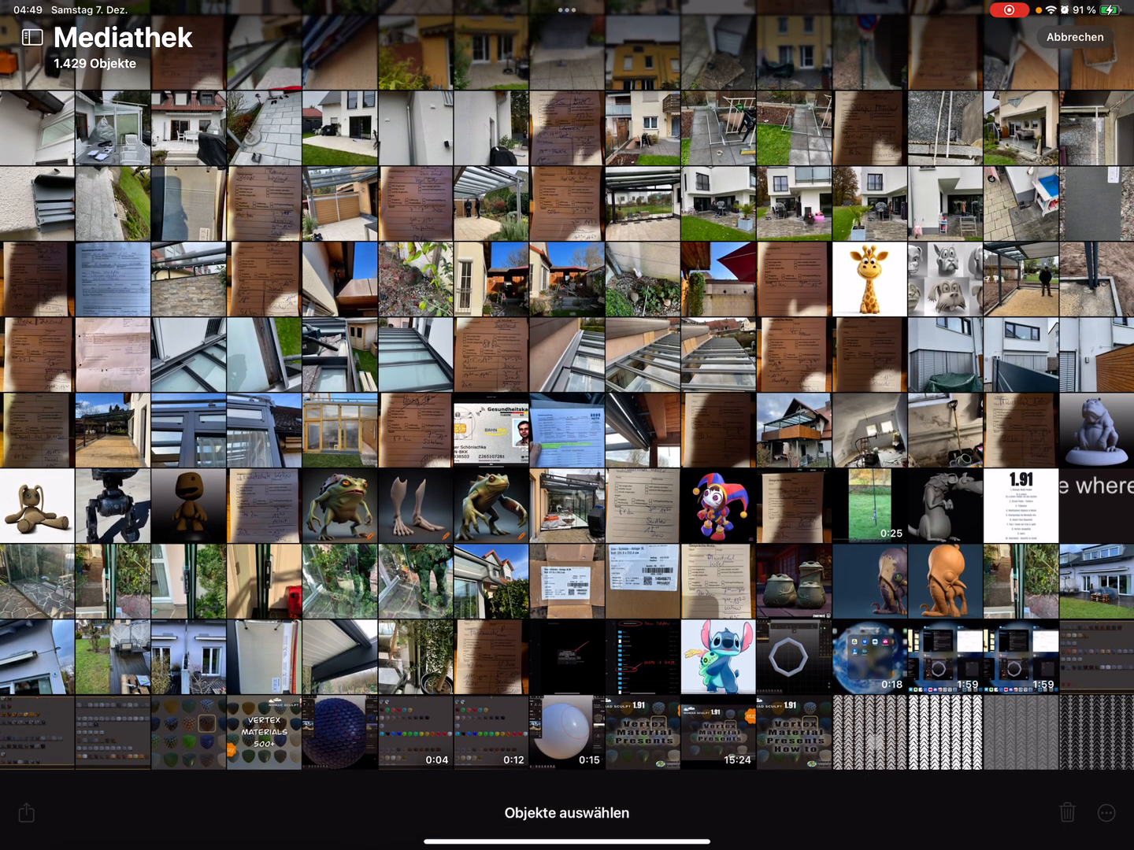
Select the four texture maps and run the Bild 512 shortcut on them
click(870, 732)
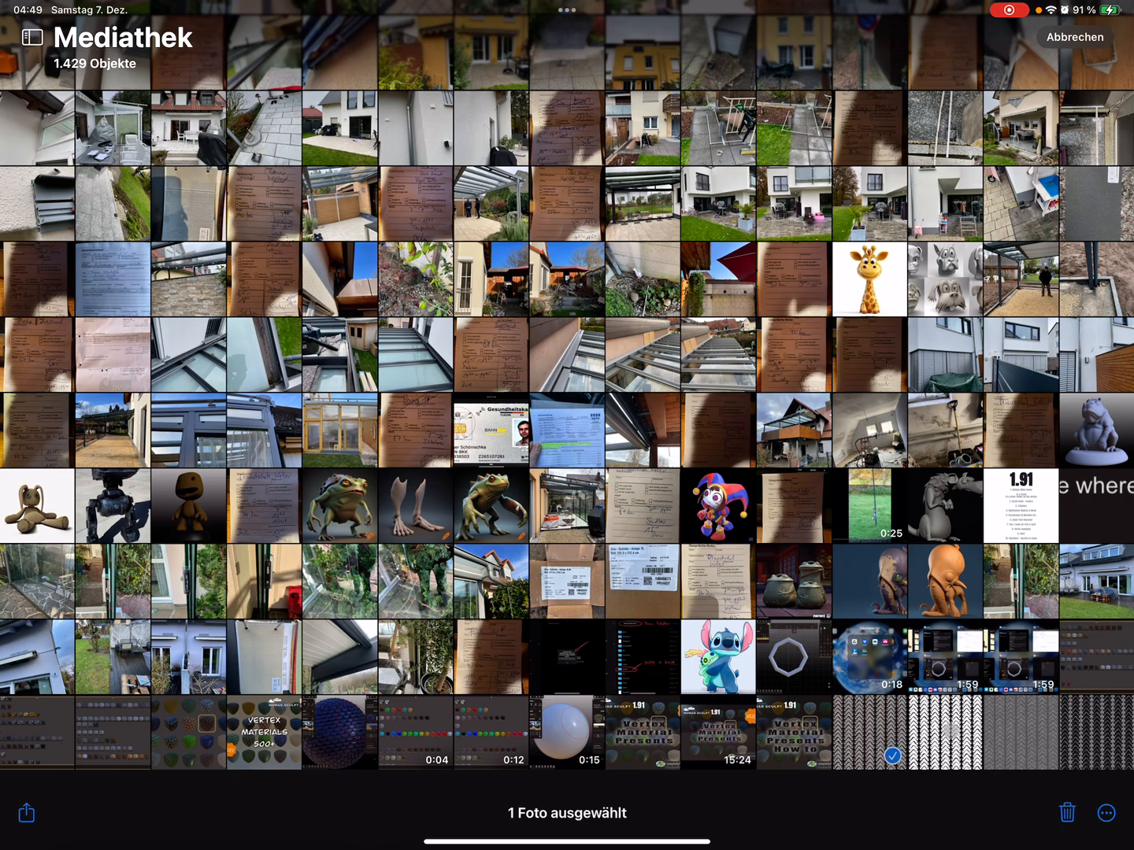
click(944, 733)
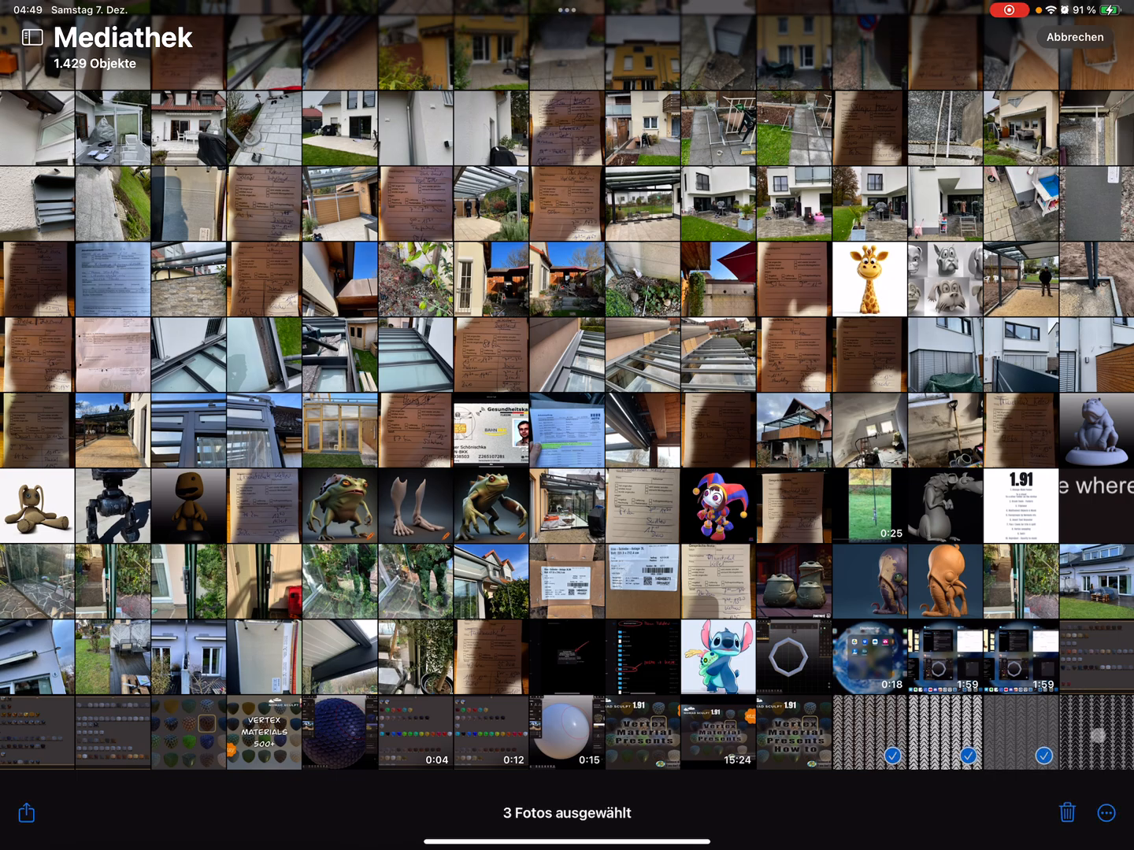
click(1097, 732)
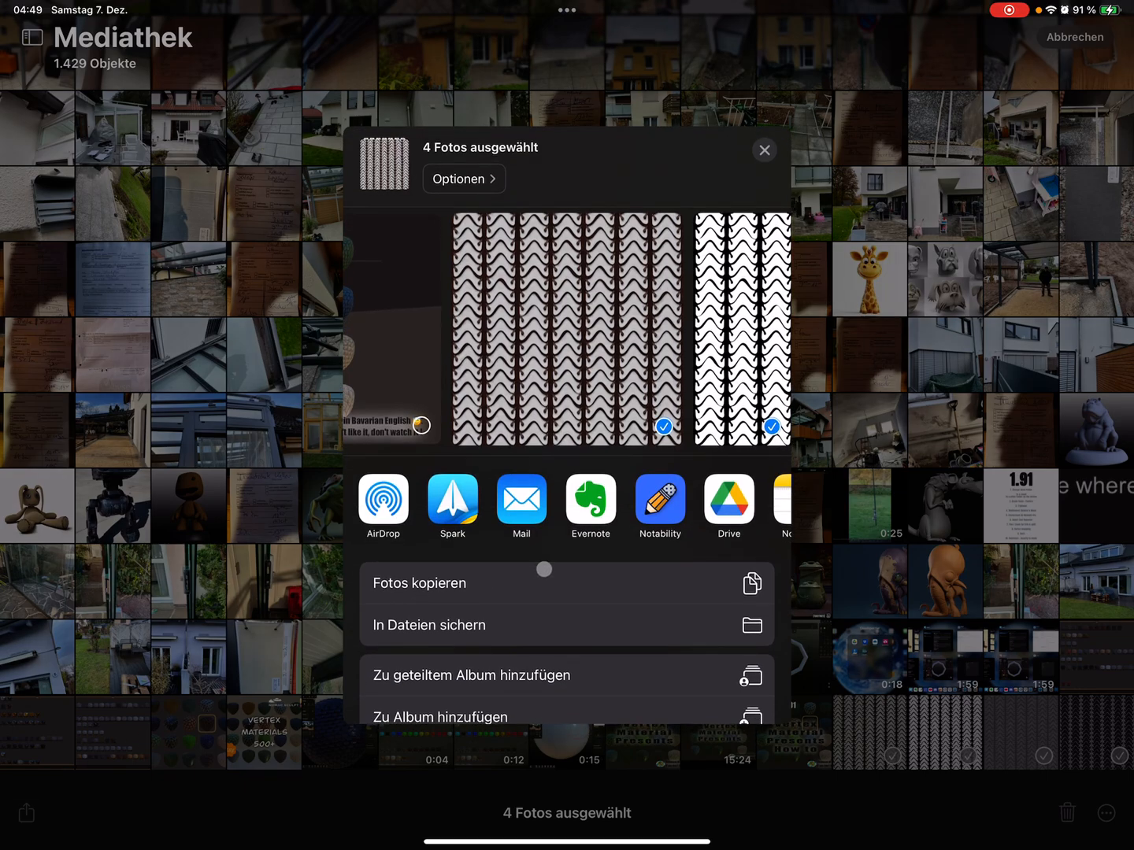
scroll(down, 3)
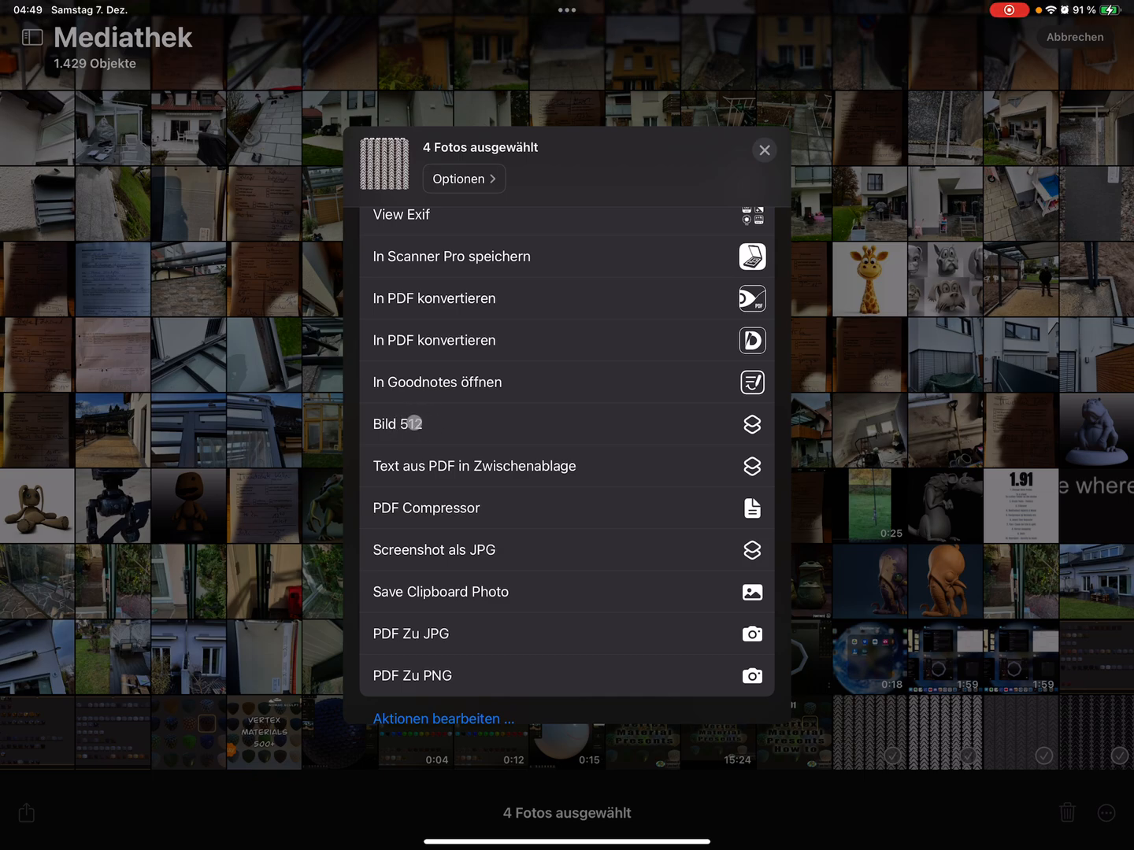
click(406, 425)
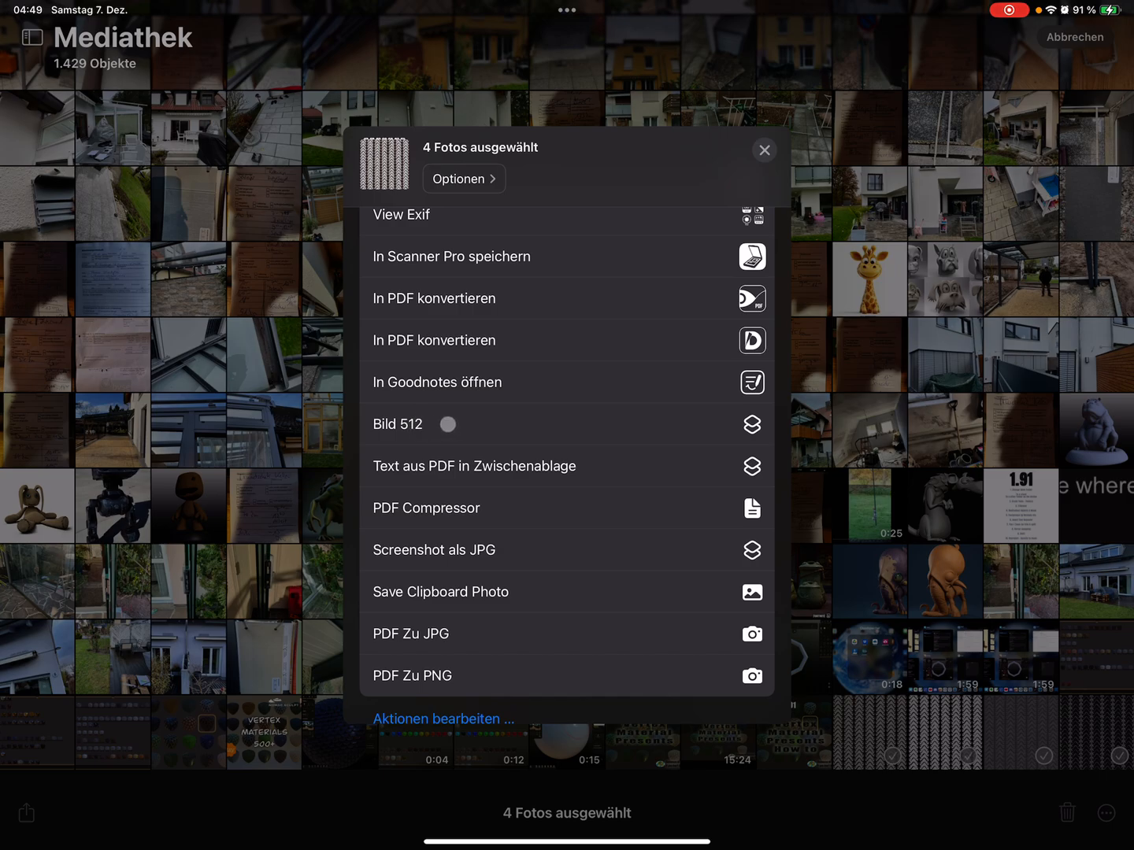
click(516, 423)
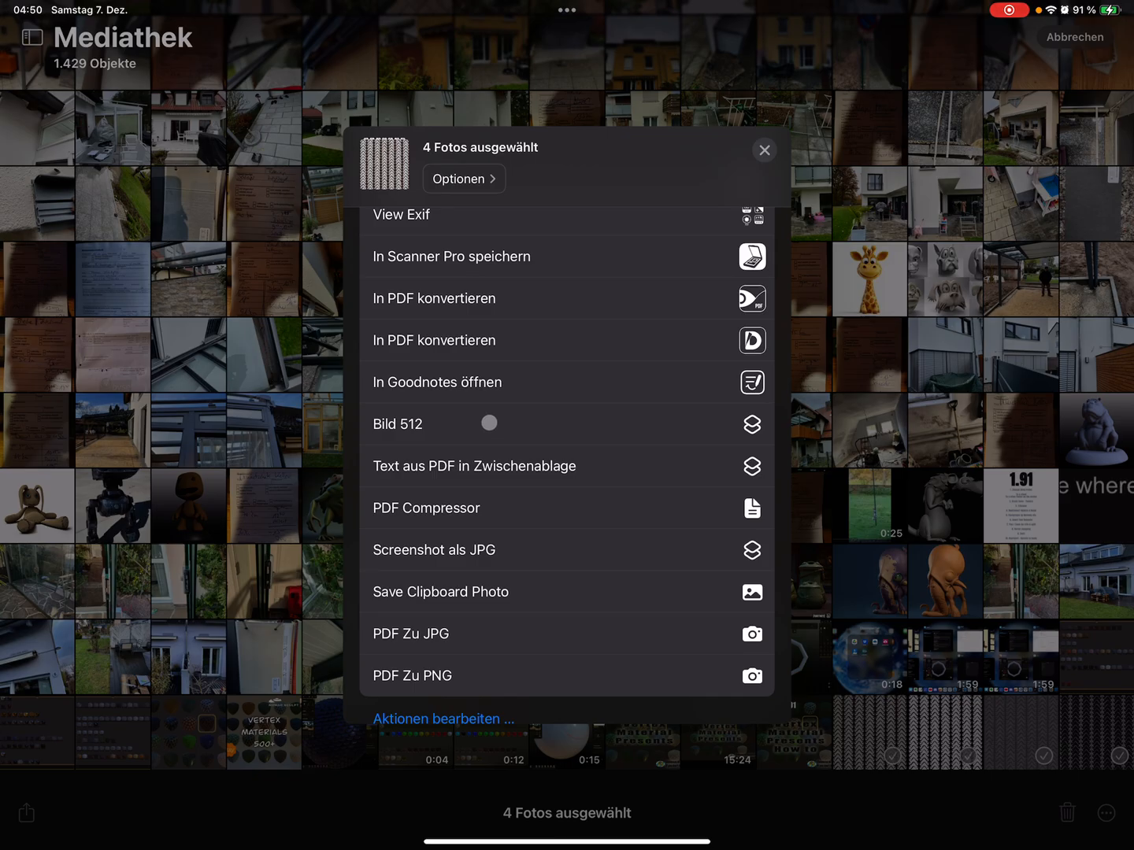
click(763, 150)
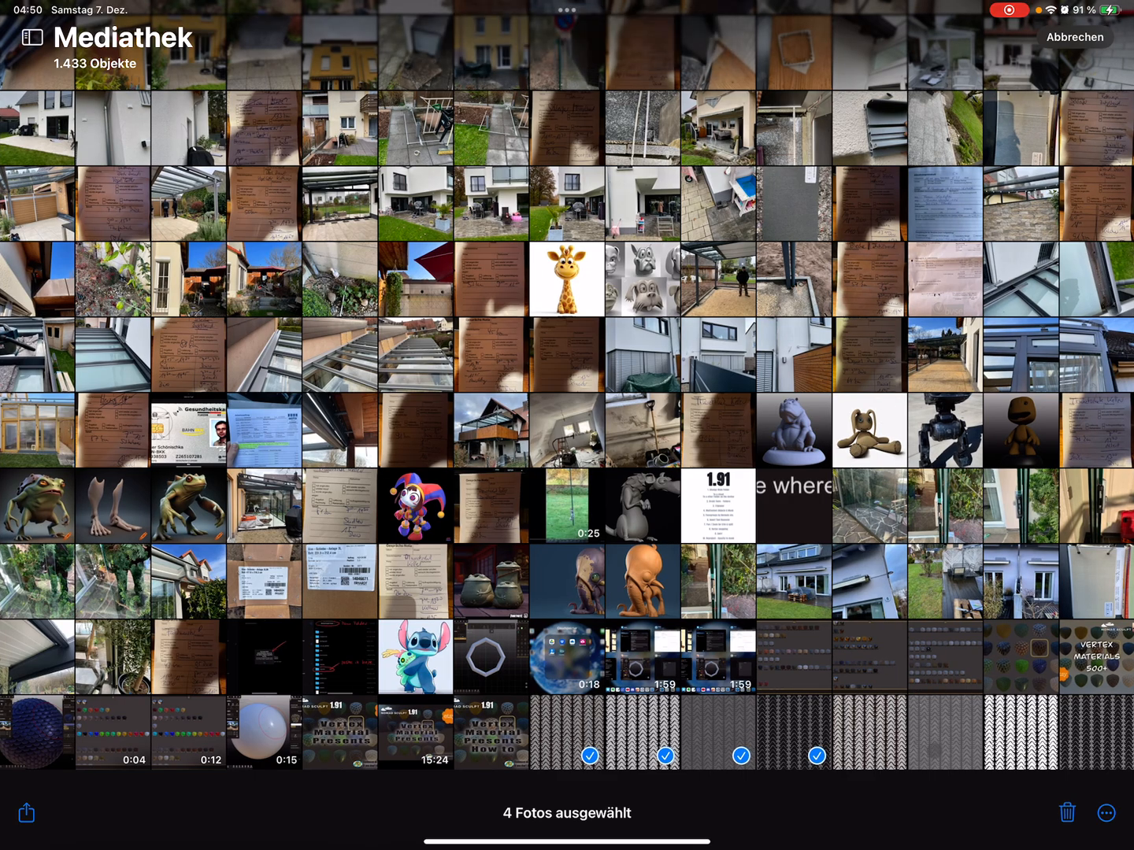
Open a resized roughness map and confirm in Info that it is 512×512
click(1096, 732)
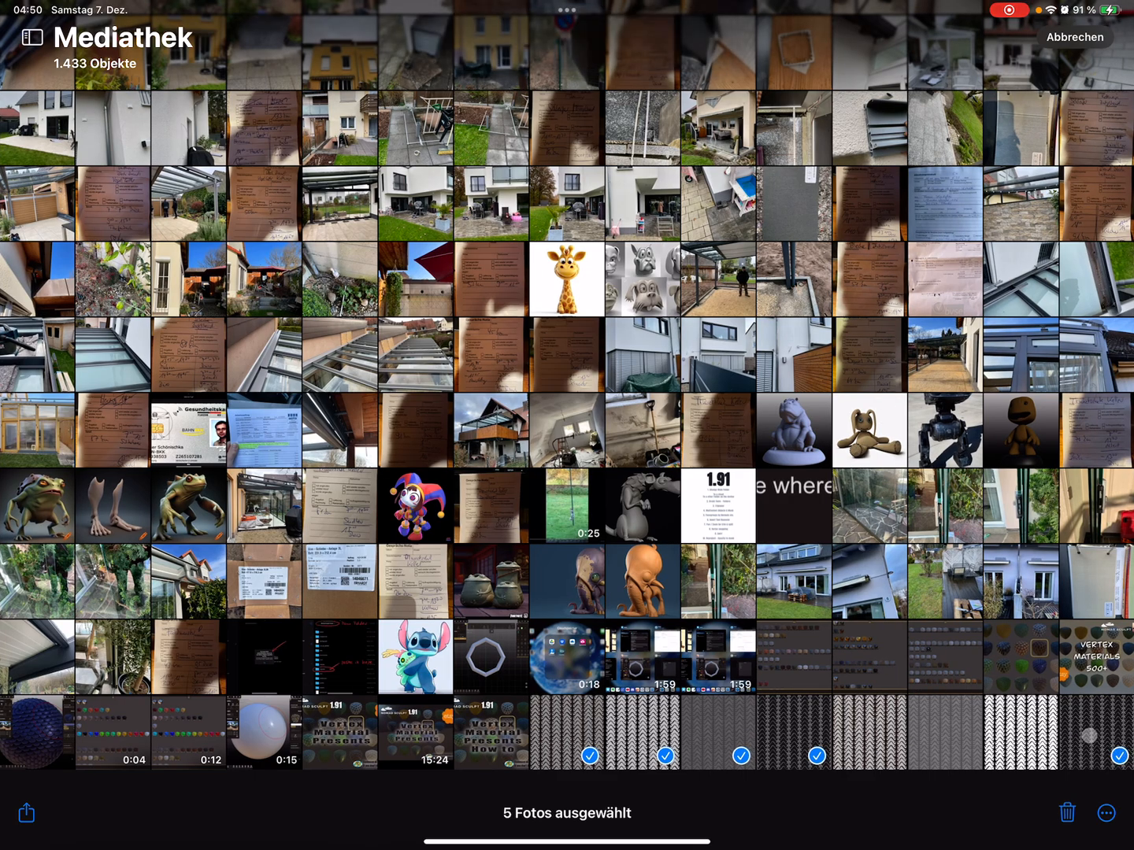
click(1119, 756)
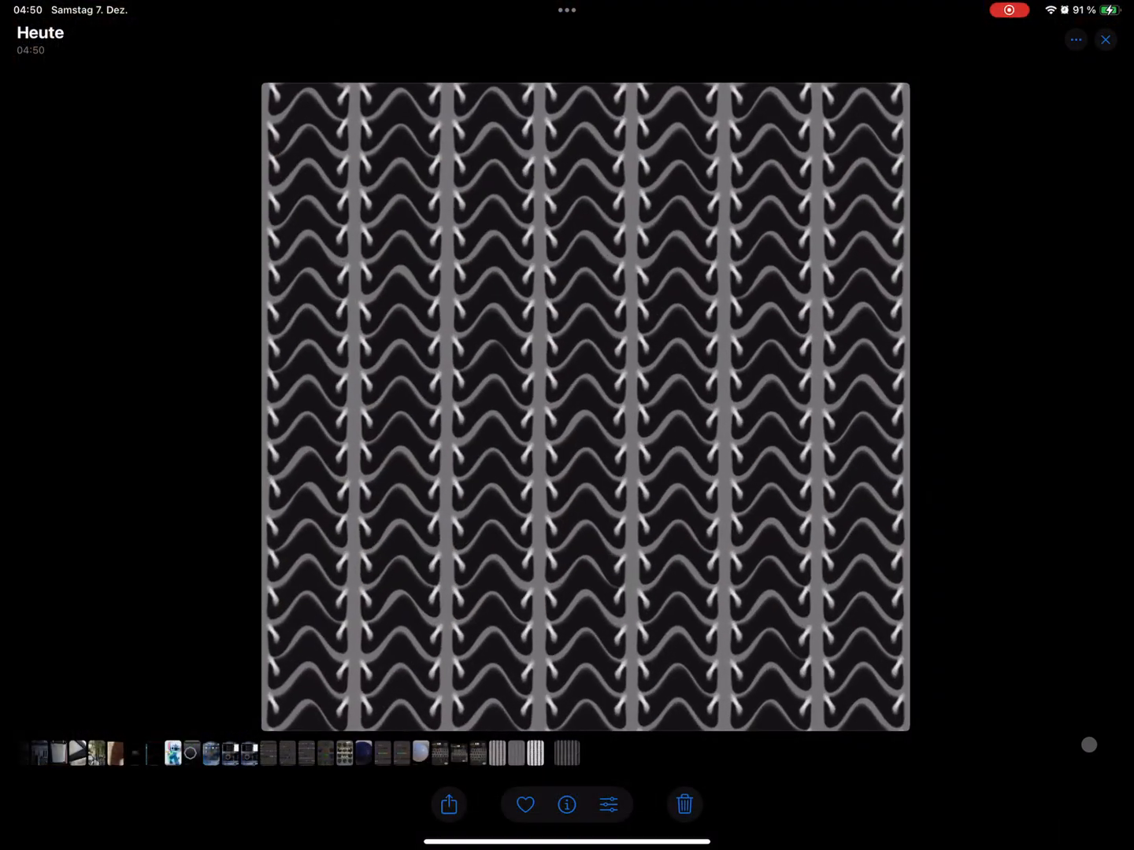
click(566, 804)
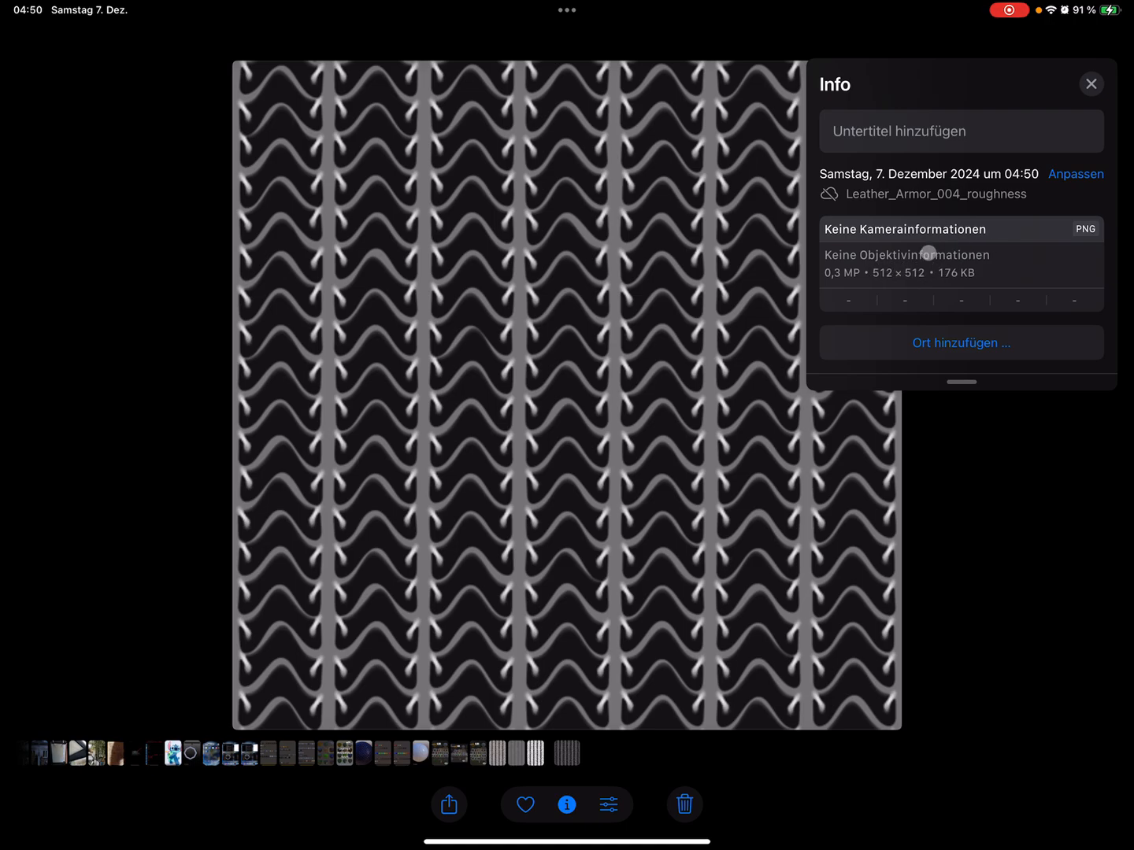
click(1091, 84)
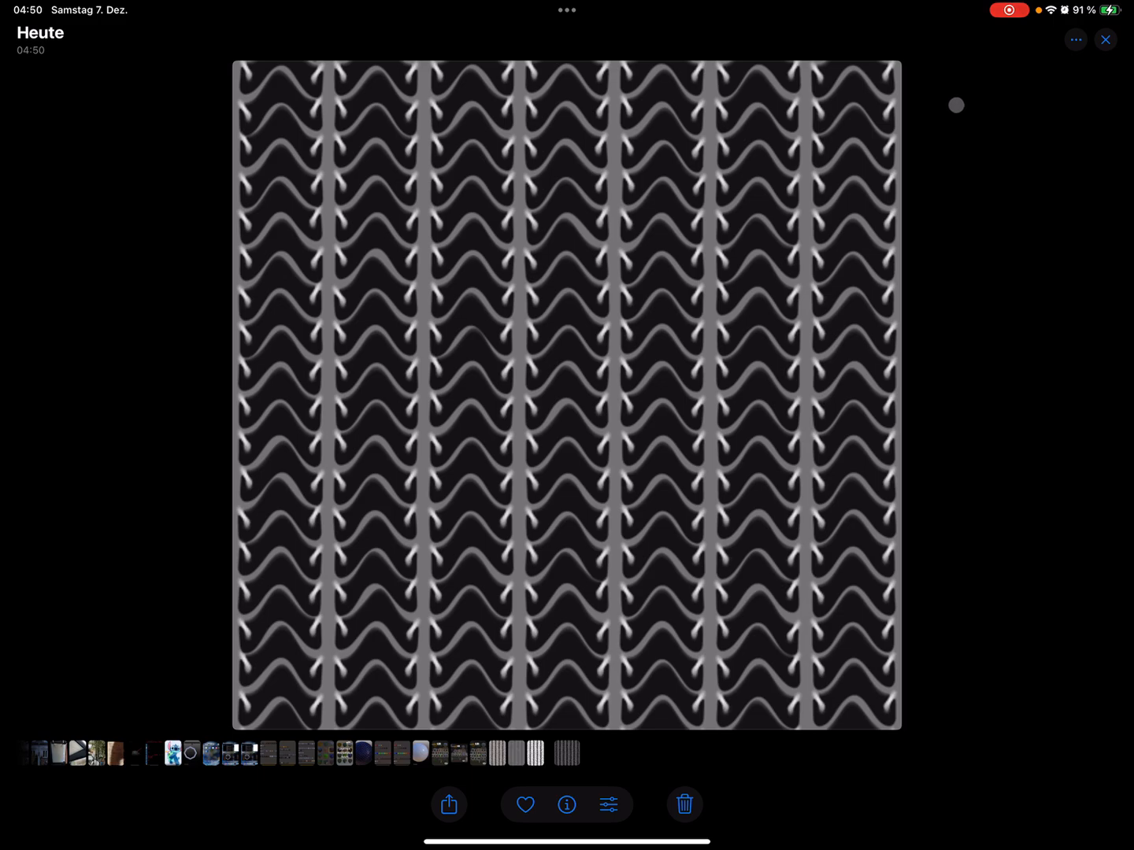
mouse_move(866, 52)
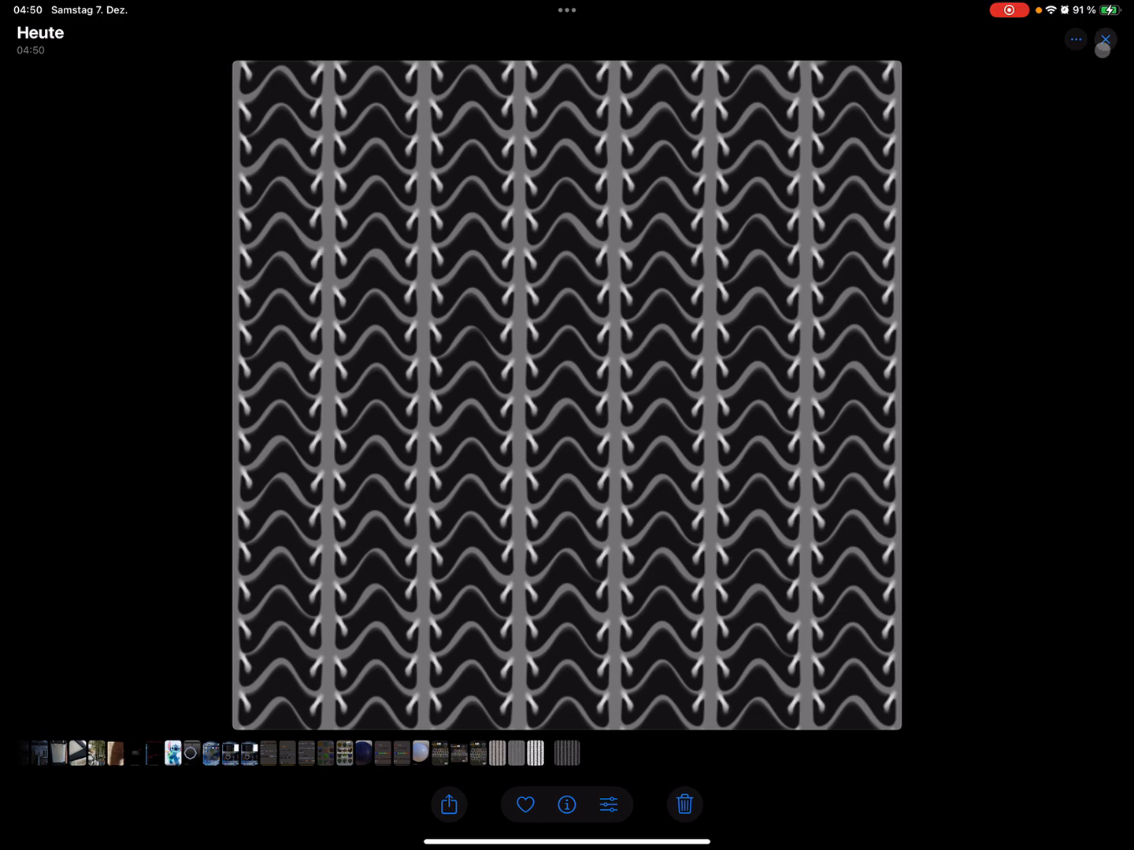
click(1105, 40)
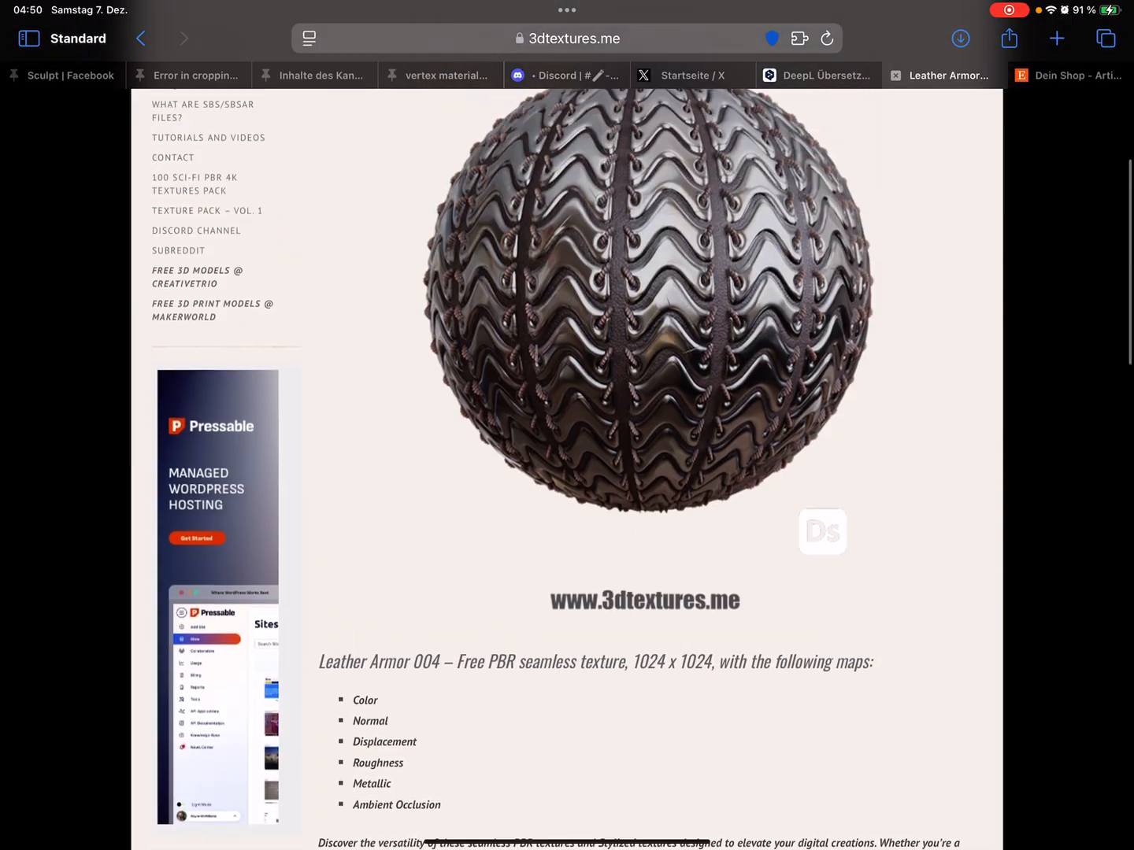
Scroll the Leather Armor 004 page, then go back to Nomad Sculpt's material library
scroll(down, 3)
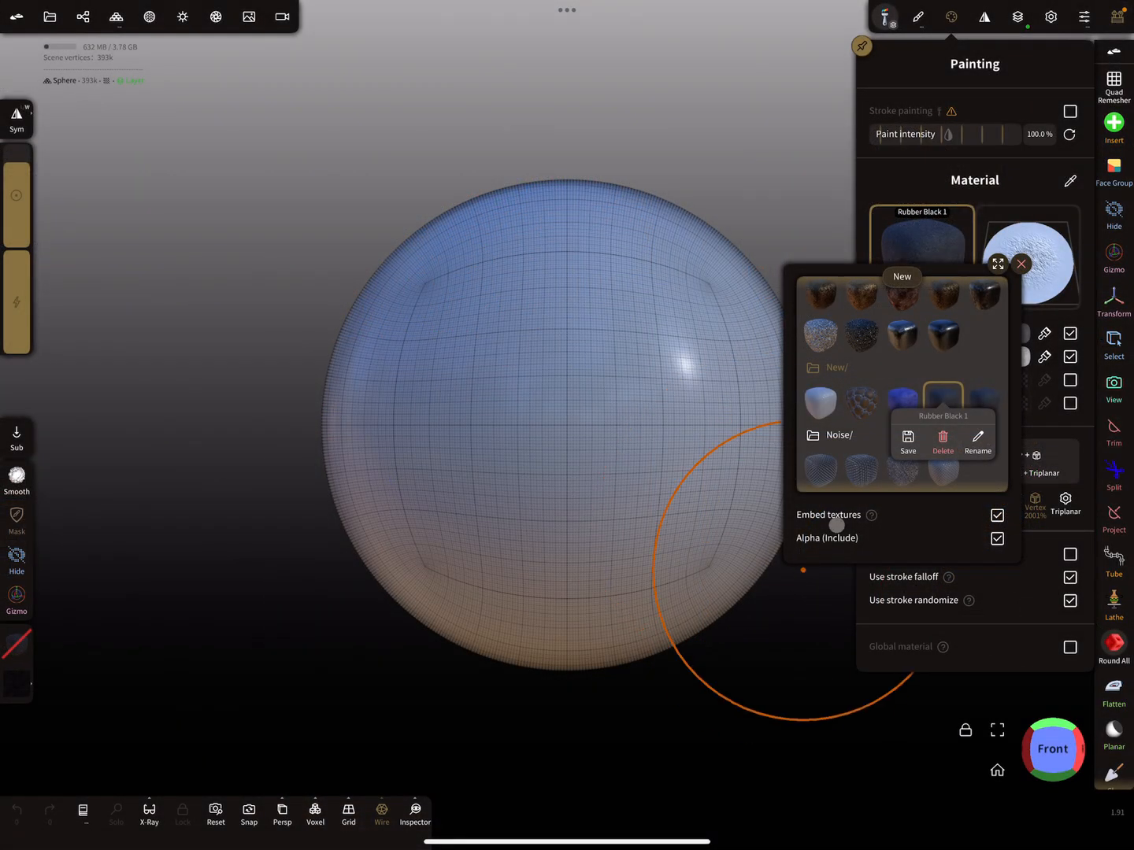
Rename the material to 'New/Iron Lether Armor 4', select it and close the library
click(976, 441)
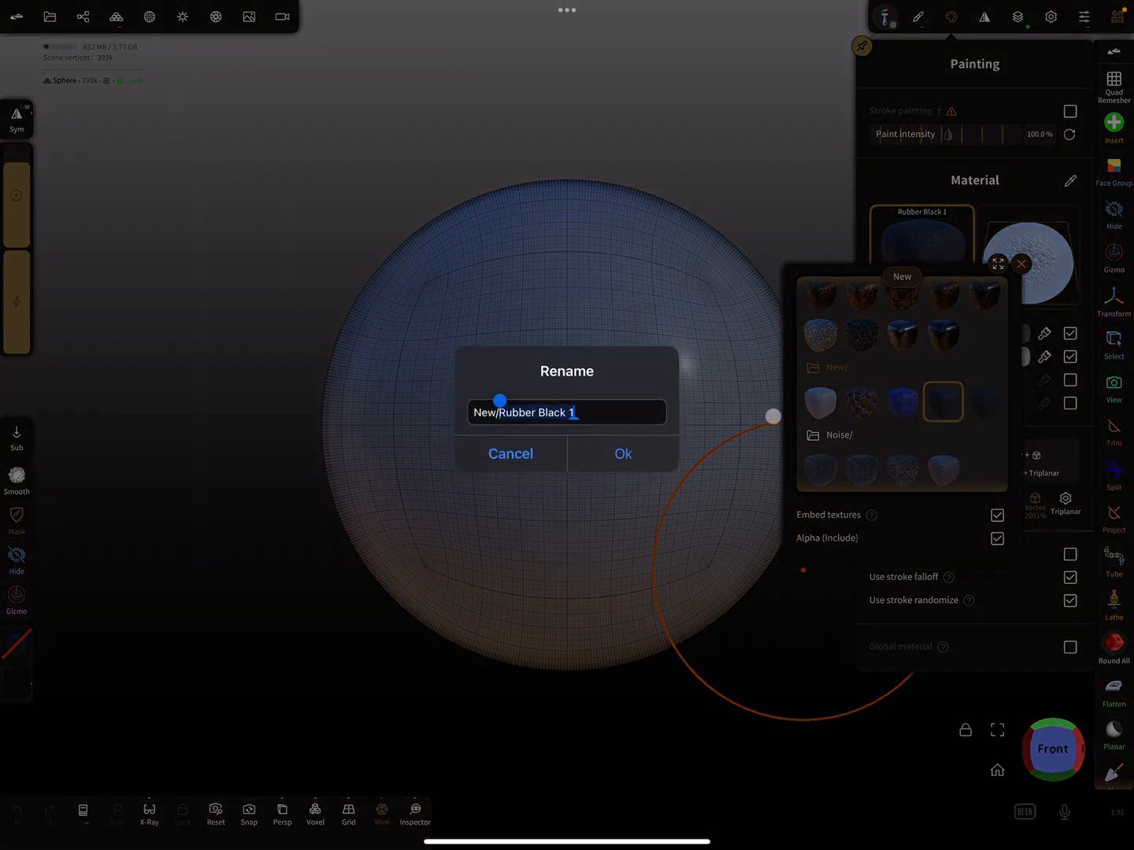
key(Backspace)
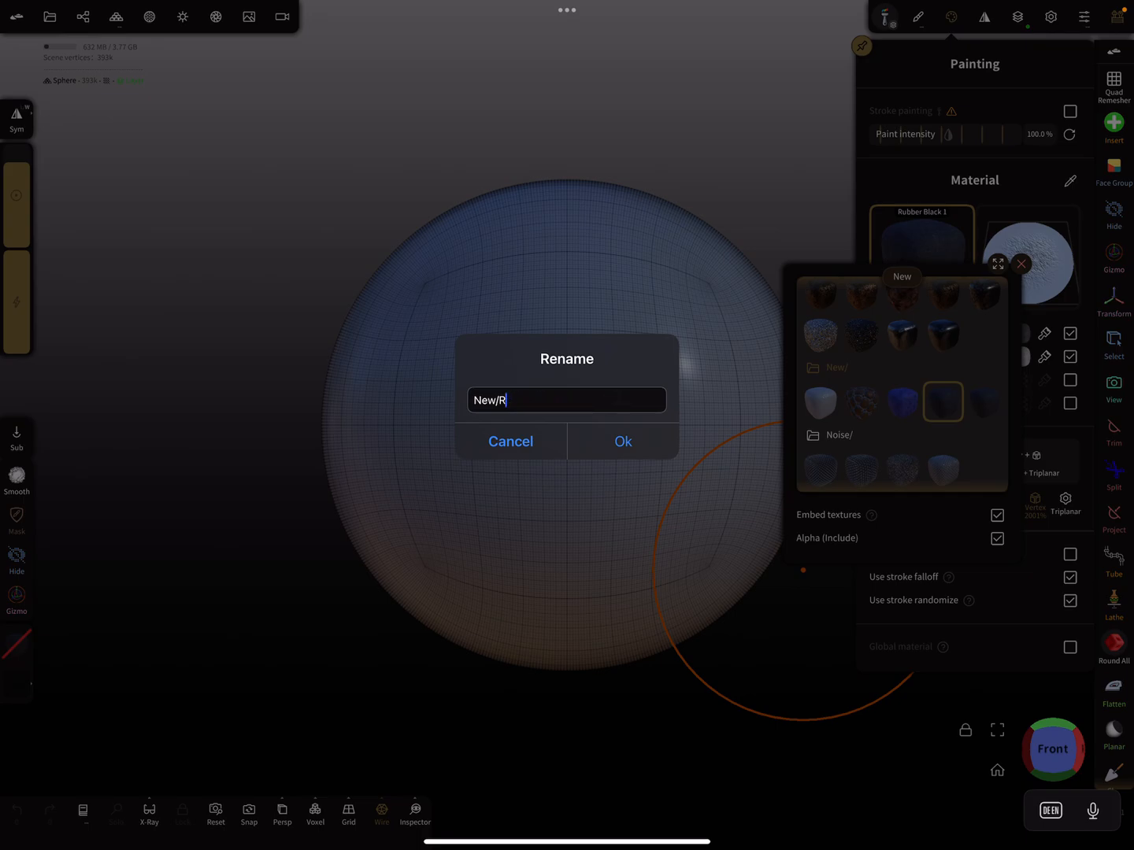
text(L)
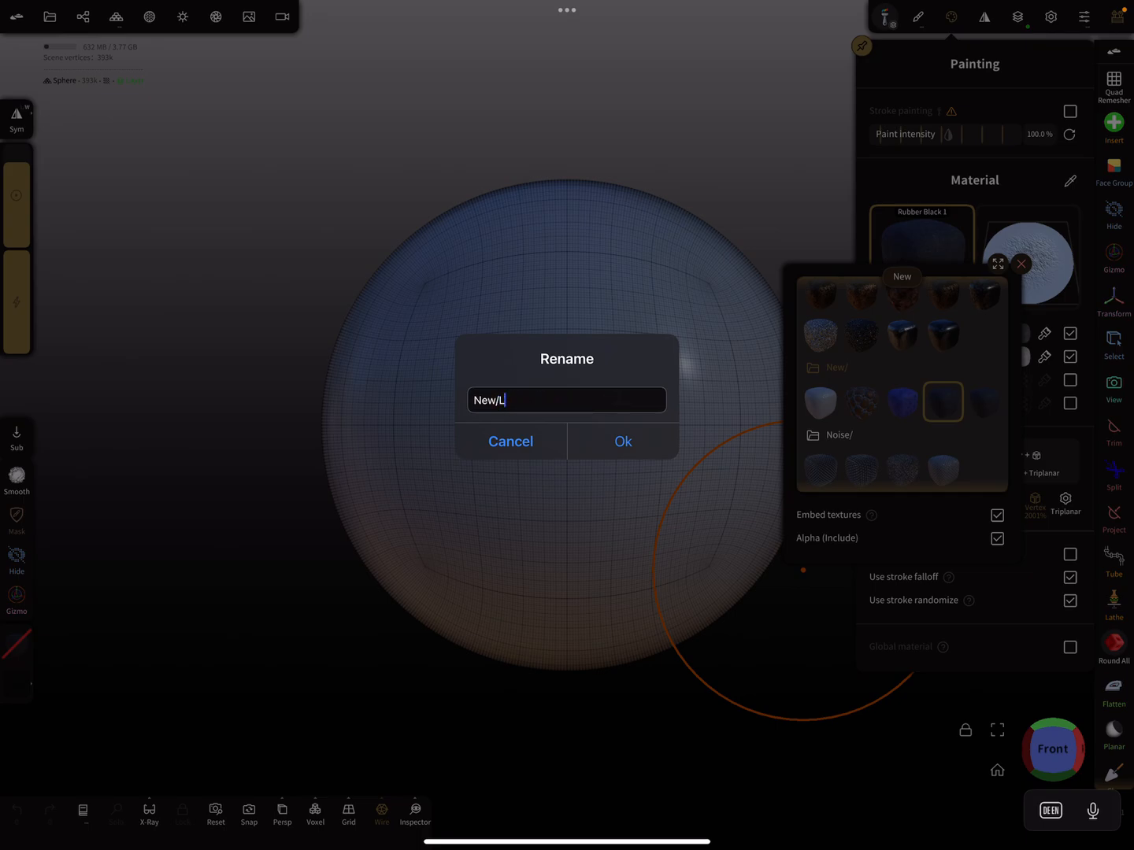
text(ether)
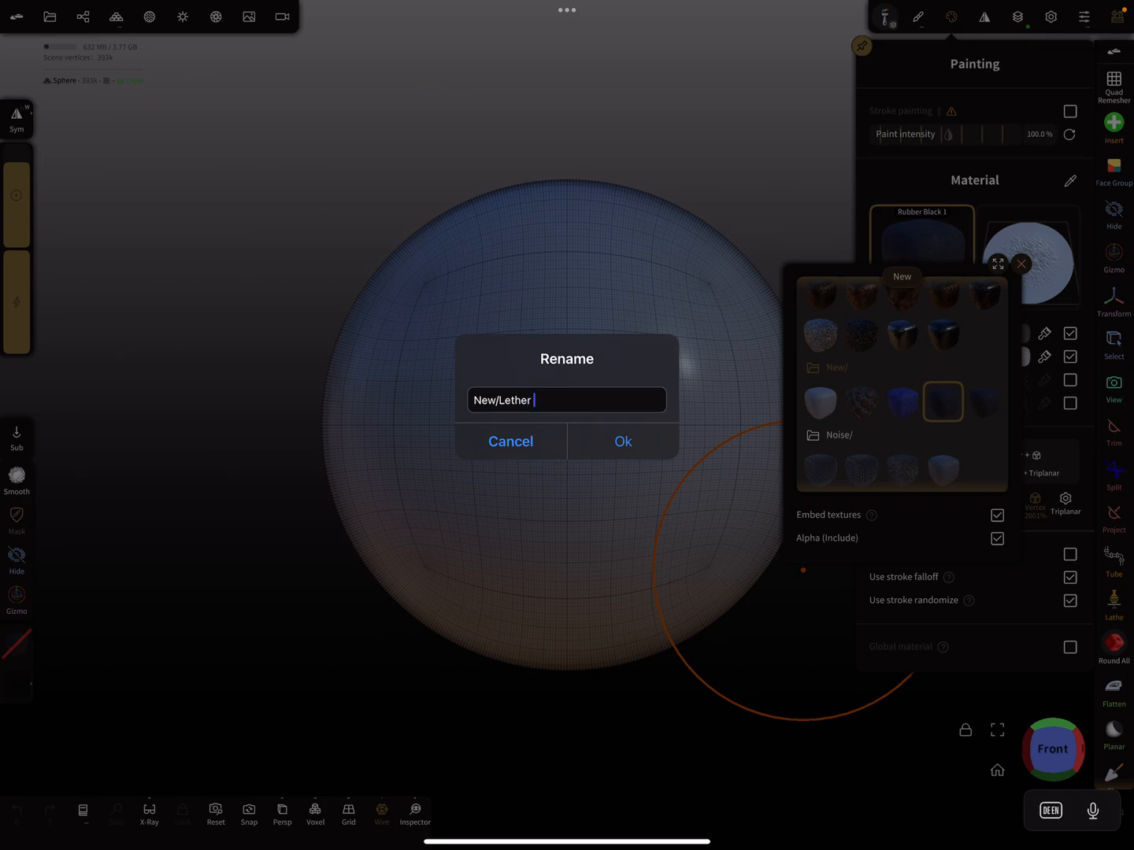
text(Armor)
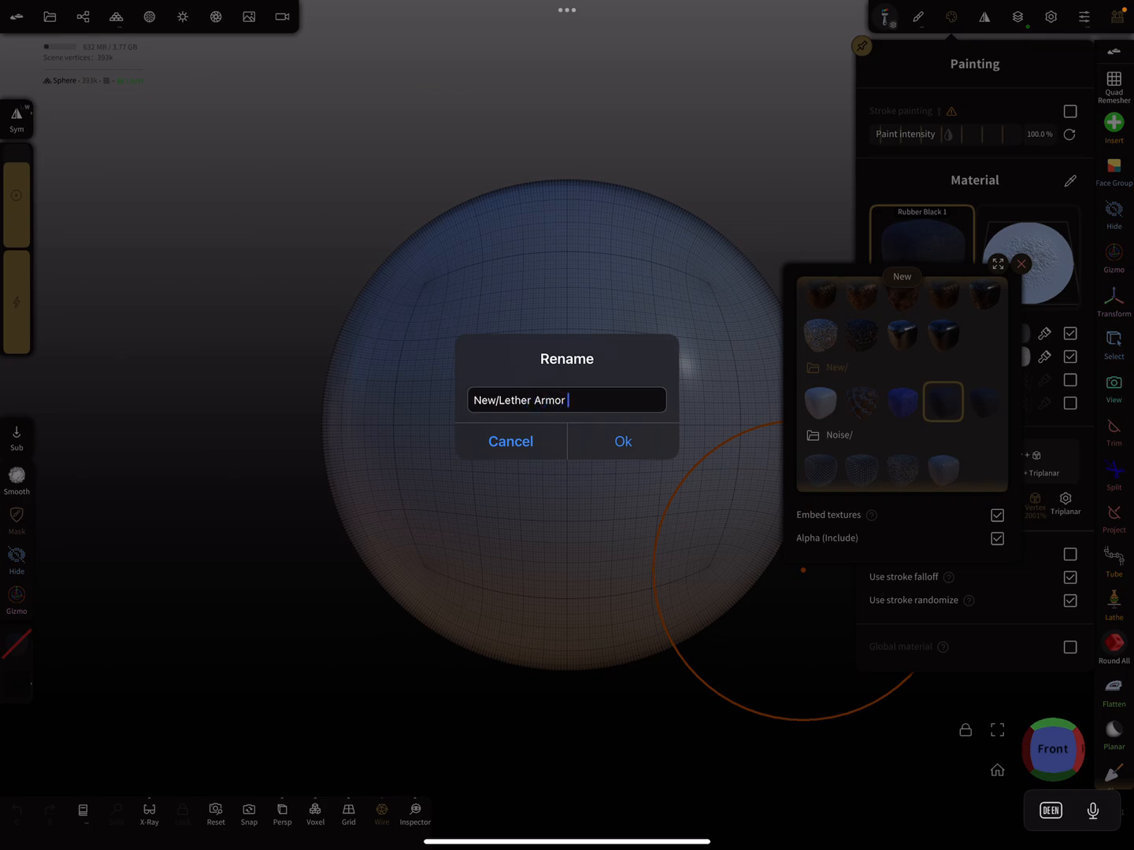
text(4)
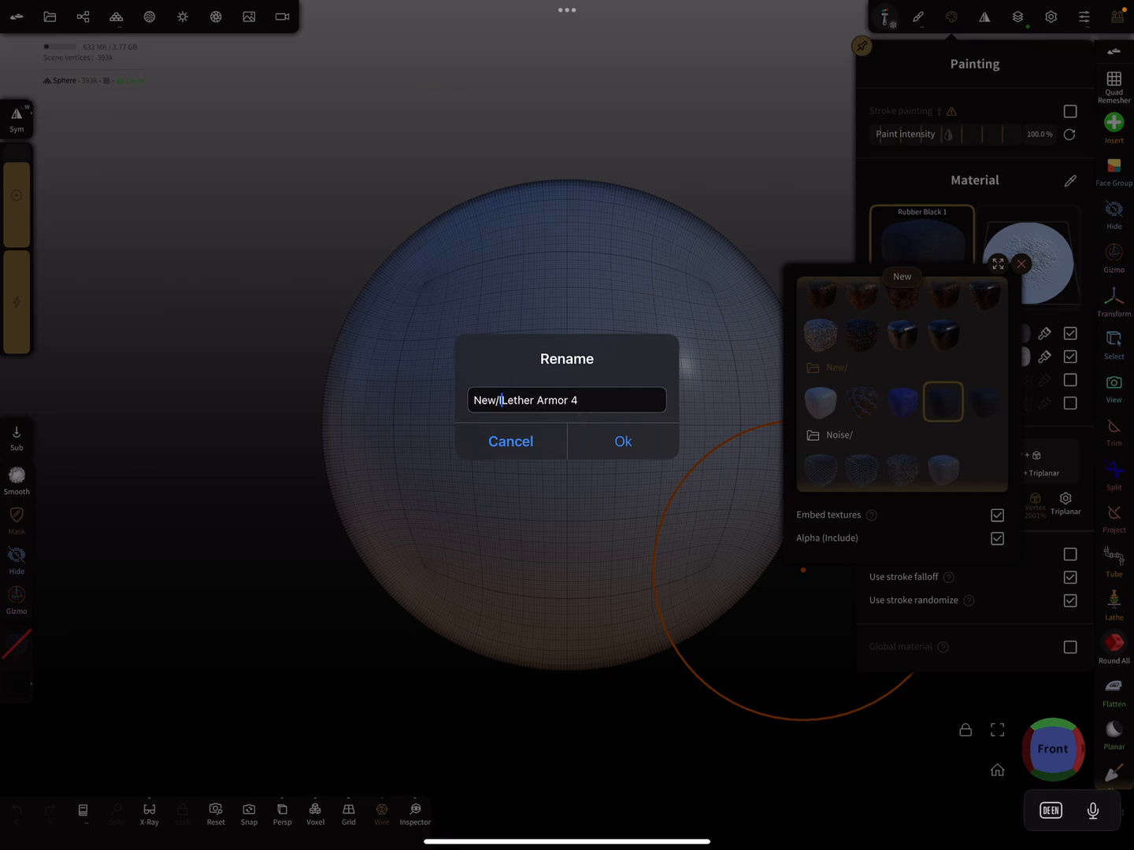
text(Iron)
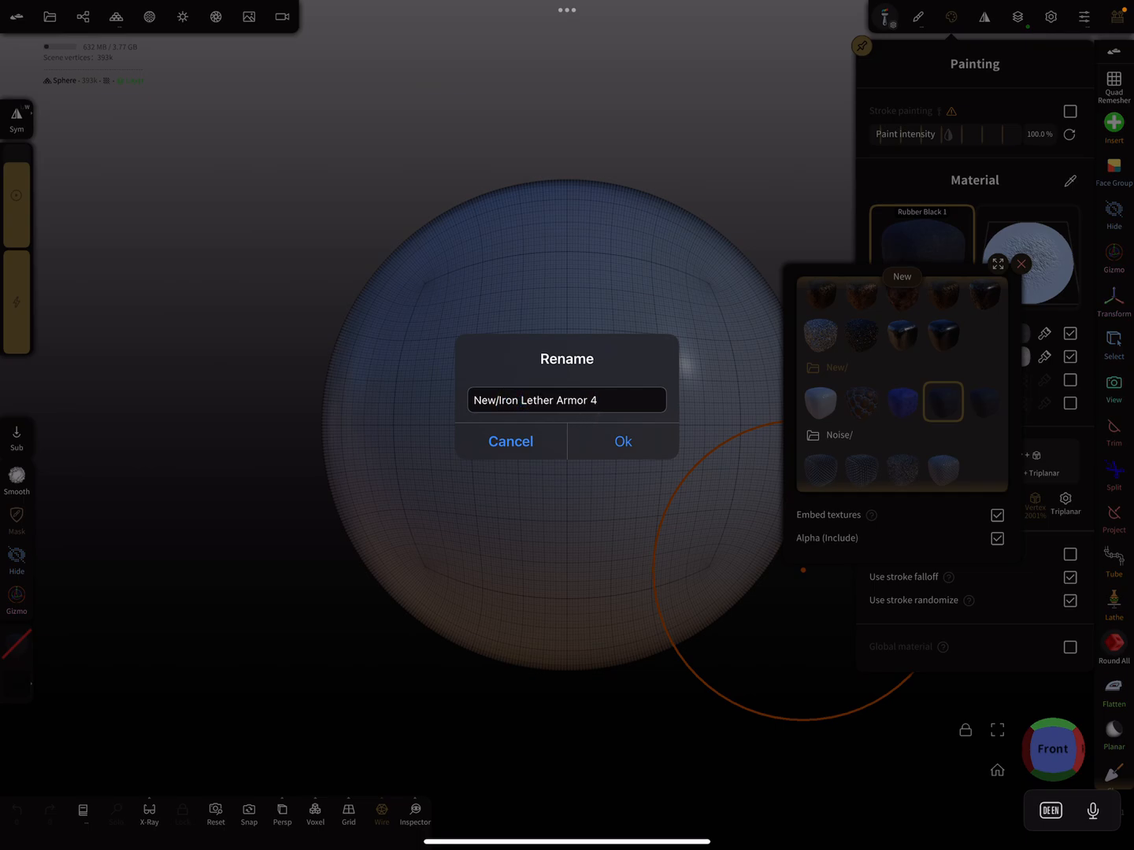
click(622, 441)
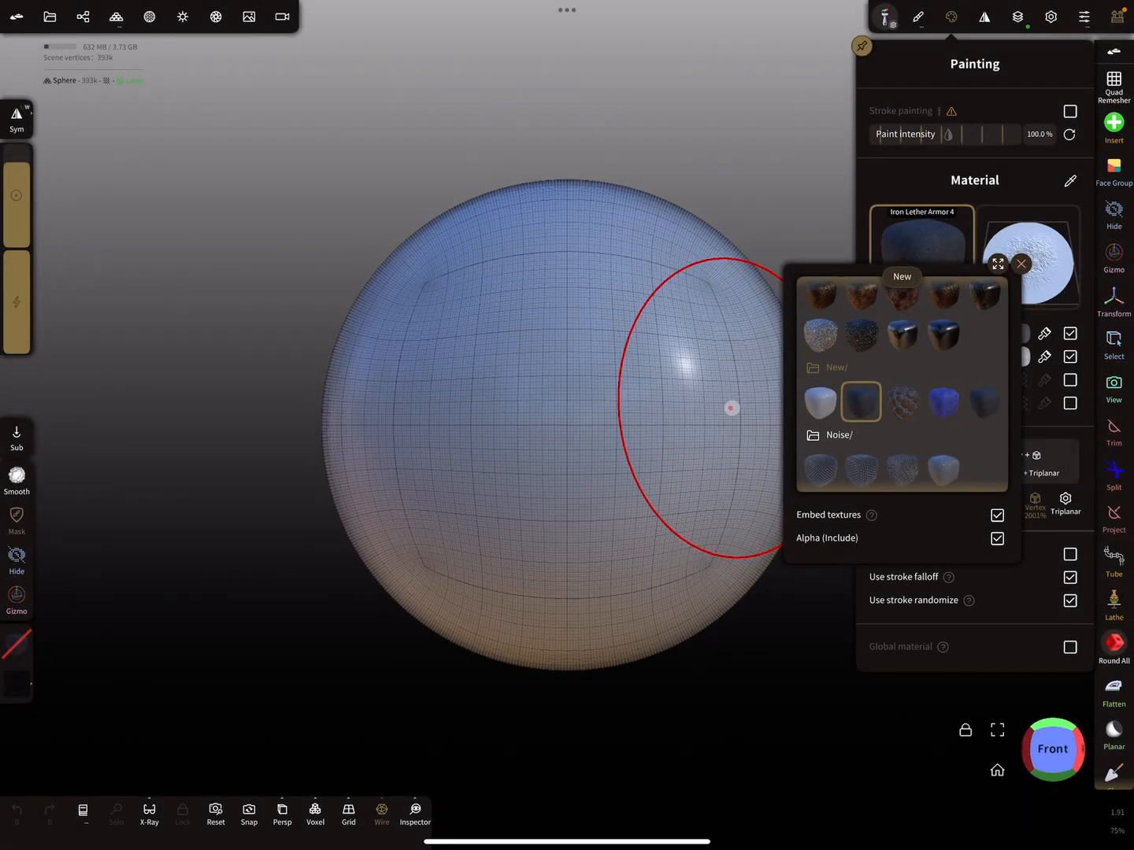
click(861, 400)
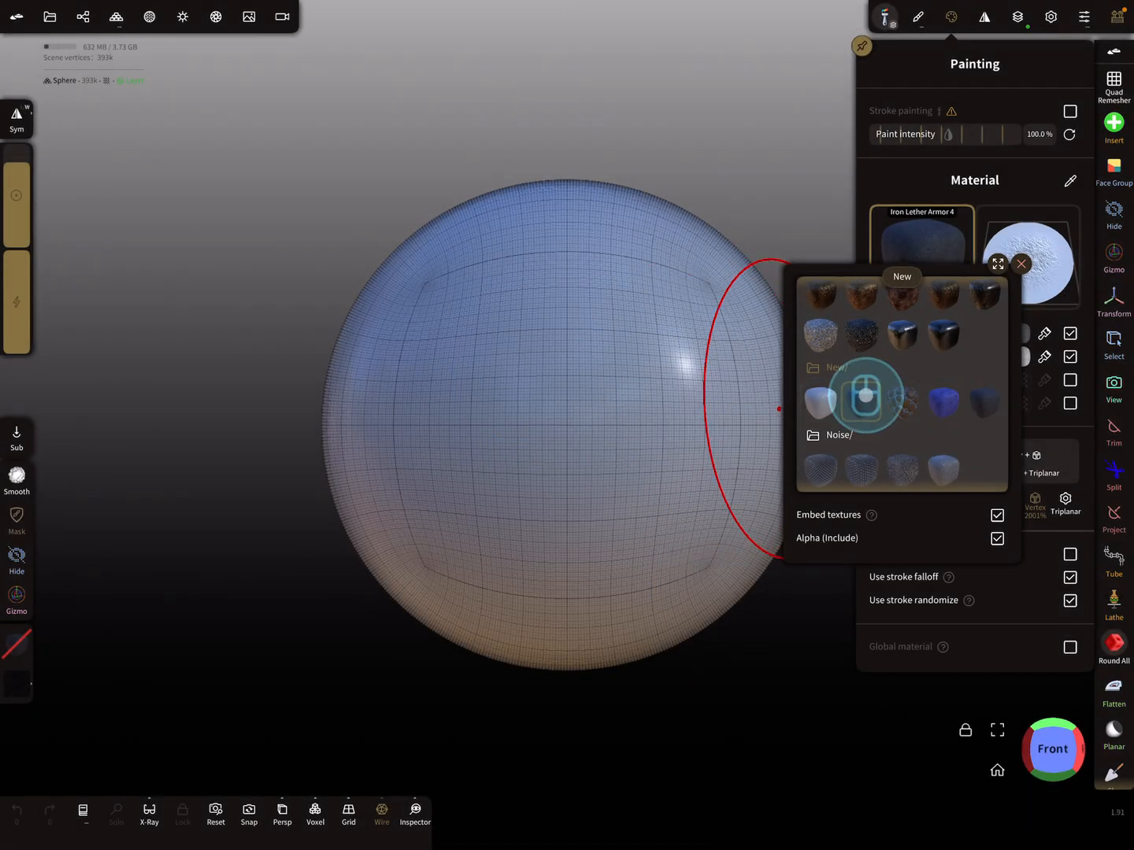
click(862, 401)
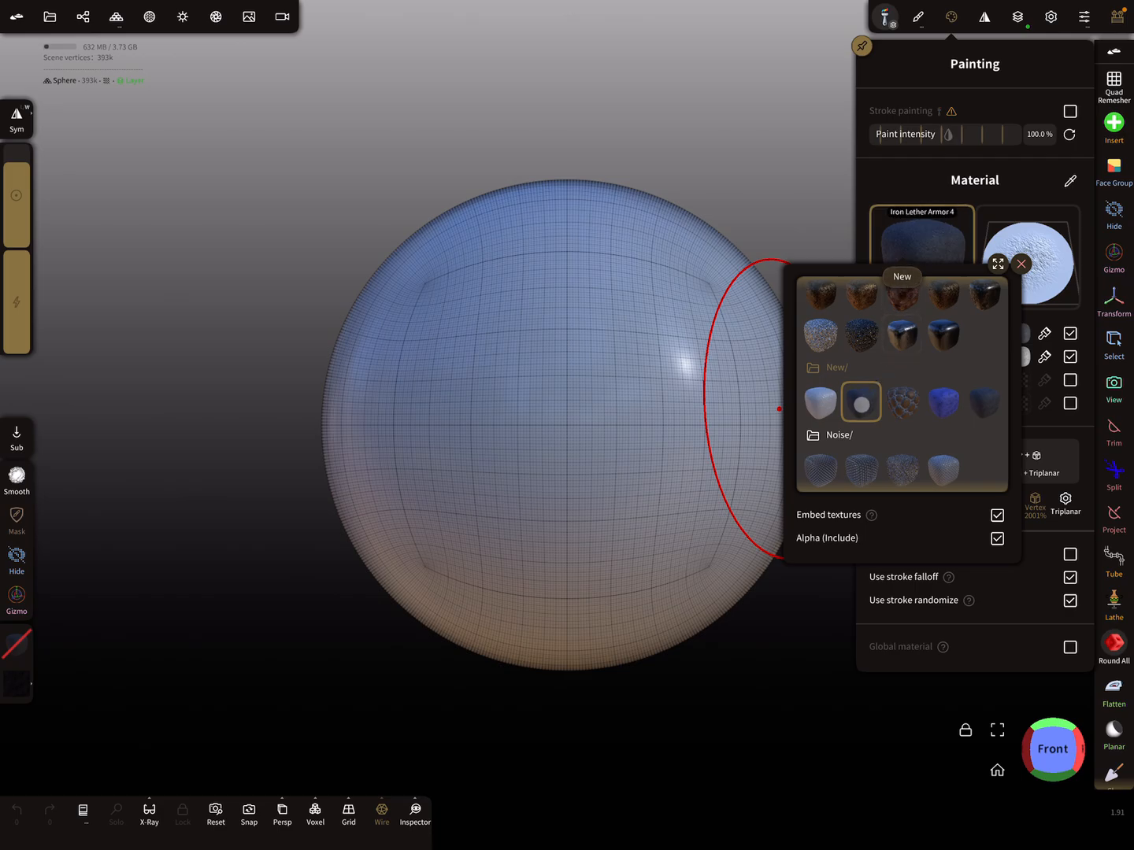
click(861, 402)
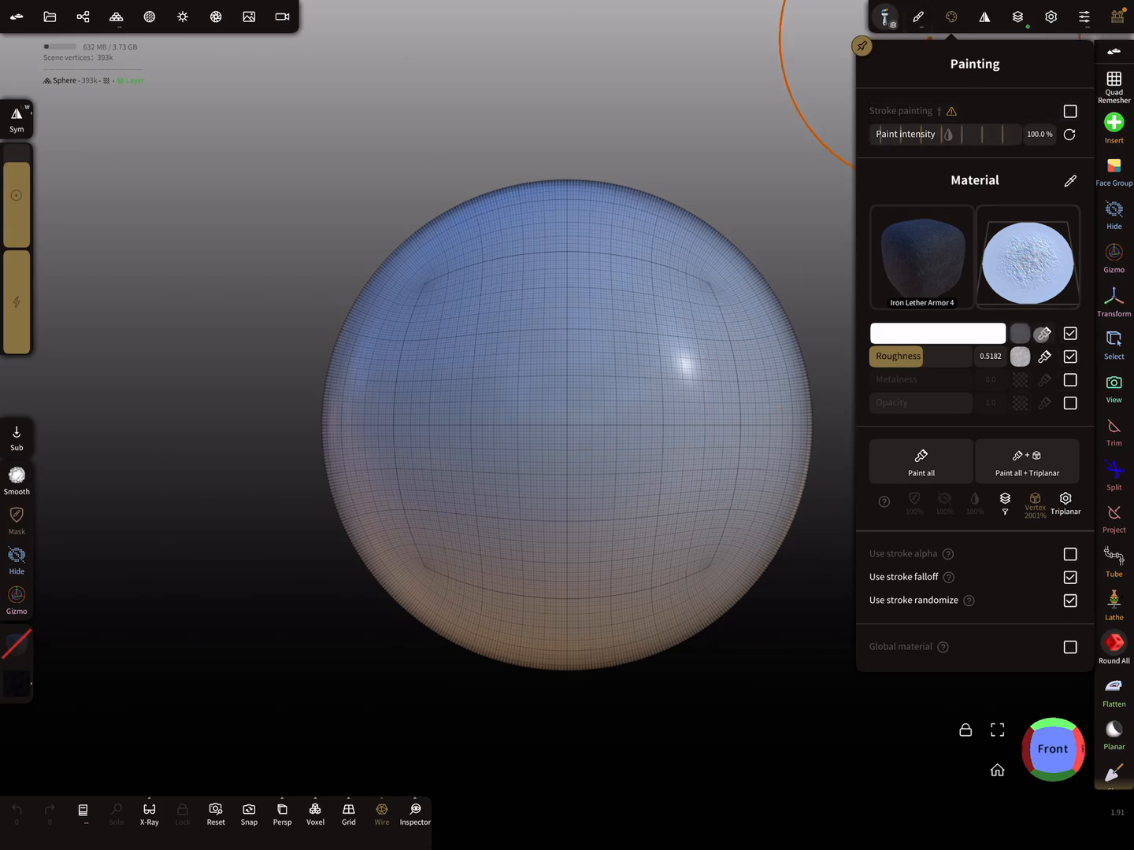
Give the material a white speckled base colour texture, then import a texture from Photos
click(1019, 333)
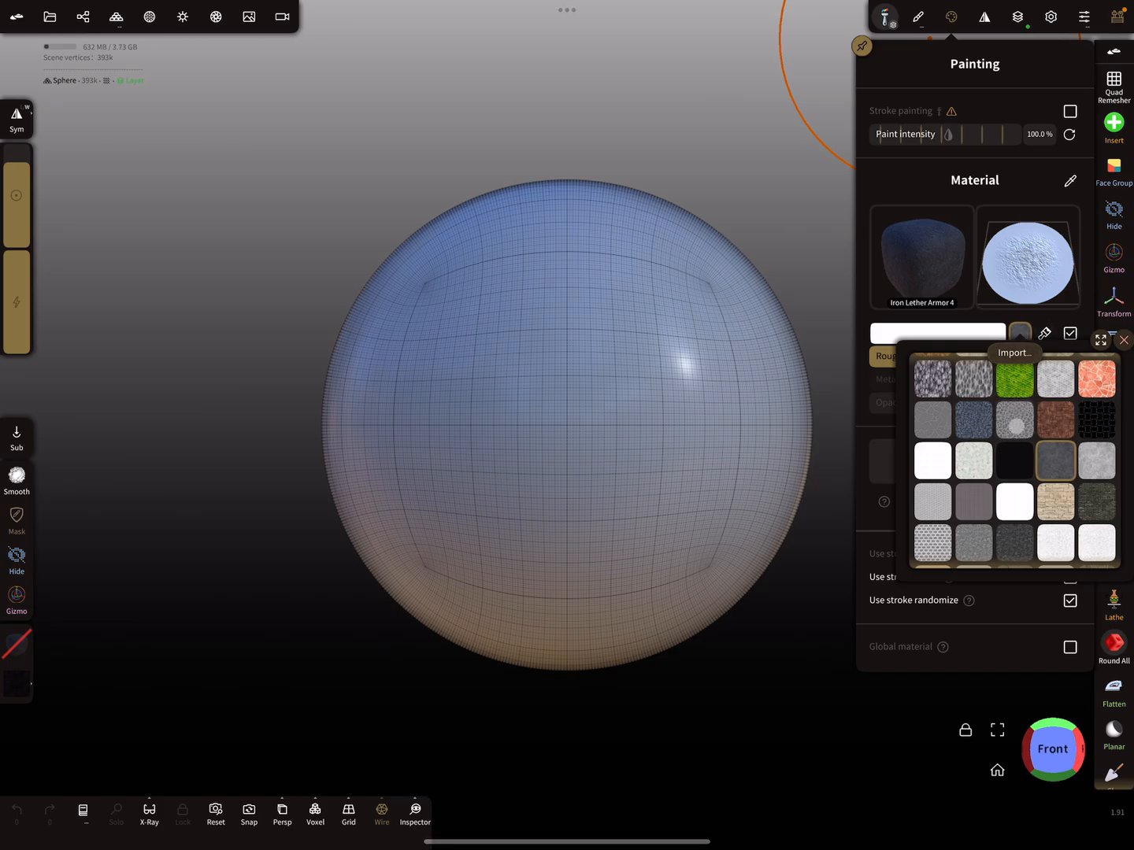
scroll(down, 3)
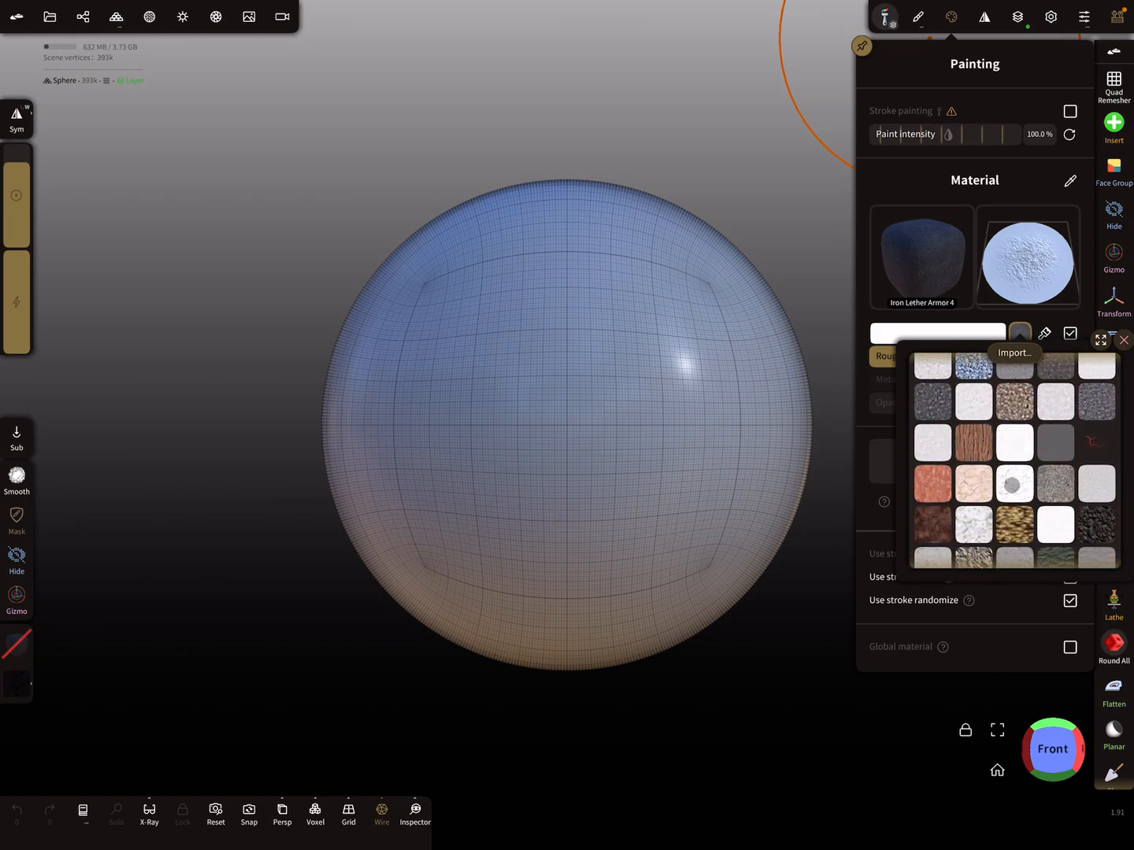
click(1014, 485)
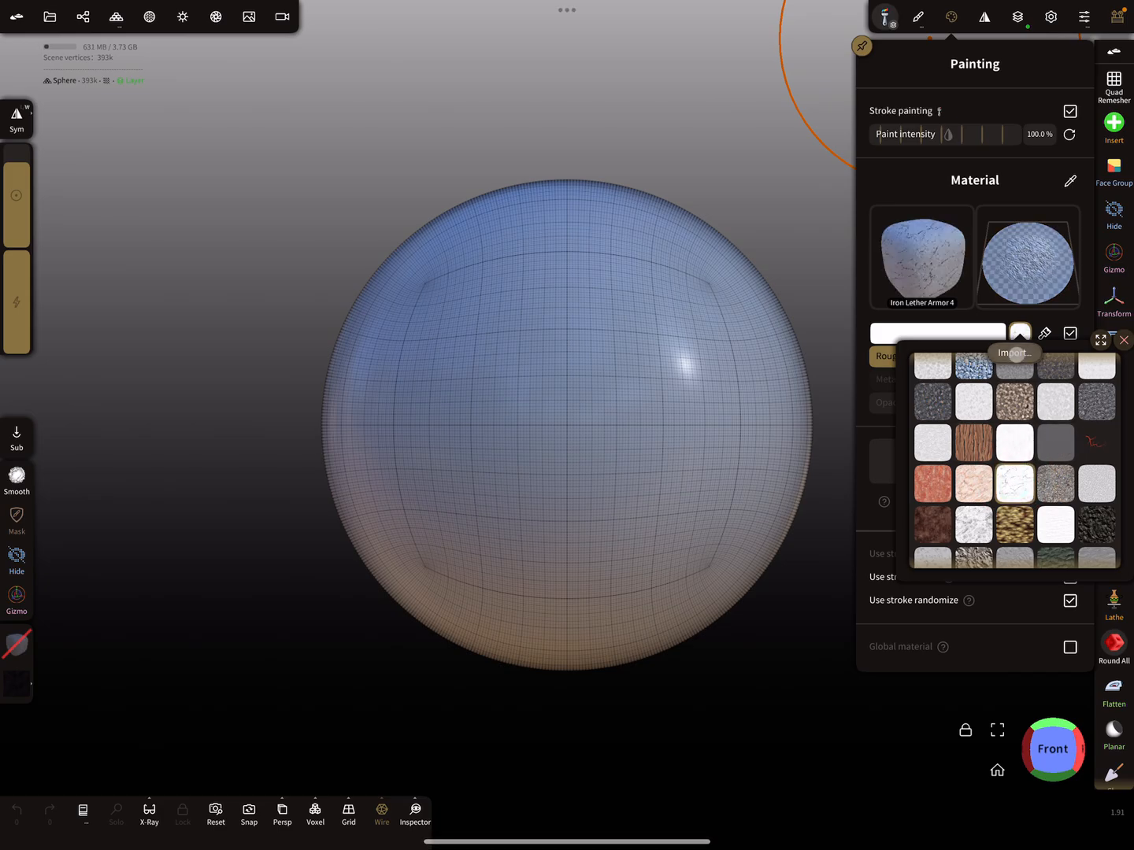
click(1015, 353)
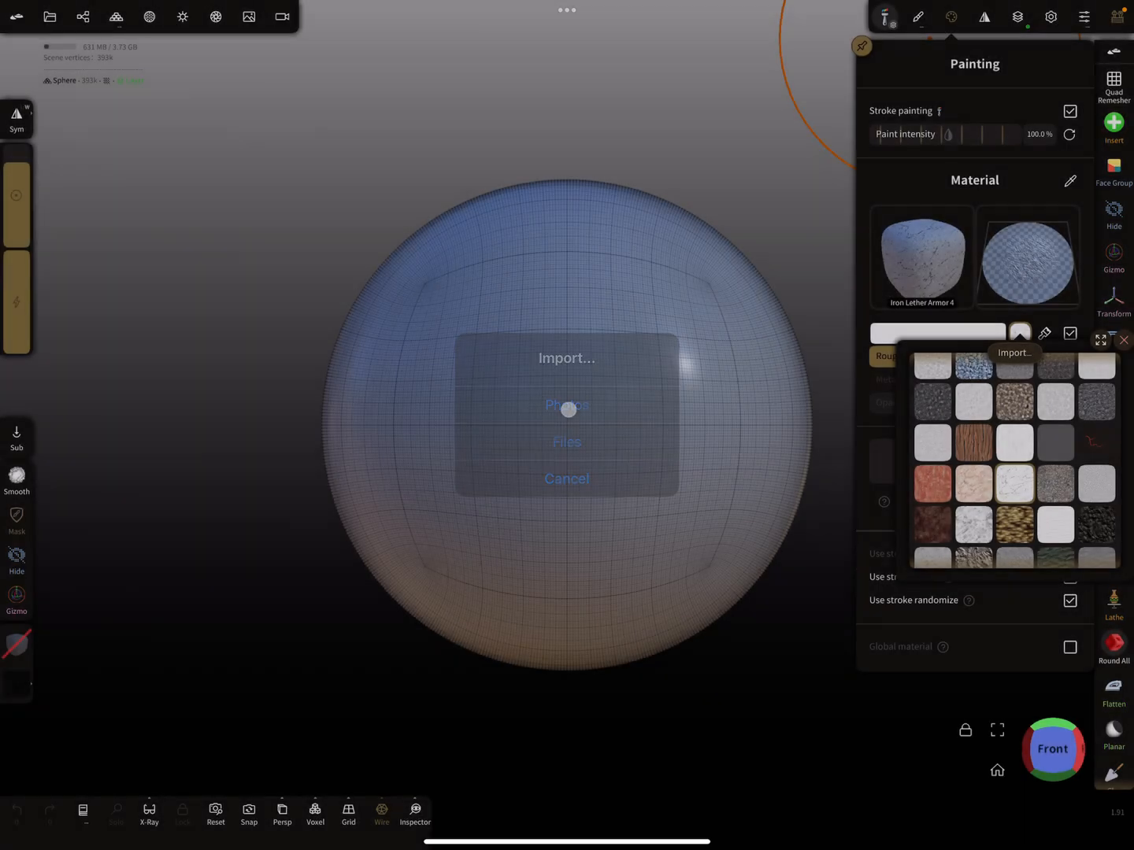
click(566, 478)
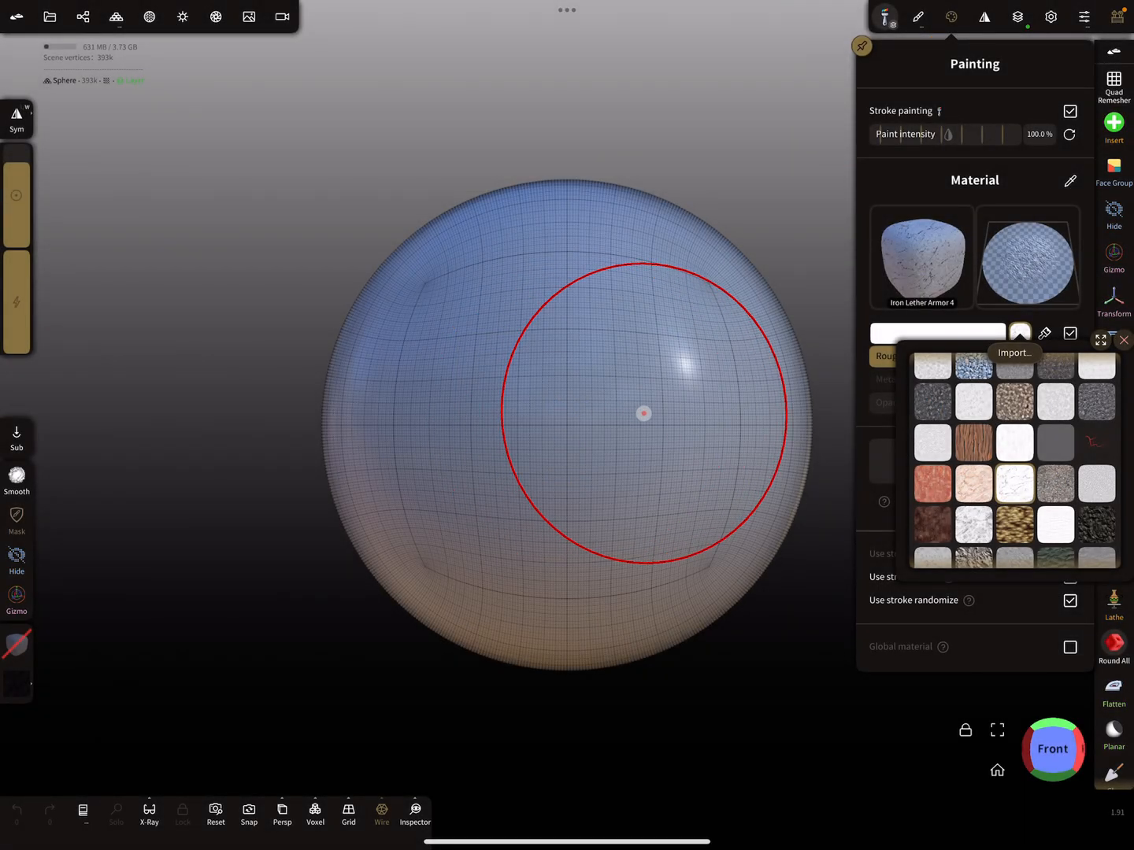
Switch back to Nomad Sculpt from the App Switcher, with its photo picker showing
click(1014, 352)
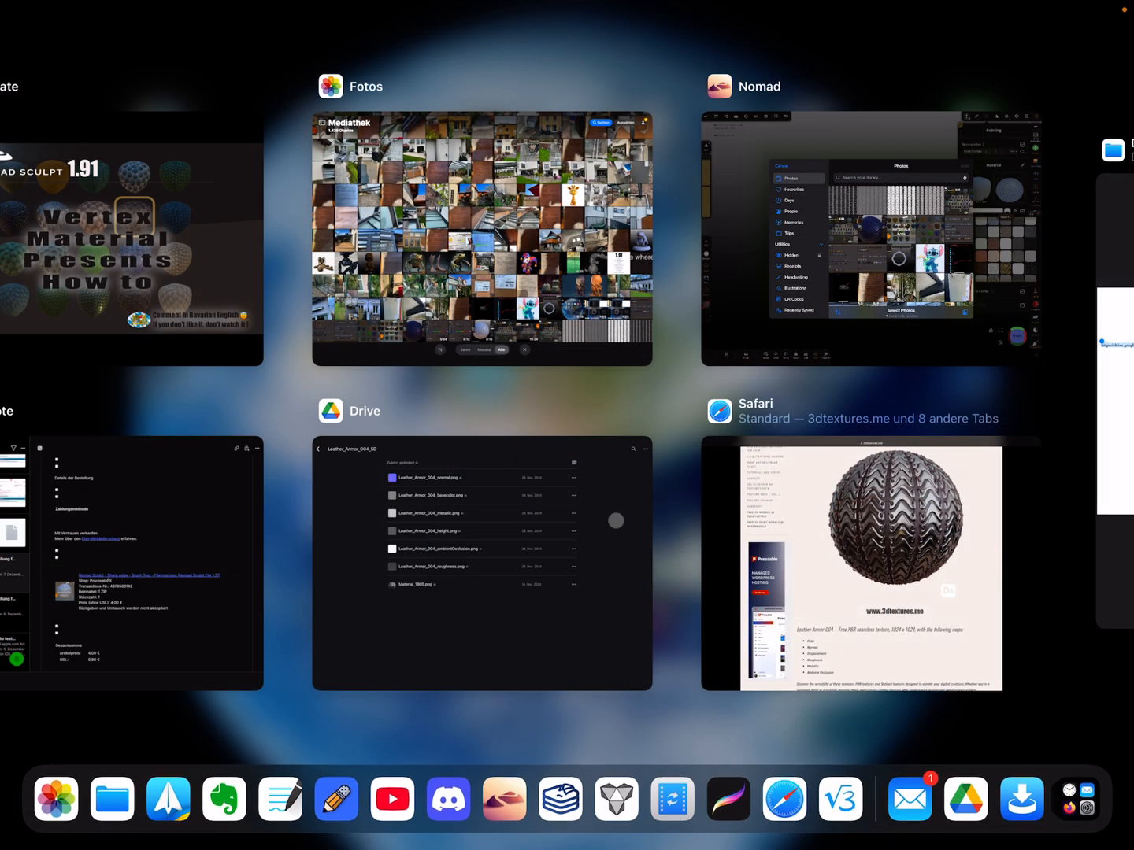
click(482, 561)
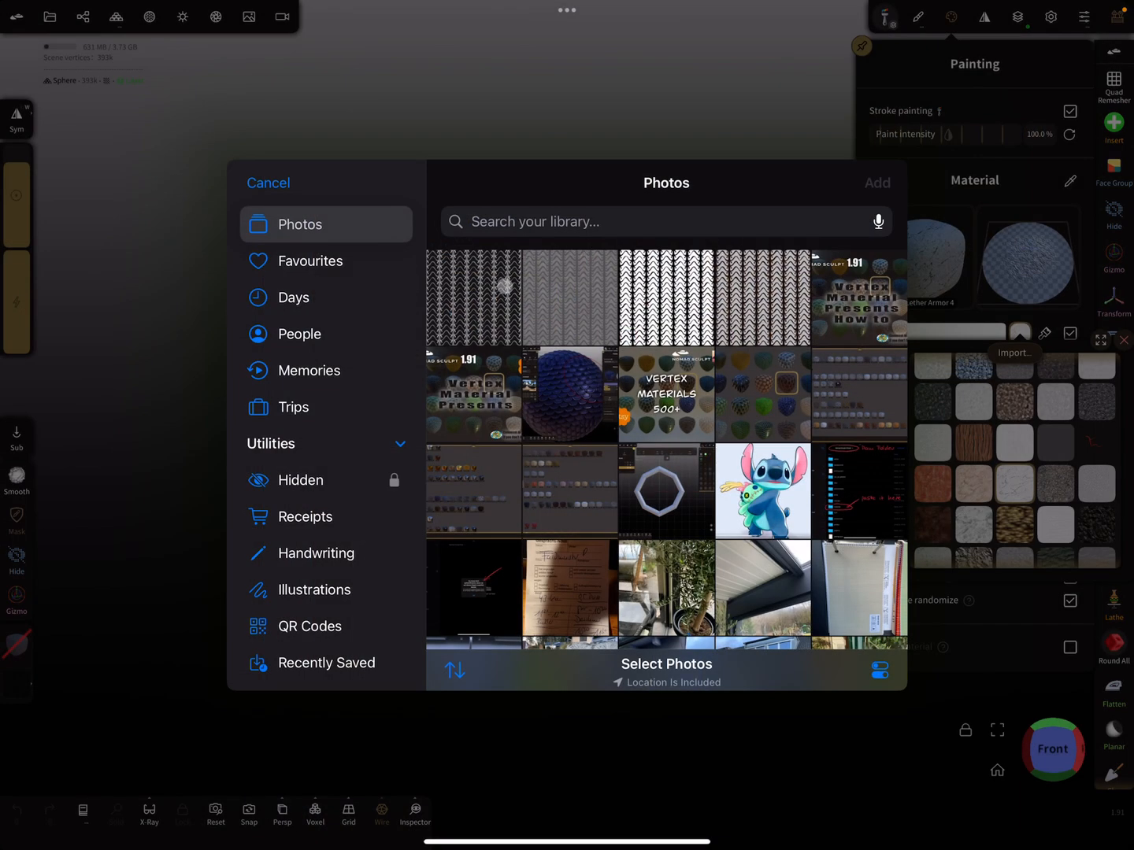
Add the zigzag pattern photo as a texture and bring up the Leather_Armor_004_roughness texture's options
click(473, 297)
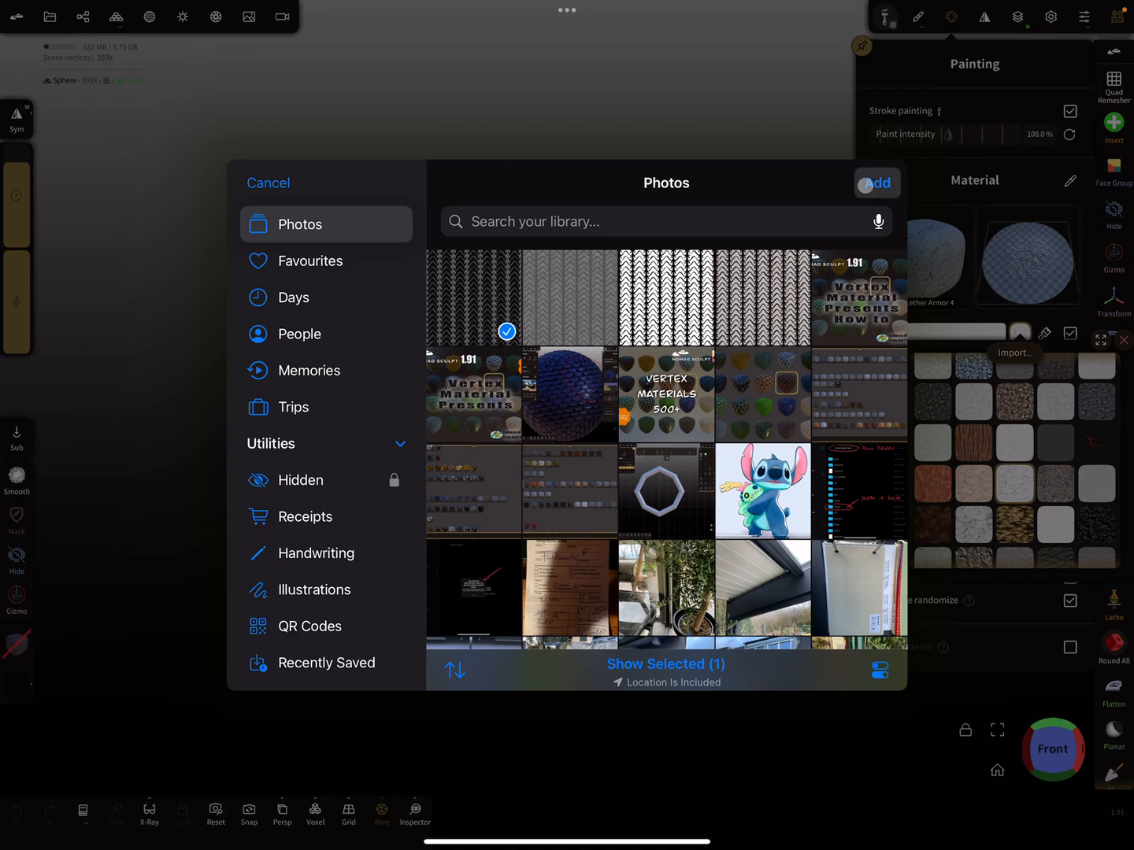
click(875, 182)
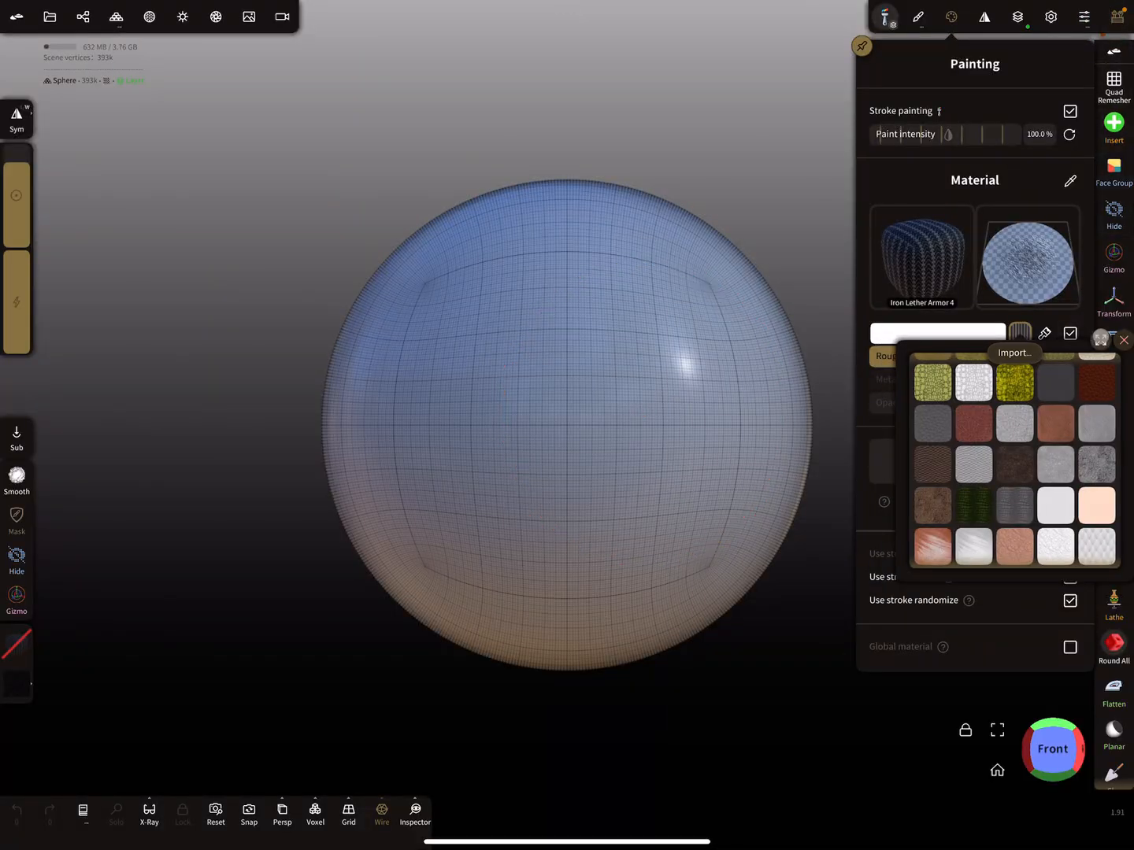
click(1124, 339)
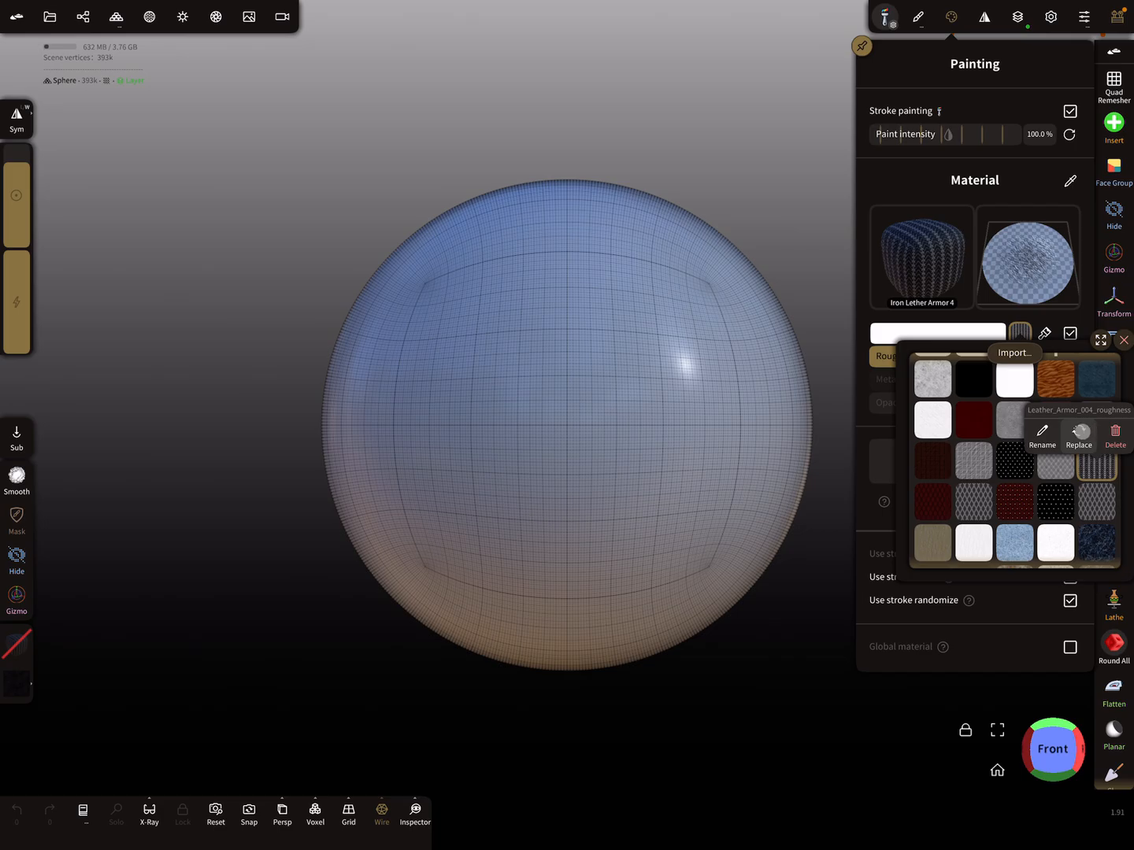
Reopen Import from Photos, then delete the Leather_Armor_004_roughness zigzag texture and confirm
click(1014, 353)
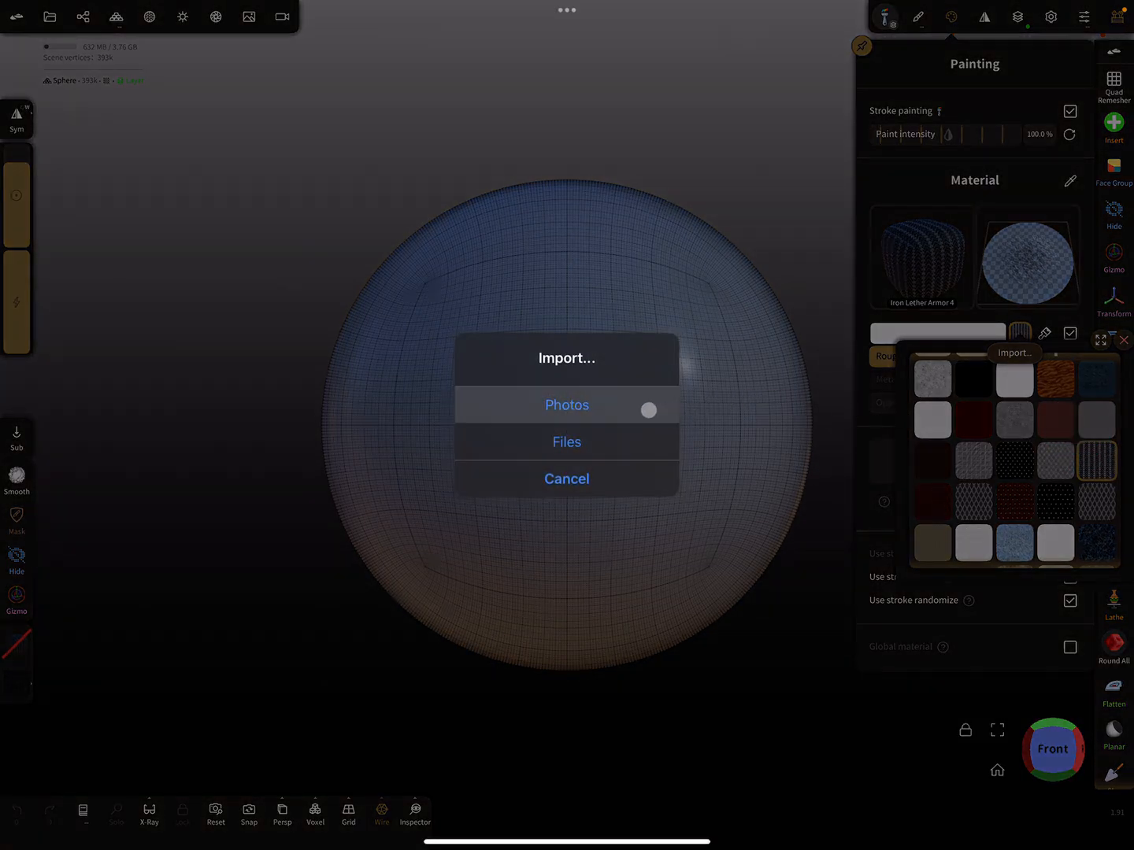
click(566, 405)
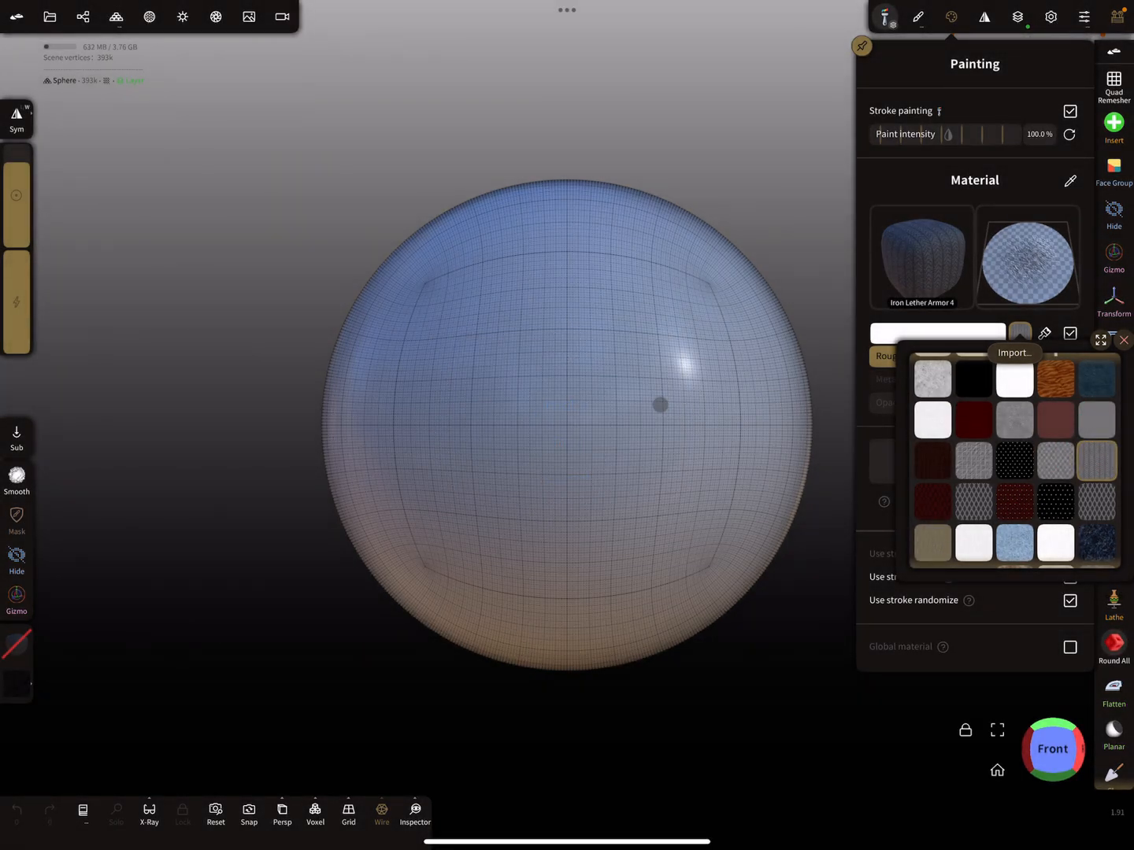
click(1014, 351)
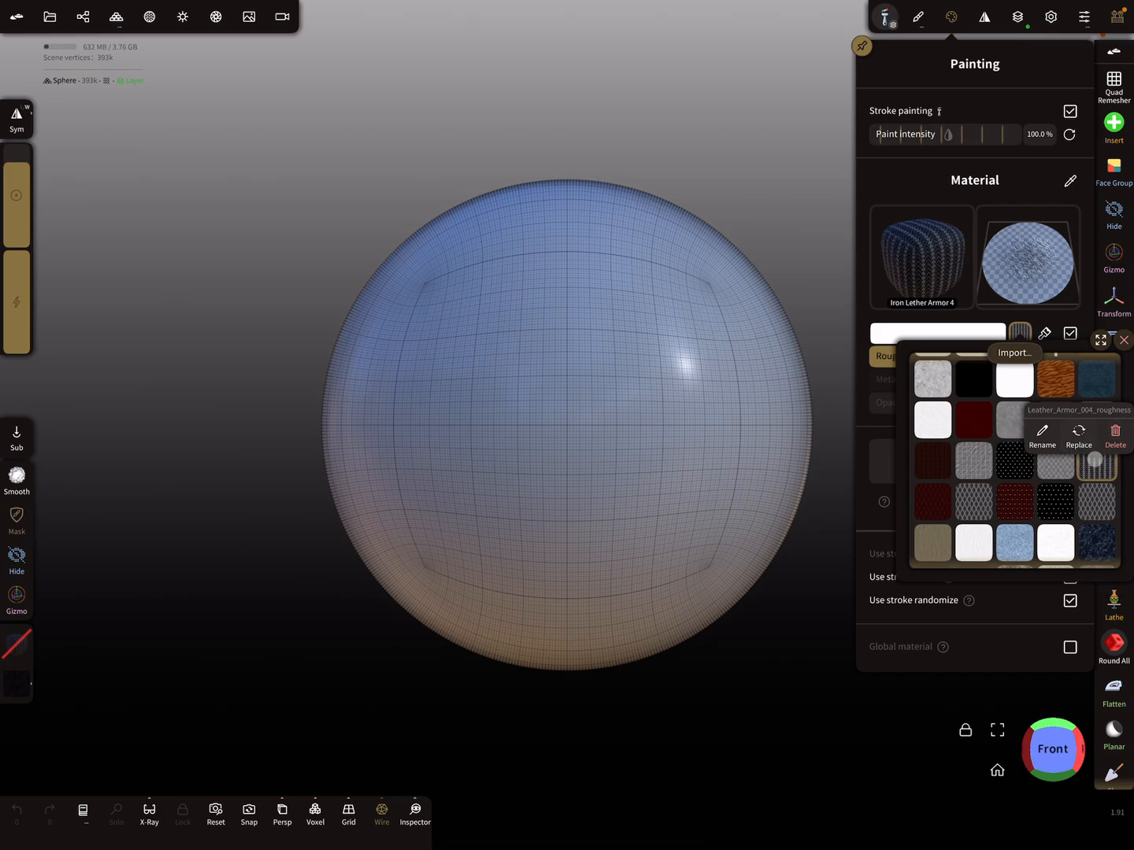
click(1115, 433)
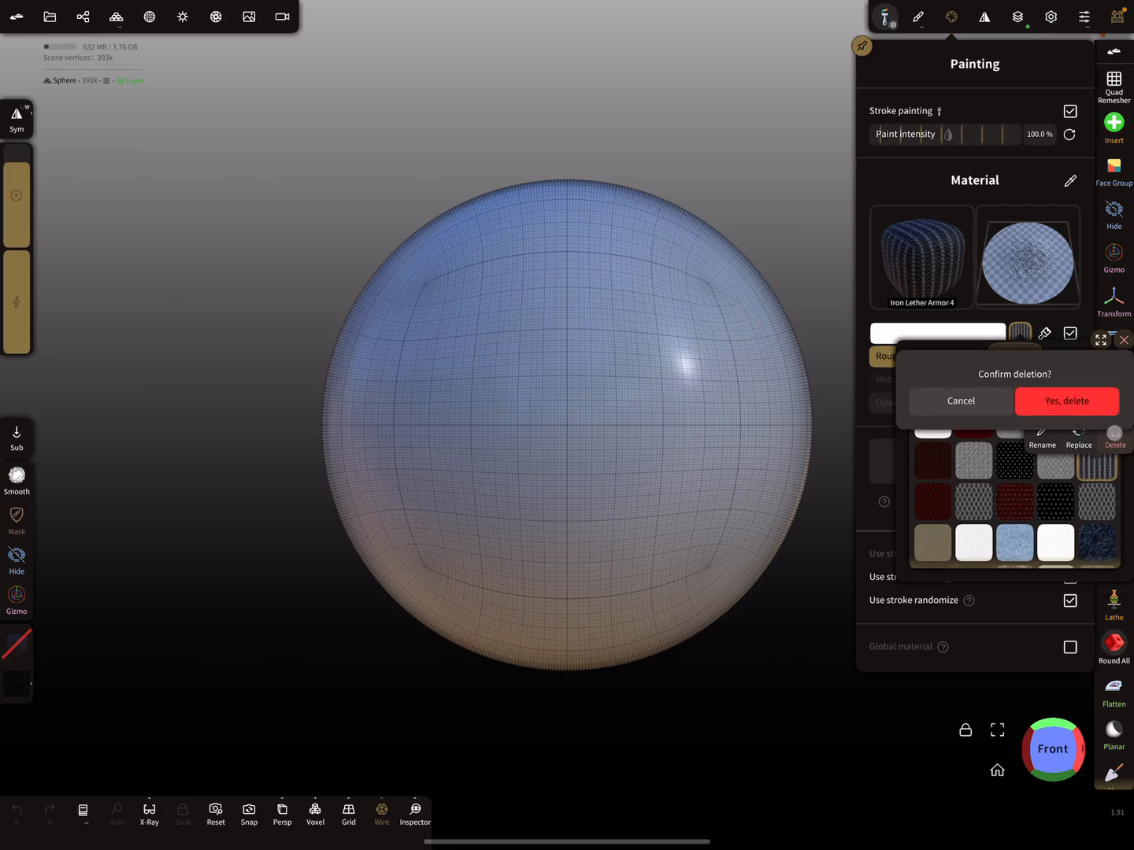
click(1067, 401)
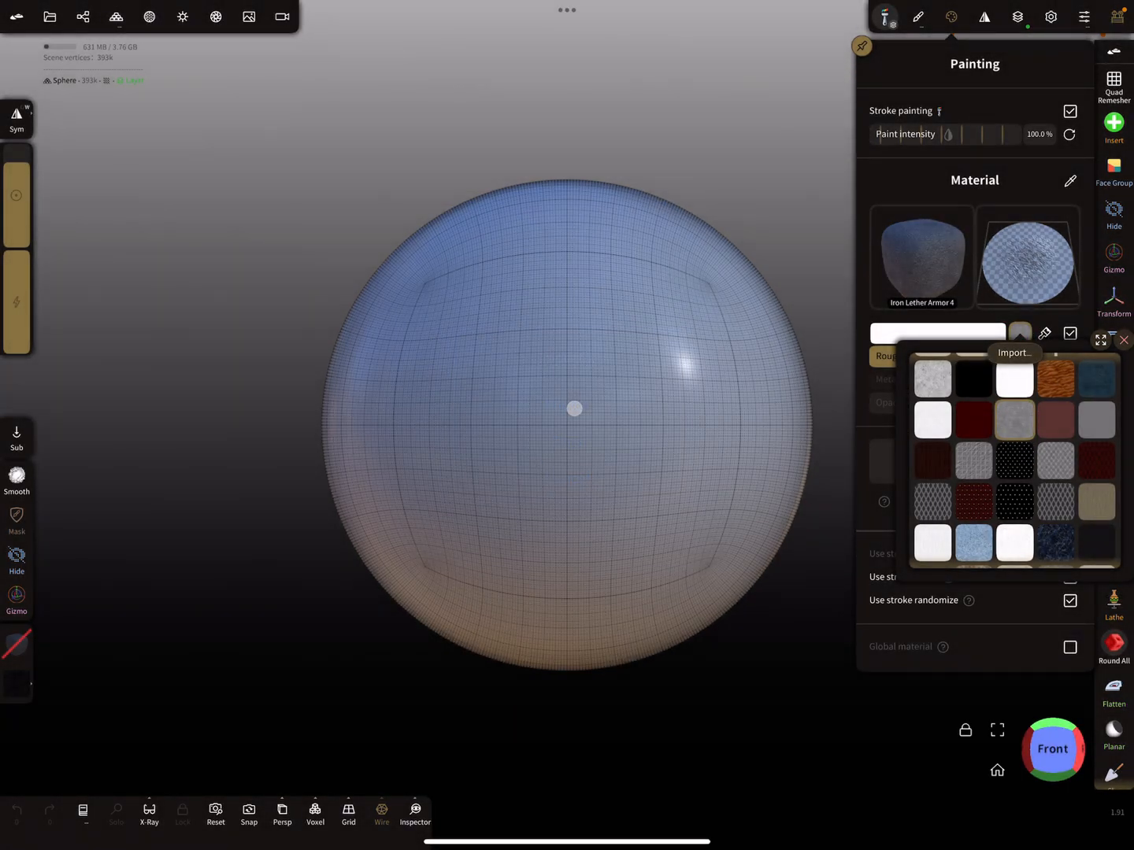
click(1014, 353)
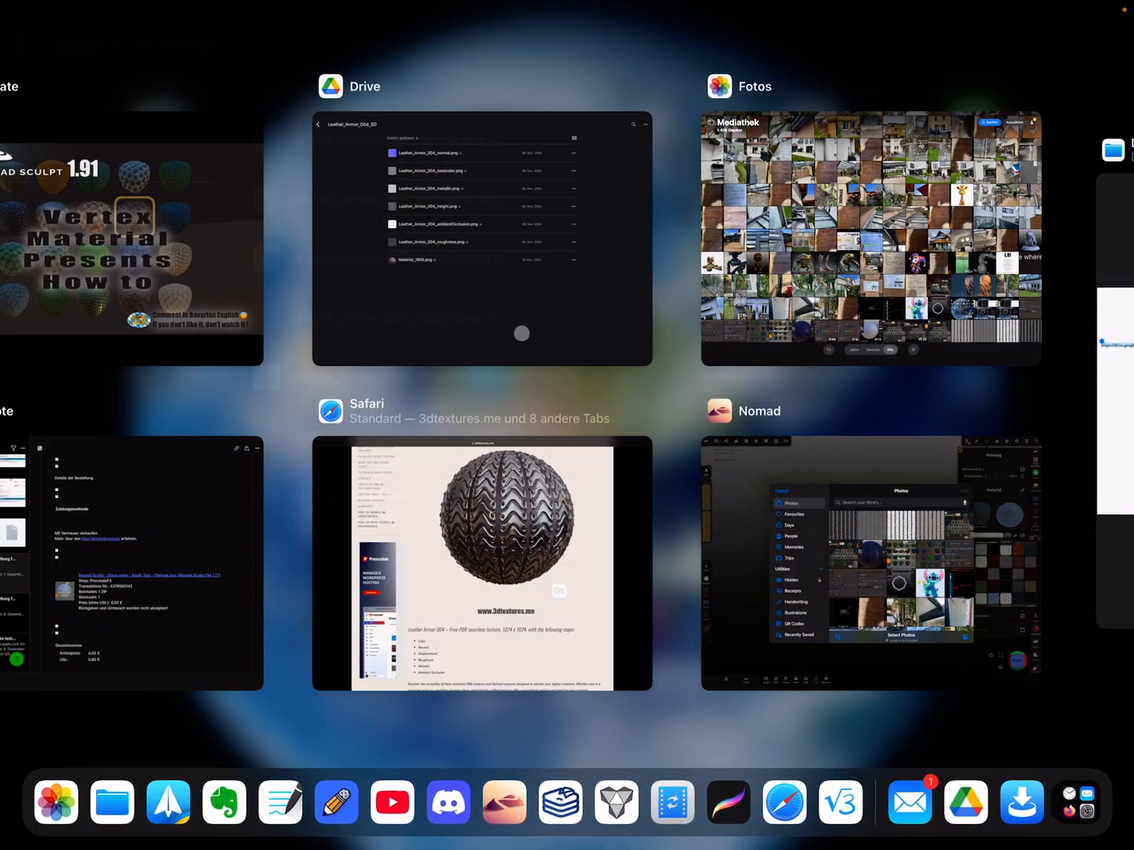
Add the chevron leather image from Photos to the Material colour slot
click(482, 239)
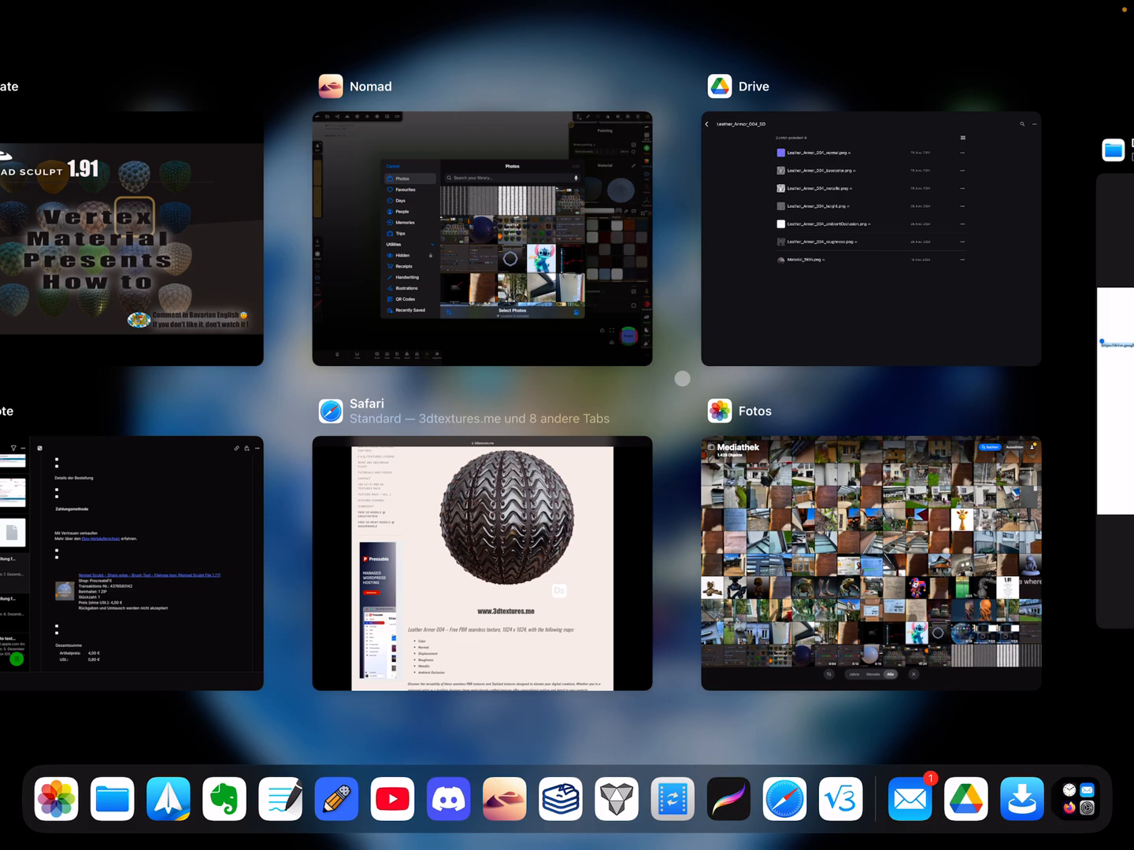
mouse_move(413, 234)
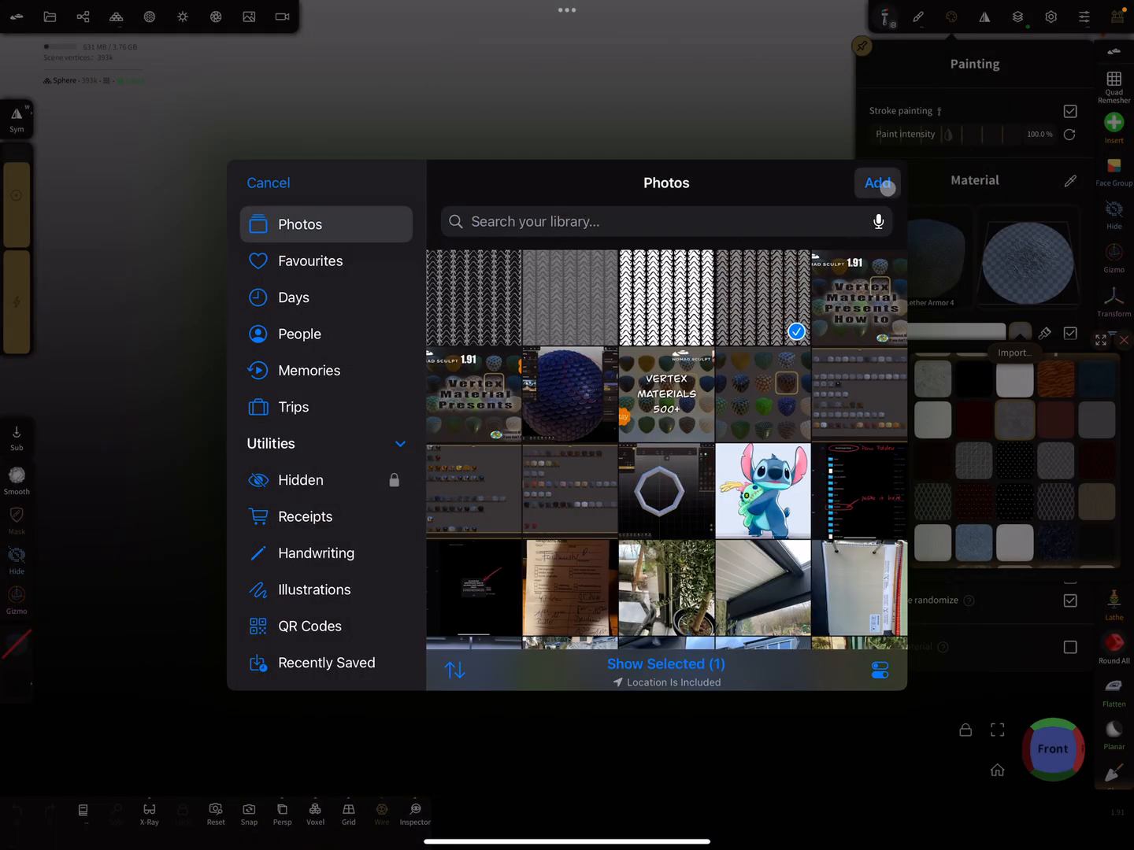
click(877, 183)
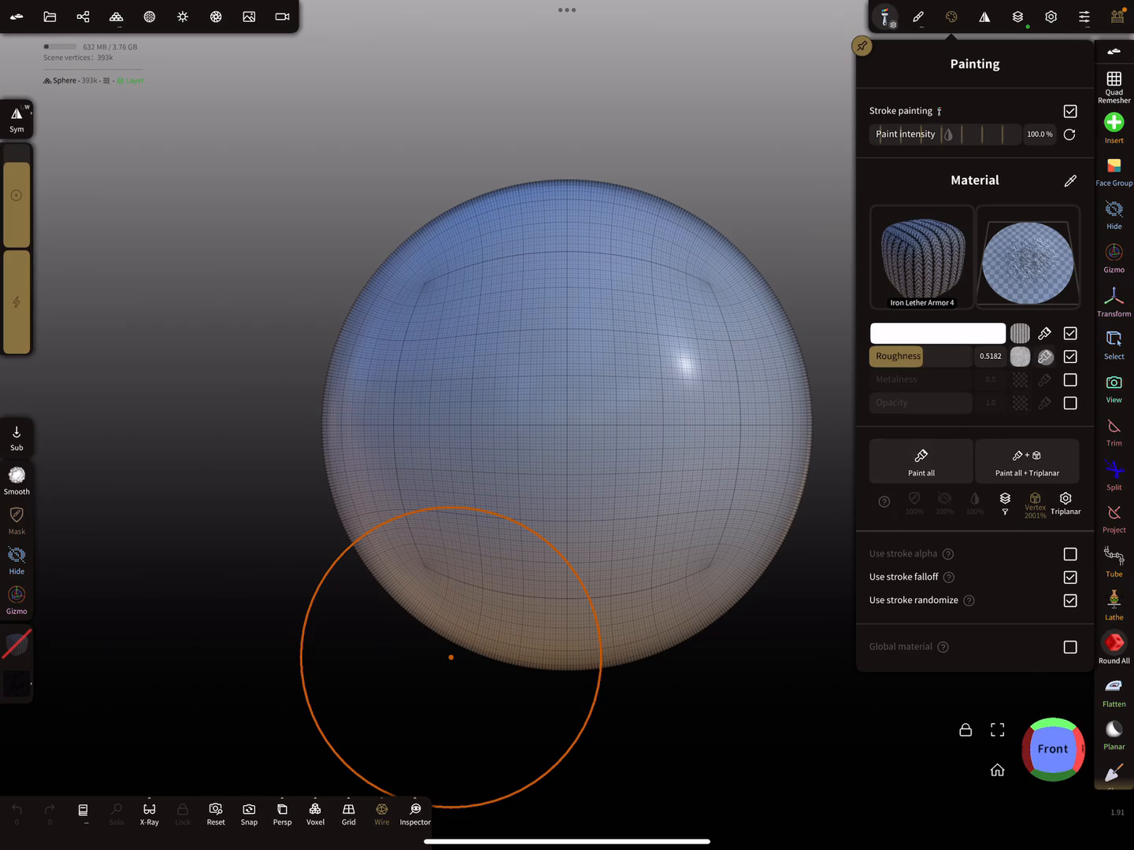
Import the Leather_Armor_004_roughness image from Photos as the roughness texture
click(1019, 357)
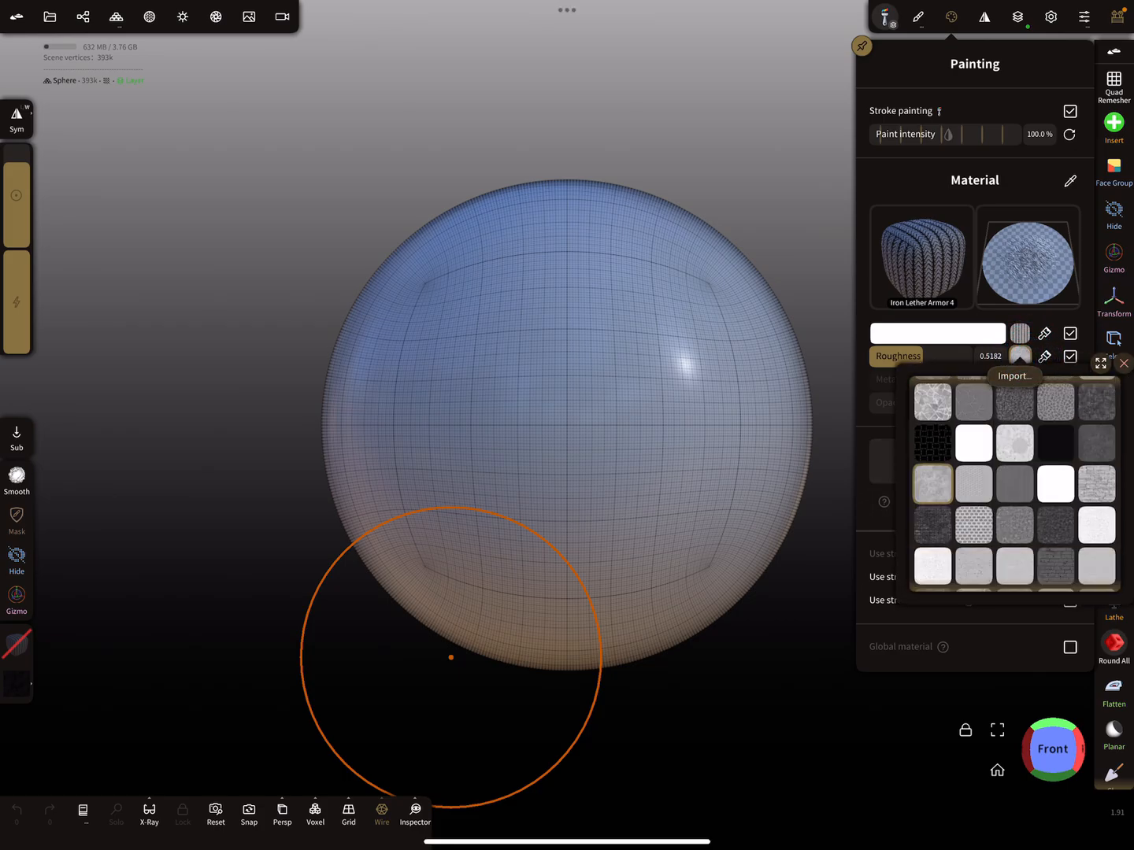
click(1014, 376)
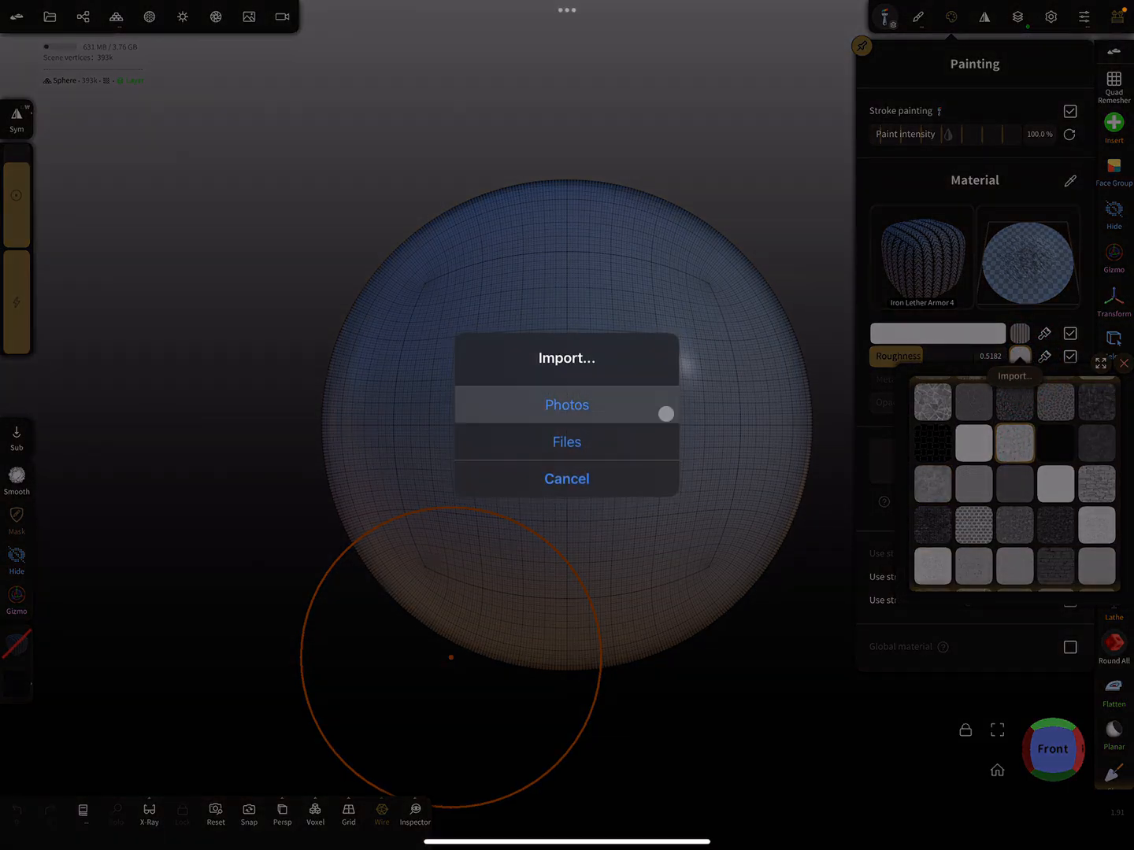
click(566, 405)
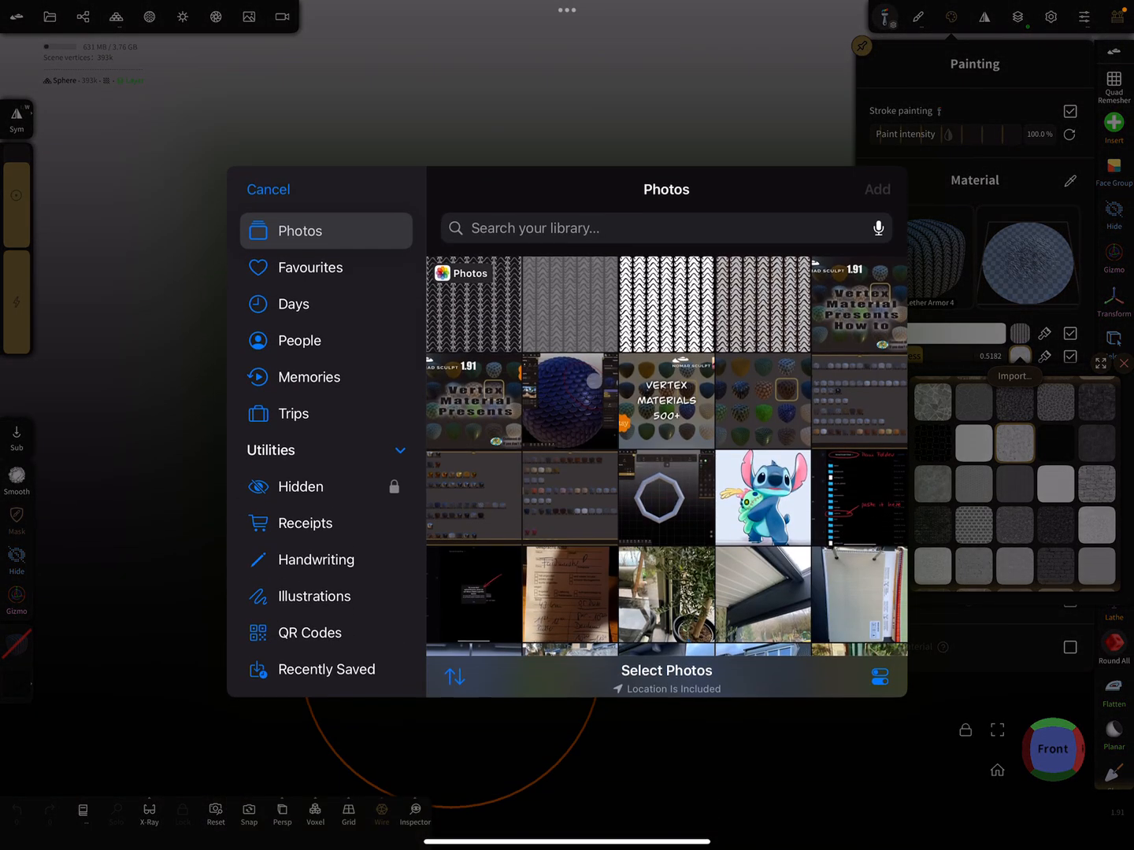
click(473, 303)
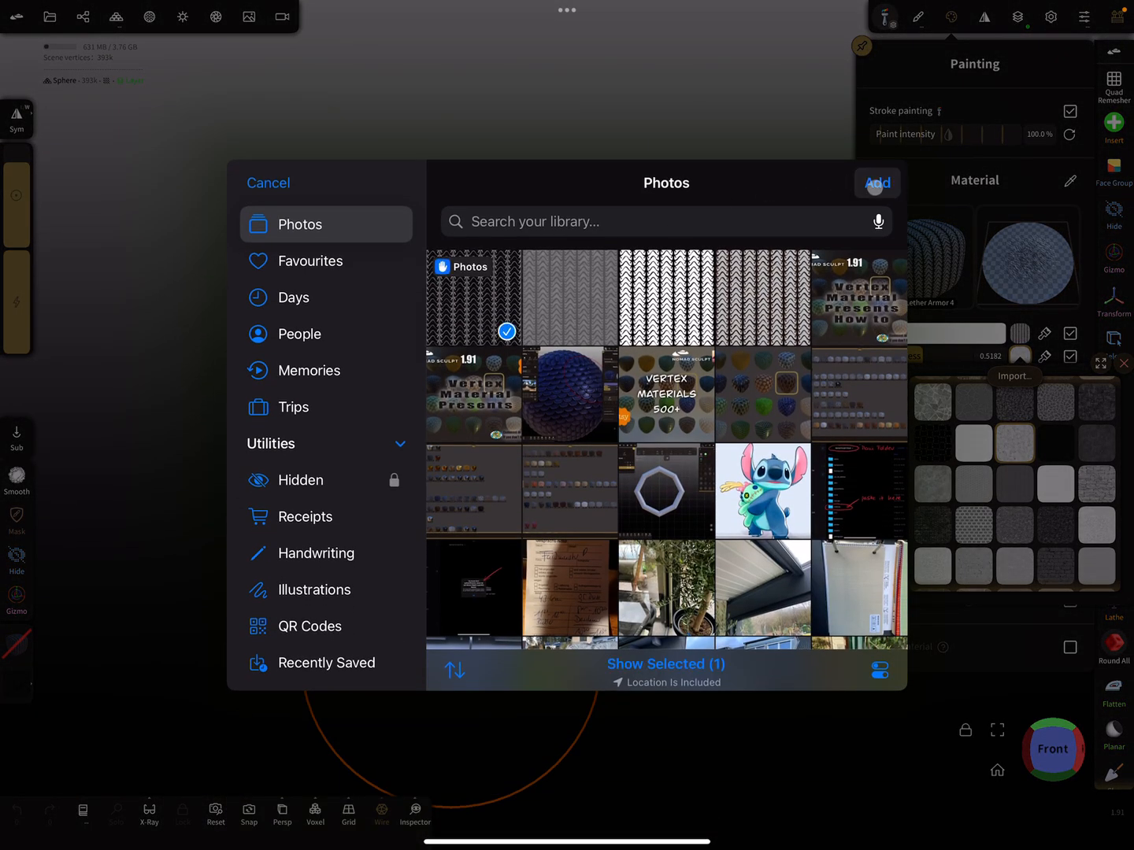
click(877, 182)
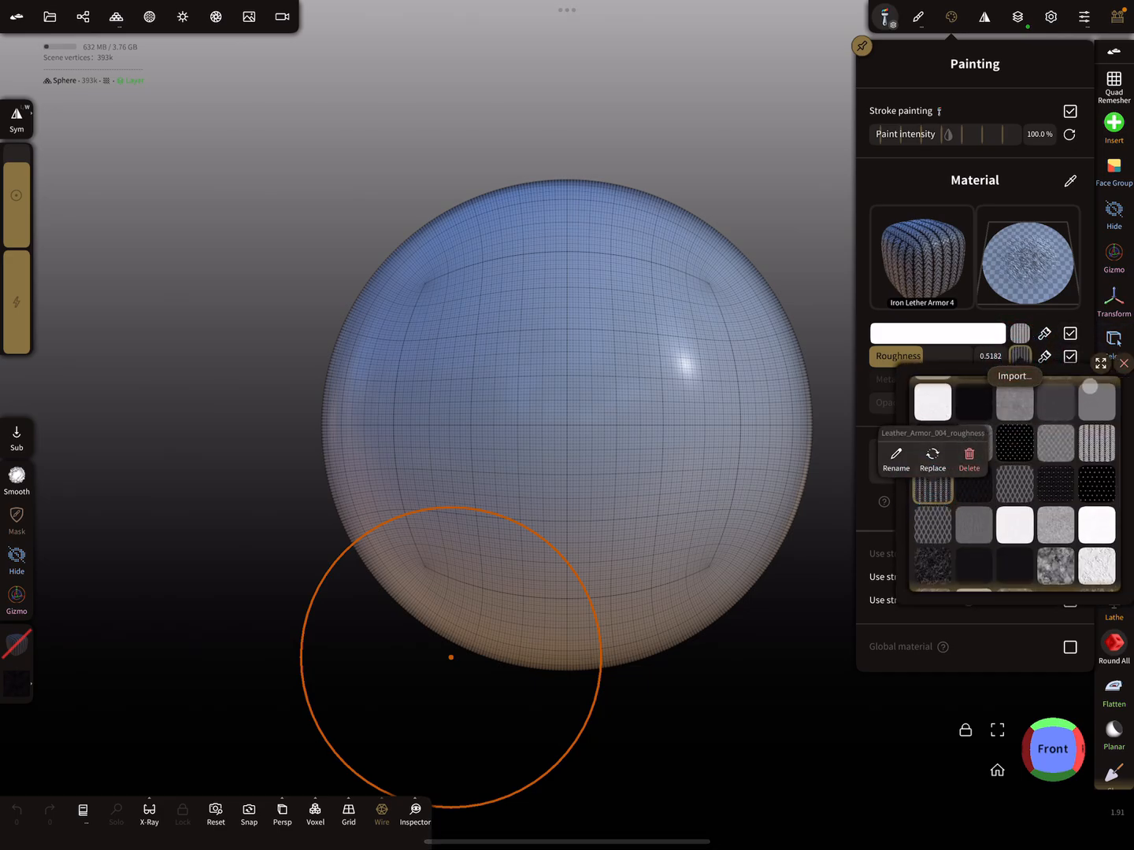
Enable Metalness and pick its texture image from the photo library
click(1124, 363)
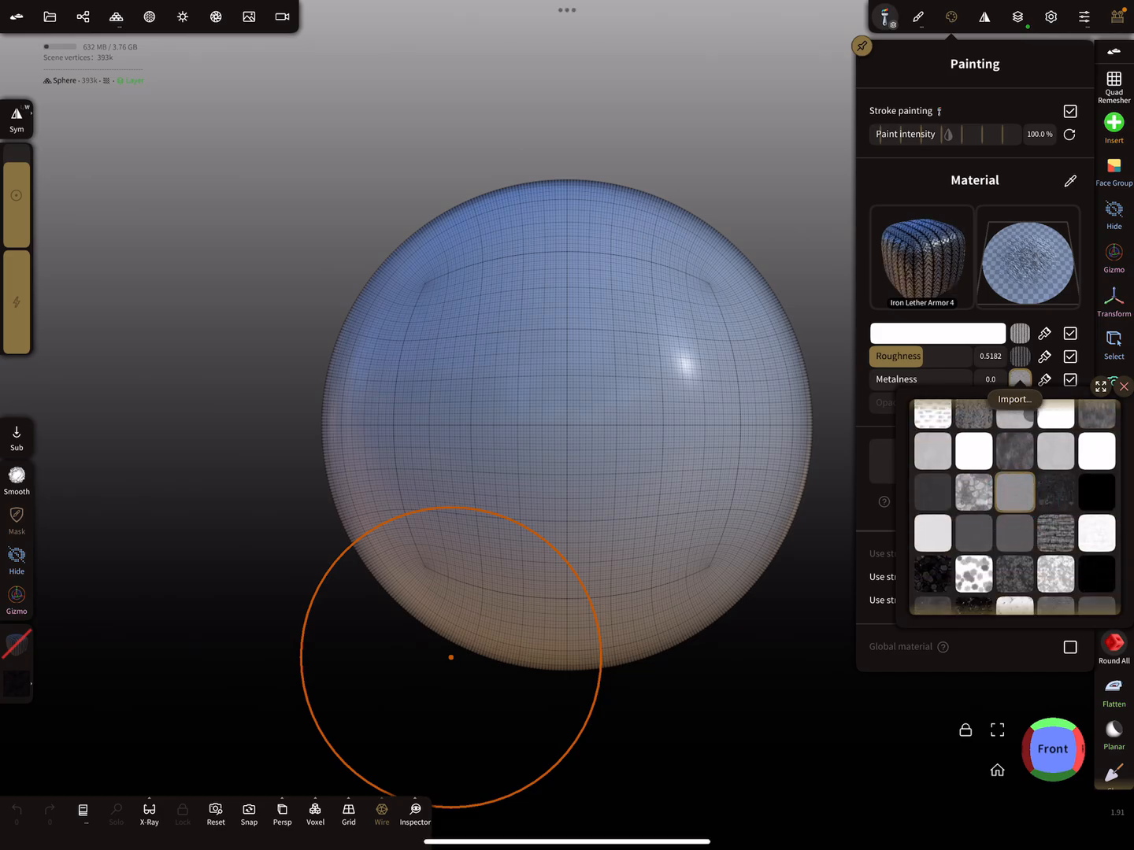
click(1014, 399)
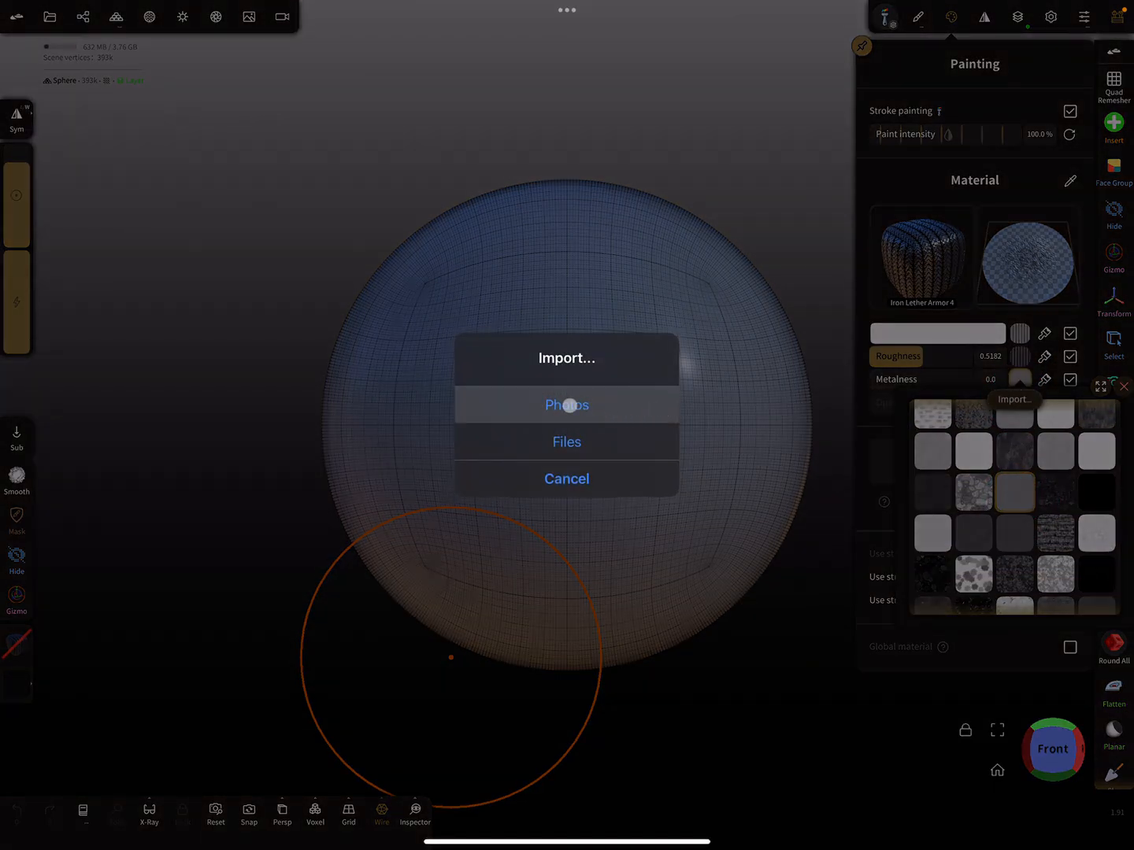
click(566, 405)
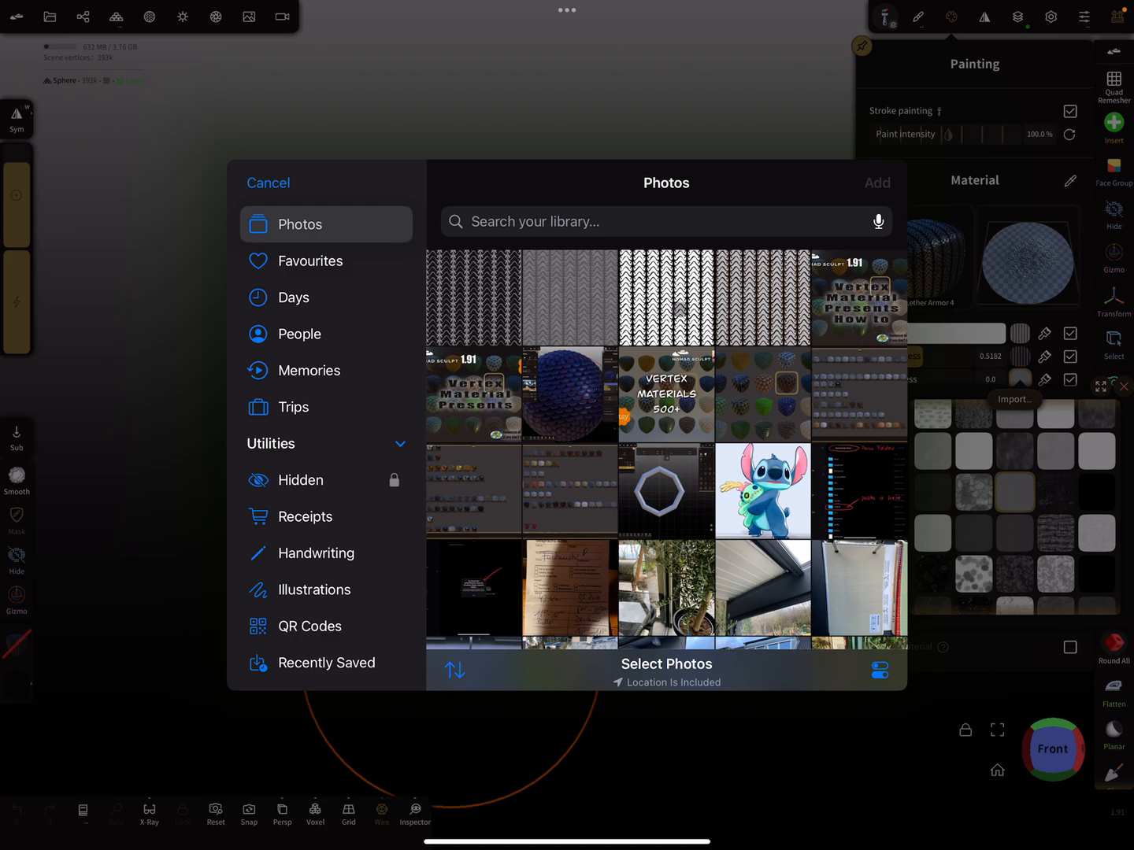
click(665, 298)
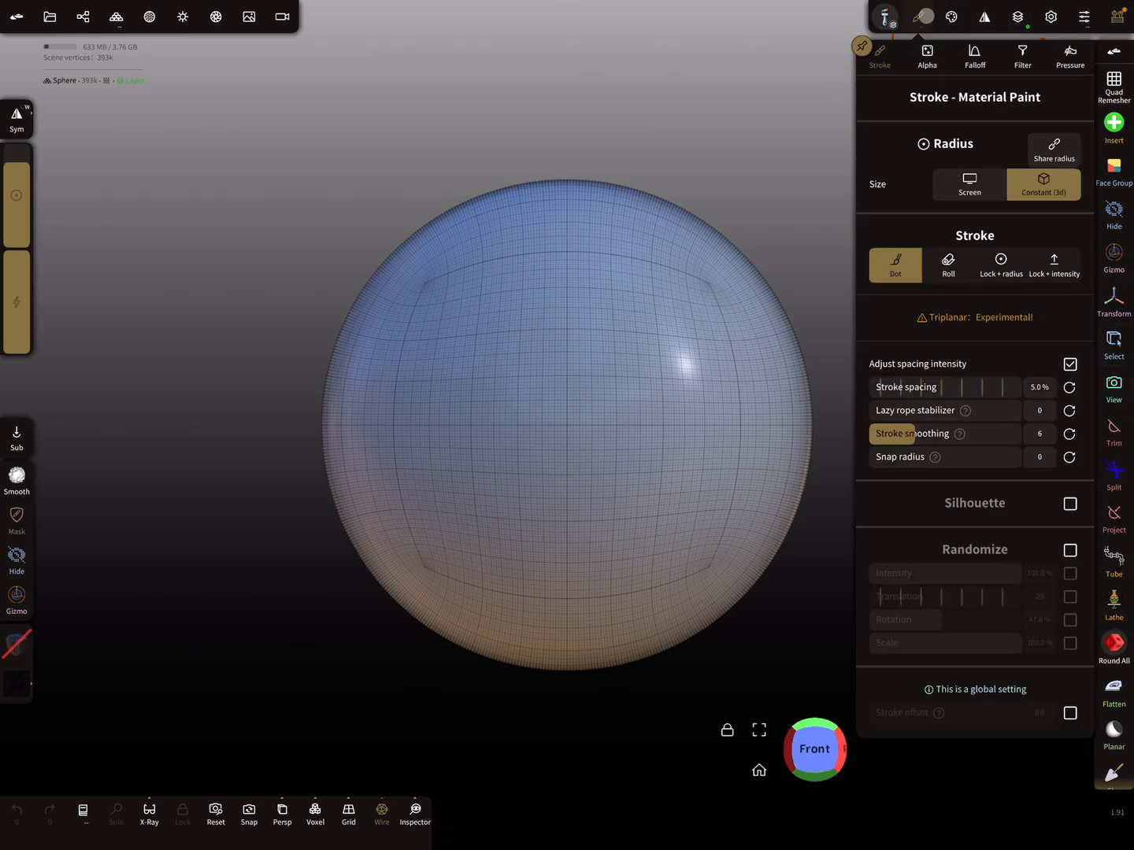
In the Alpha tab, import the leather height image from Photos as the brush alpha
click(927, 56)
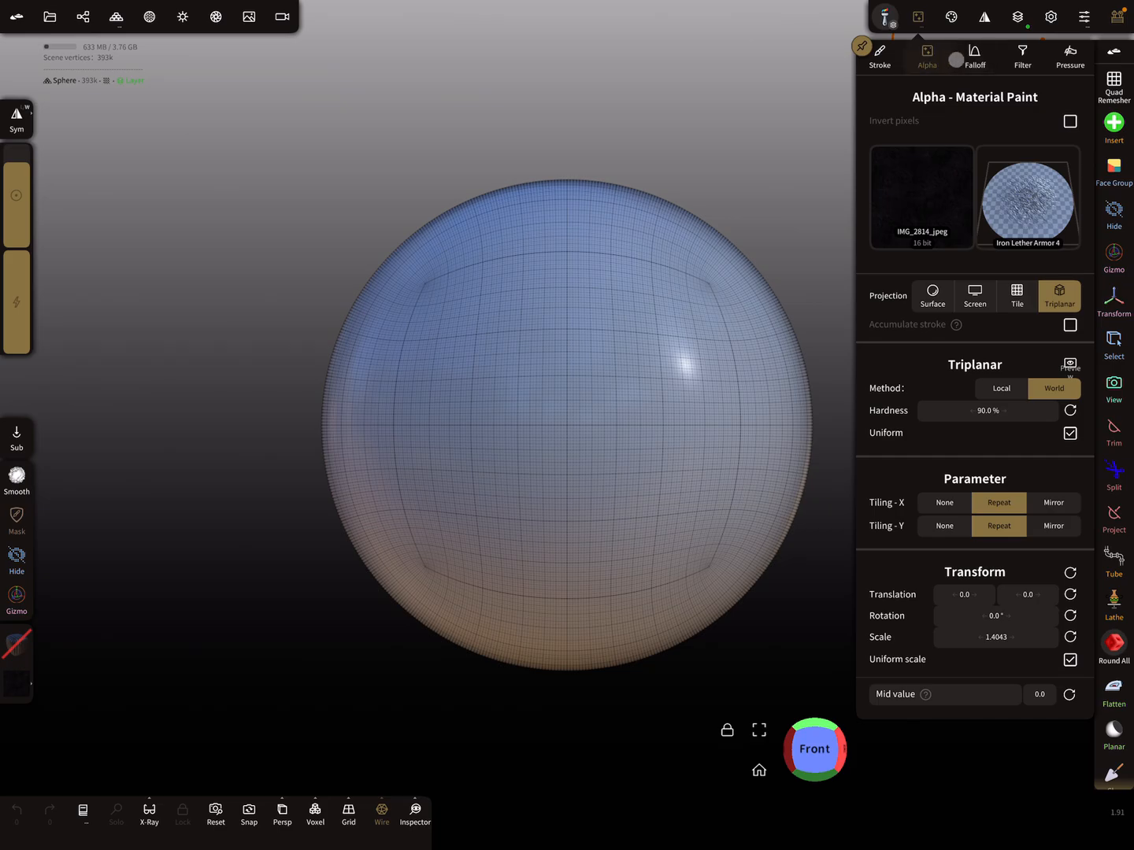
click(920, 197)
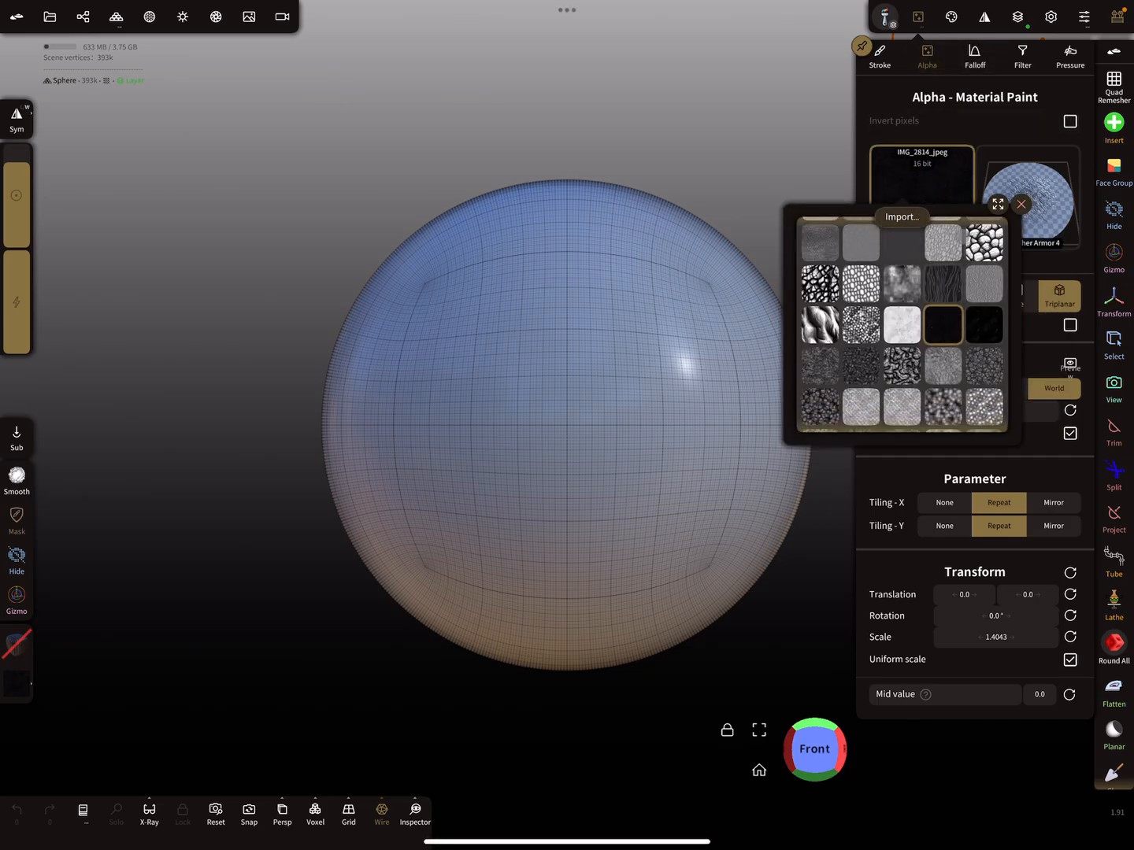
click(901, 217)
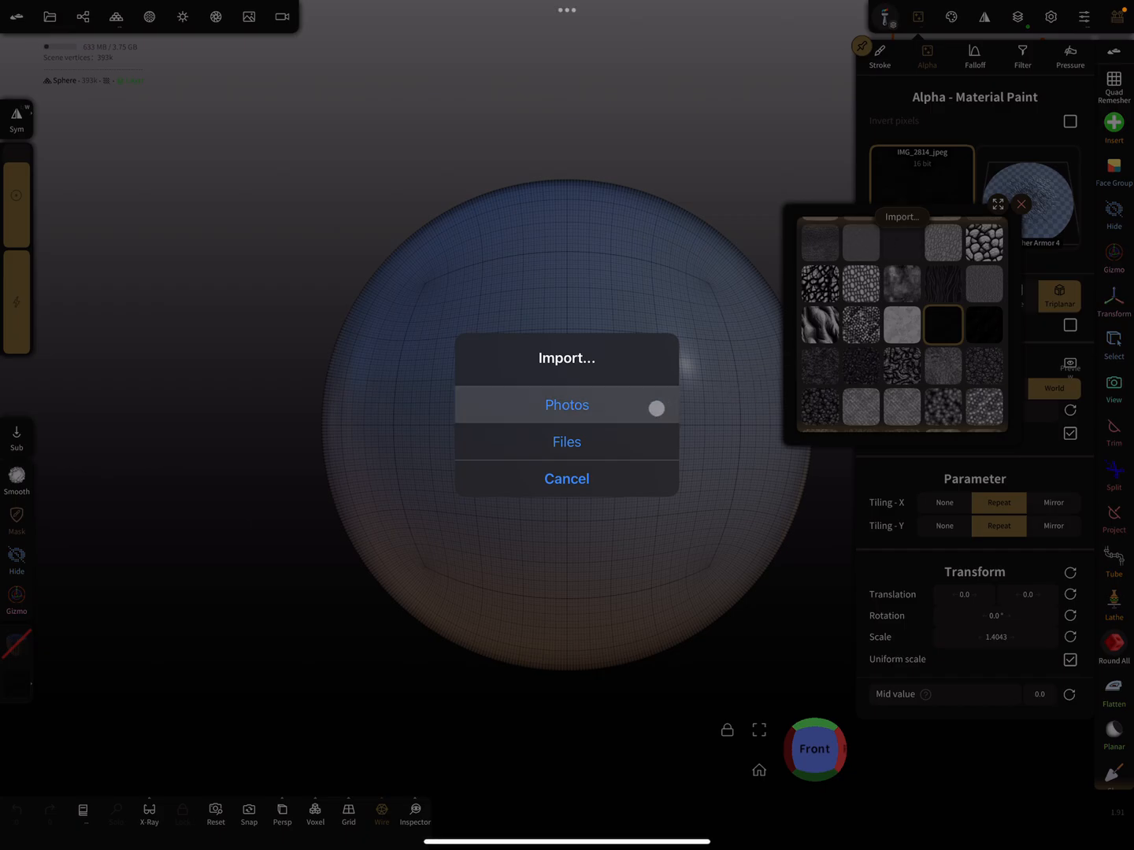
click(566, 405)
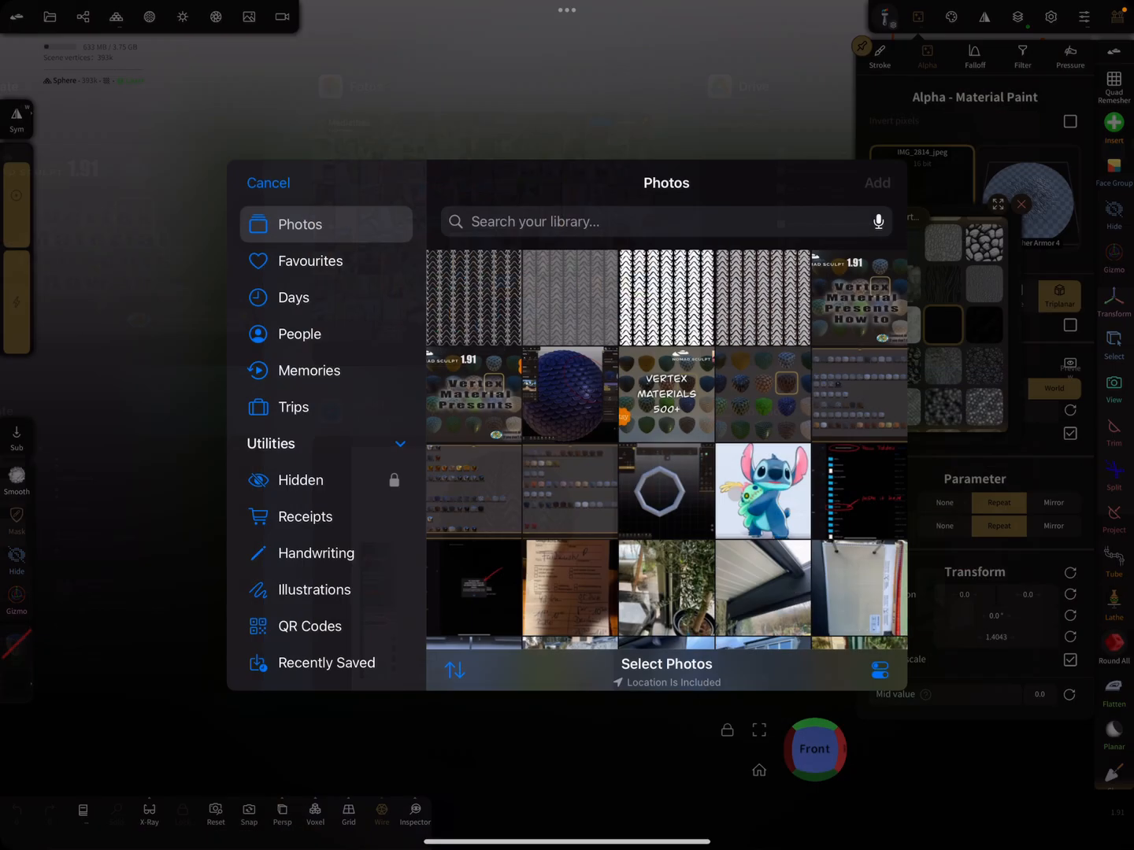
click(569, 297)
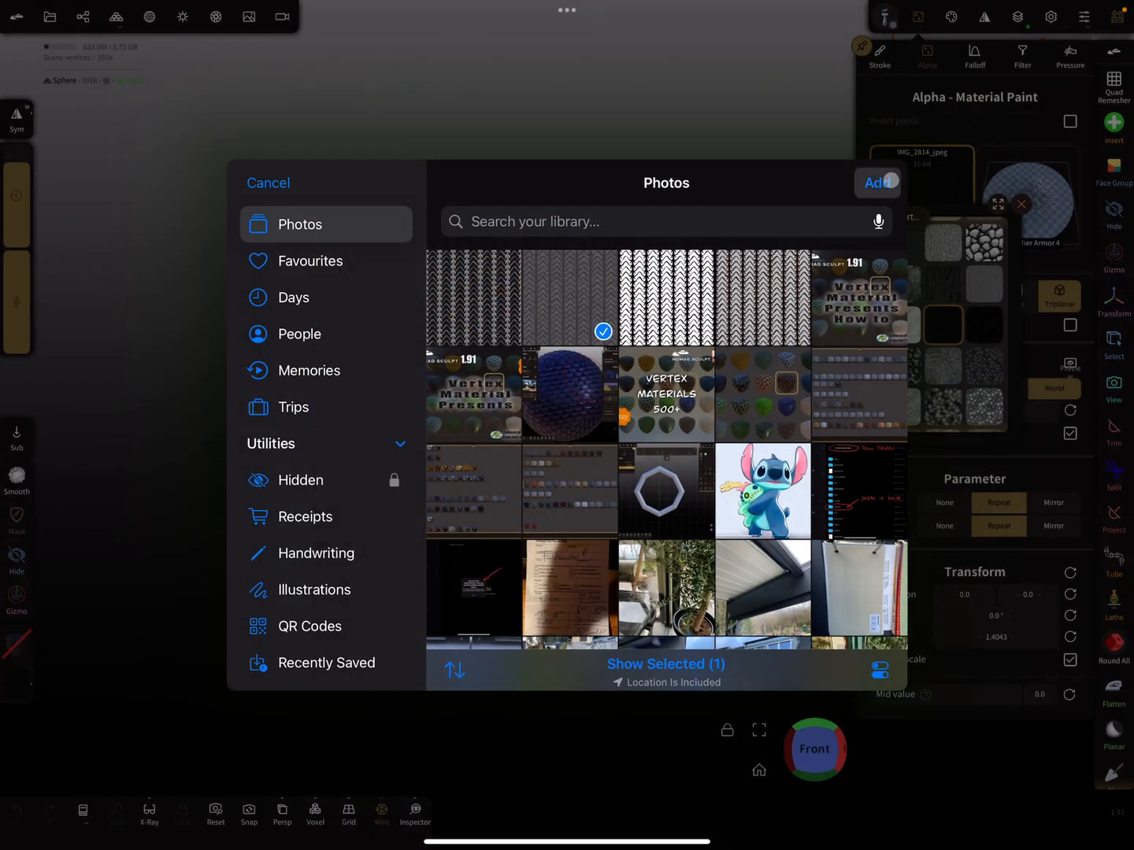
click(877, 183)
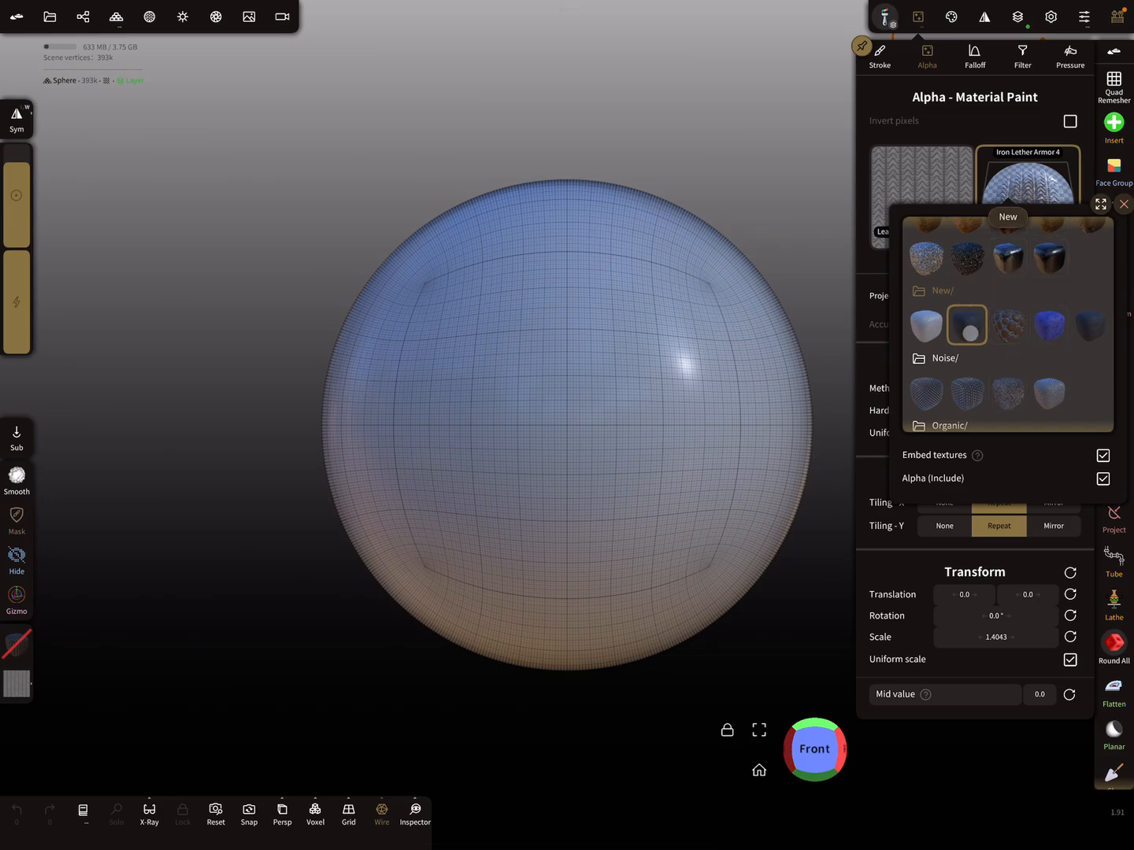
Save Iron Lether Armor 4, with embedded textures and alpha, into a New/ folder slot
click(966, 326)
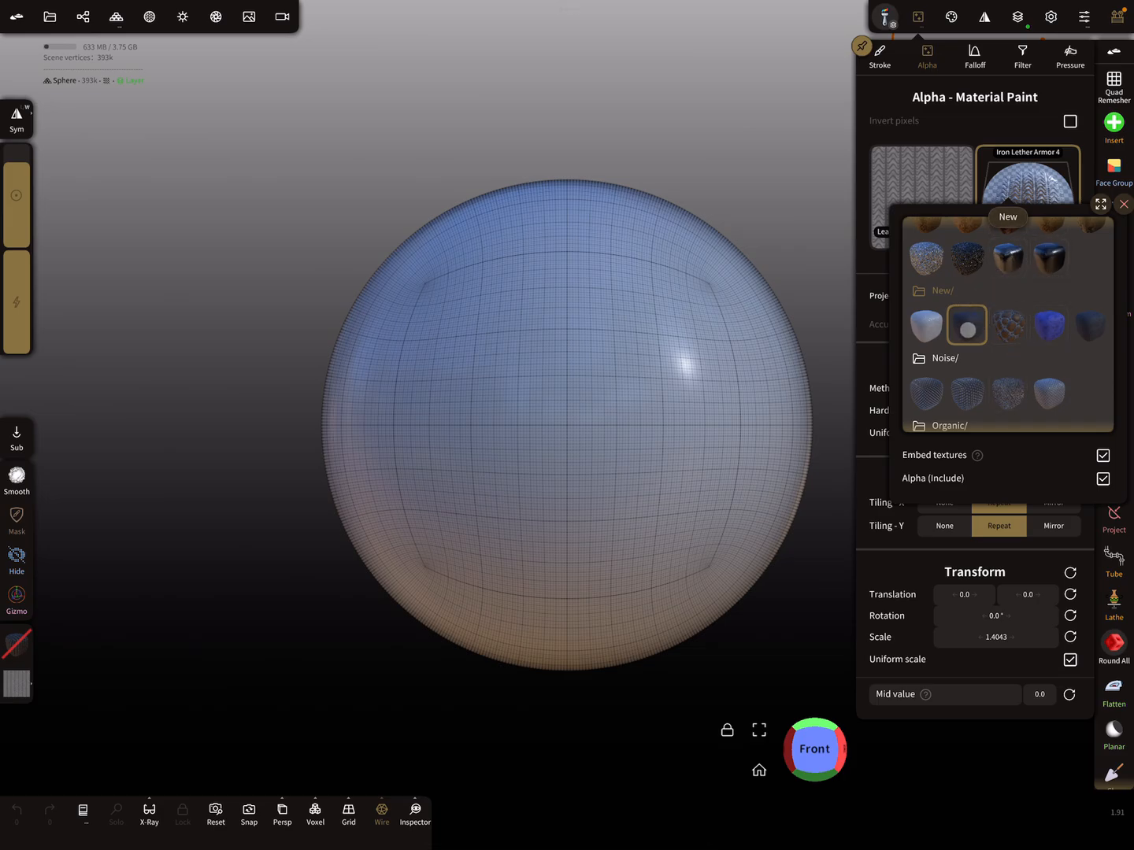
click(966, 325)
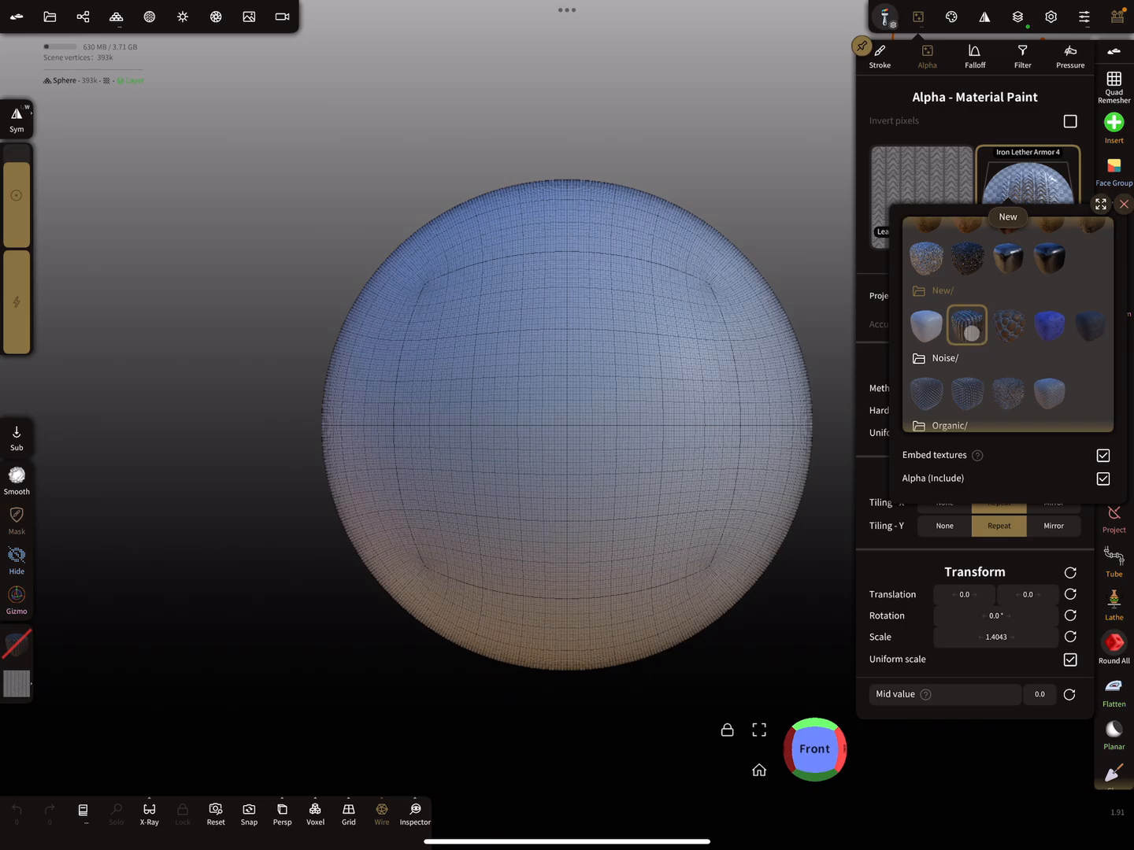
click(986, 325)
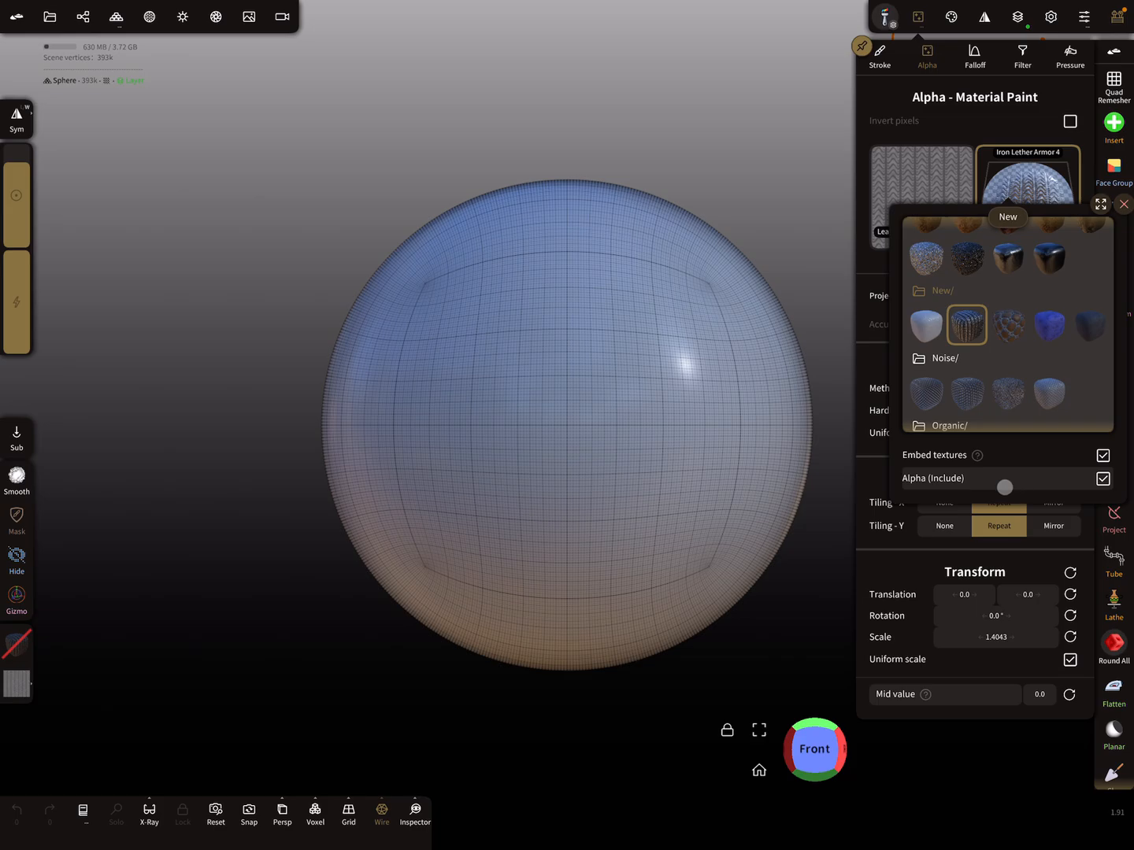
drag(1004, 487, 989, 472)
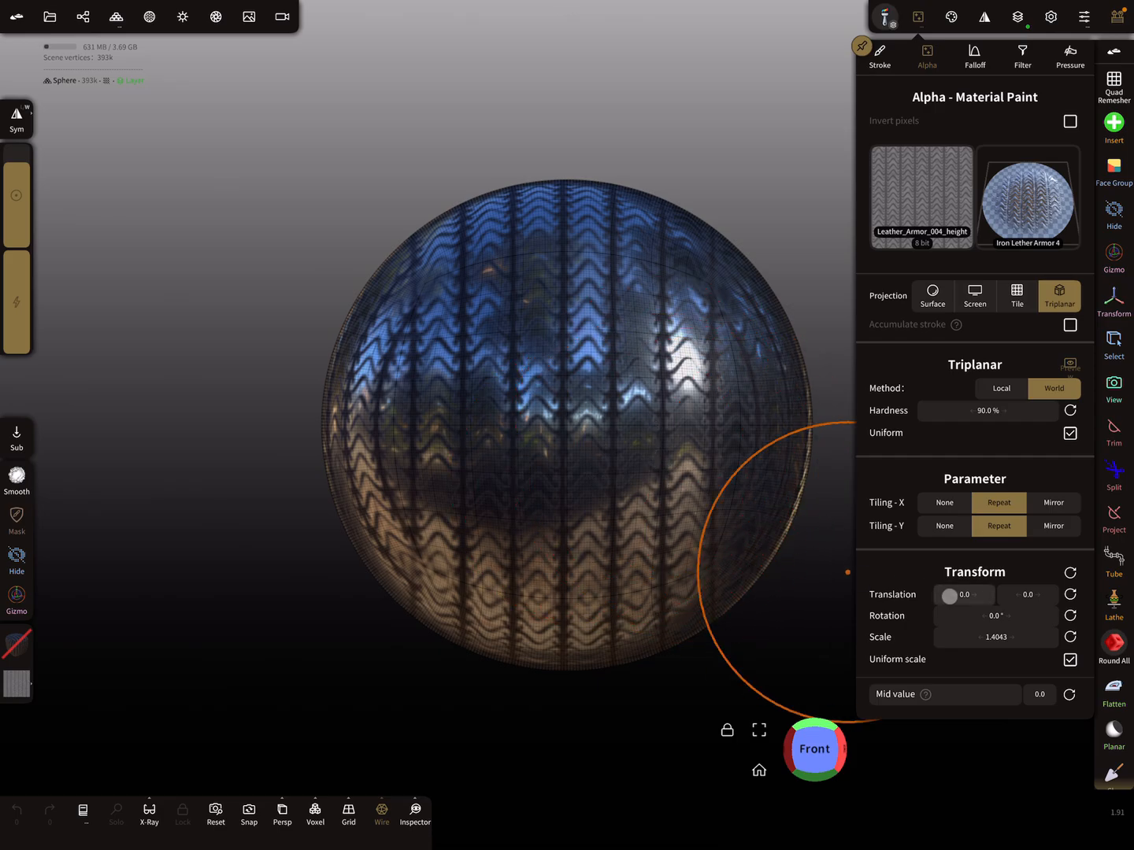
Drag the alpha Scale slider from 1.4043 up to about 2.563
drag(996, 637, 961, 637)
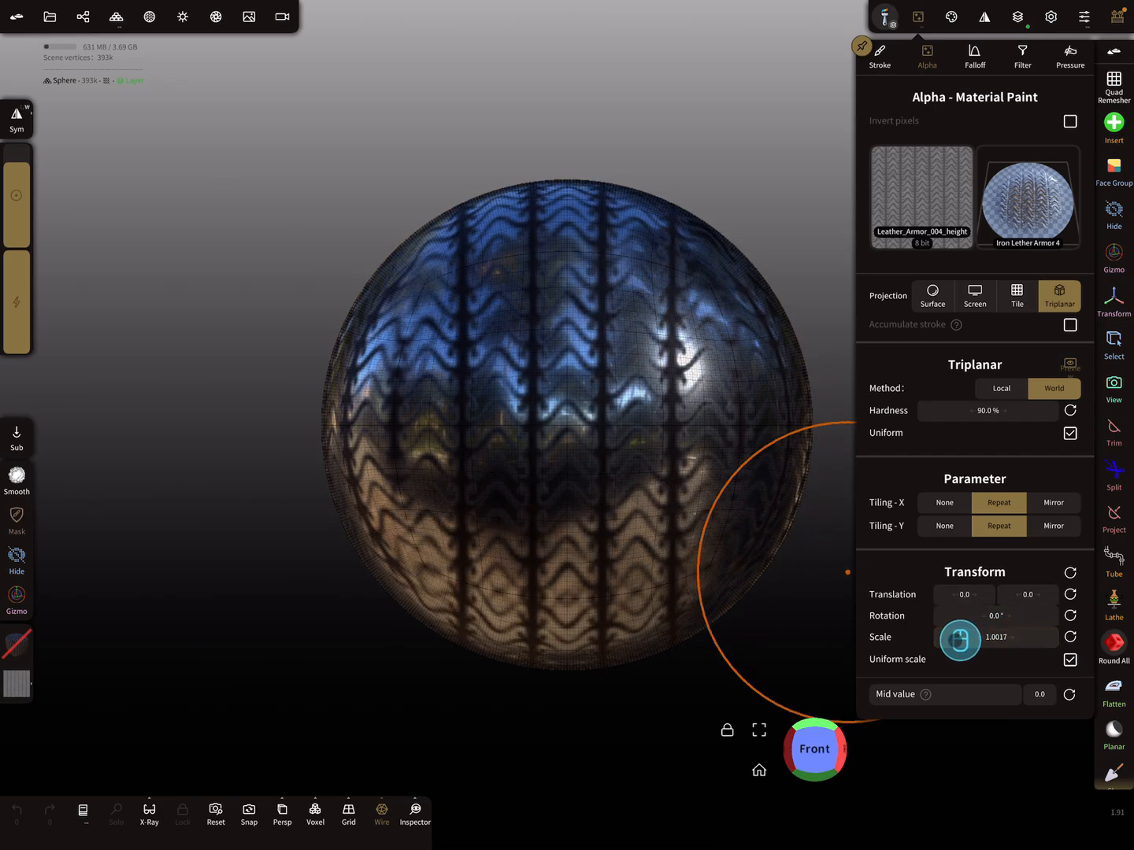
drag(958, 637, 1010, 637)
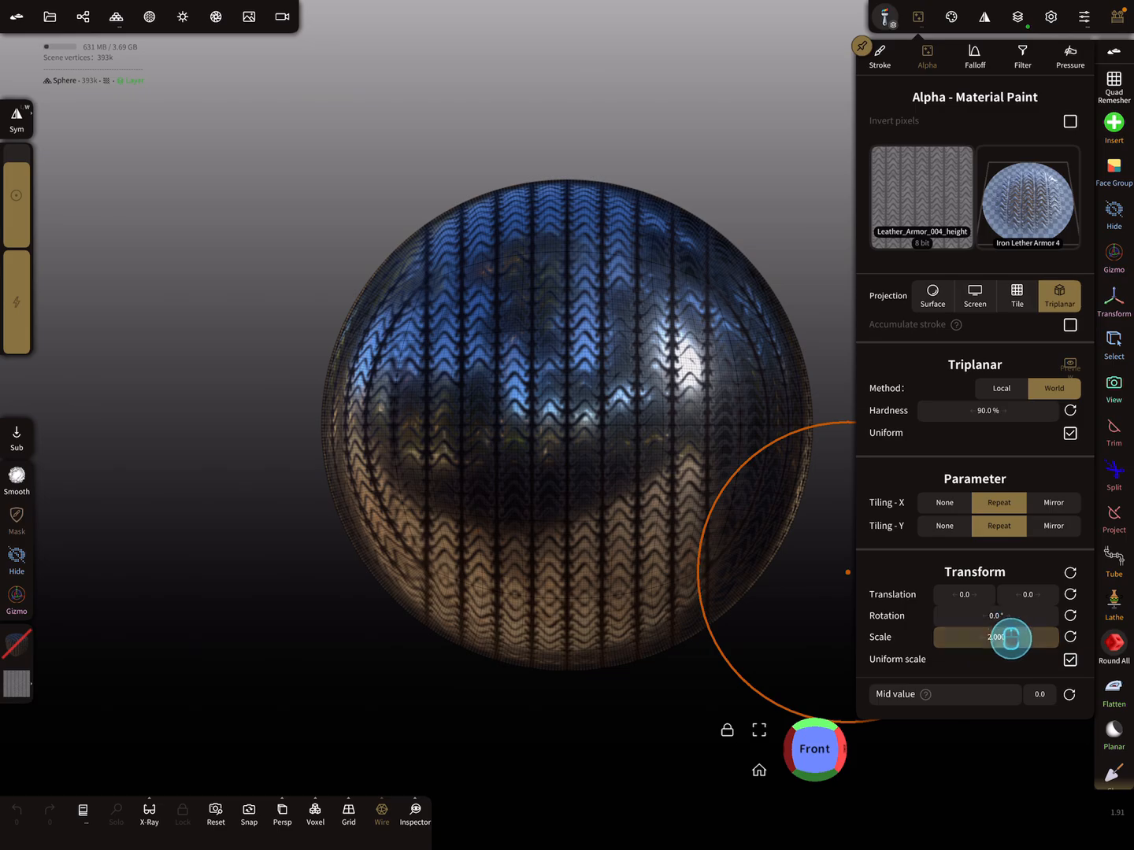
drag(1010, 637, 1021, 633)
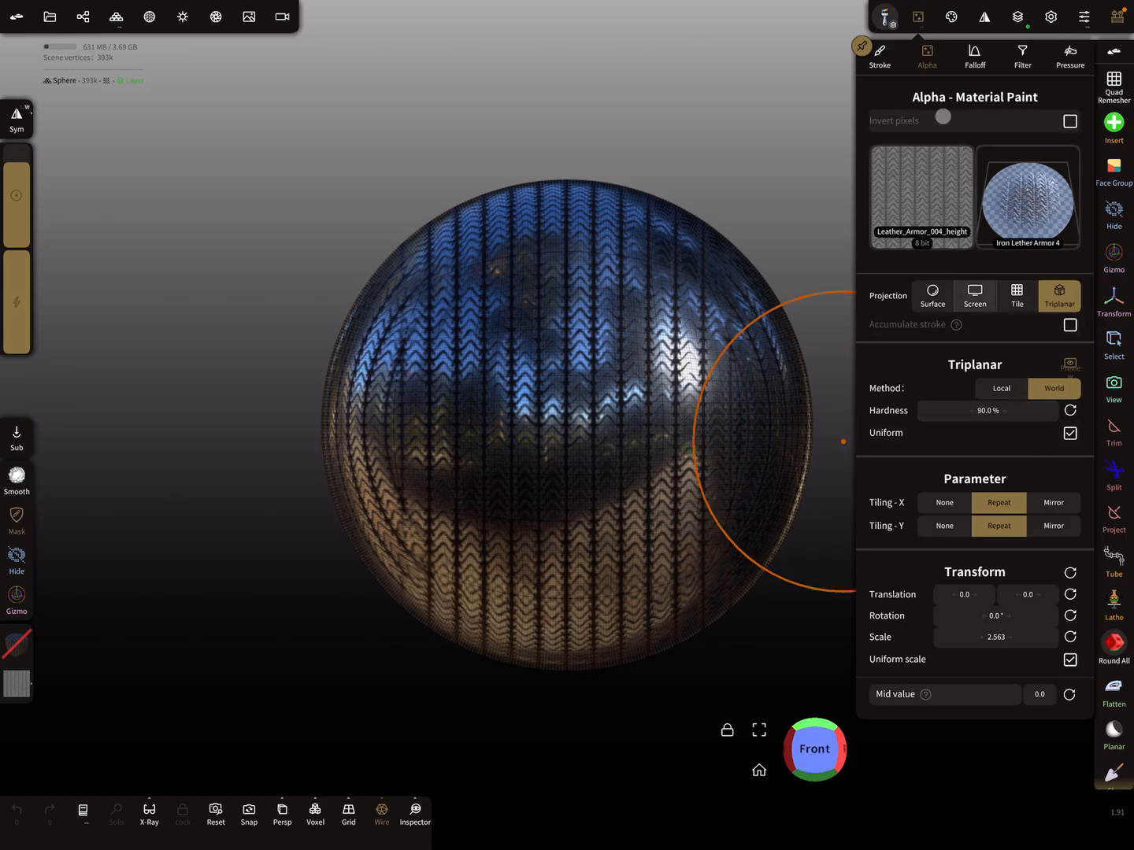
click(951, 16)
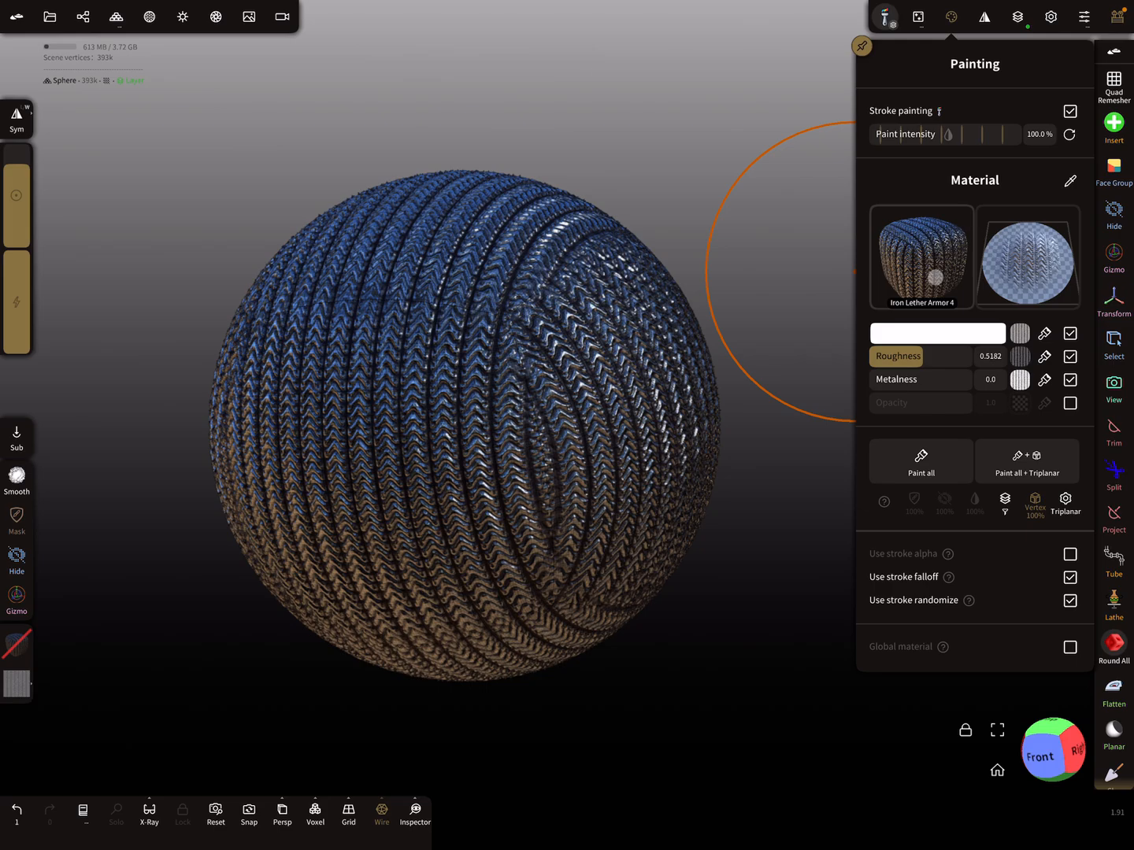
mouse_move(780, 297)
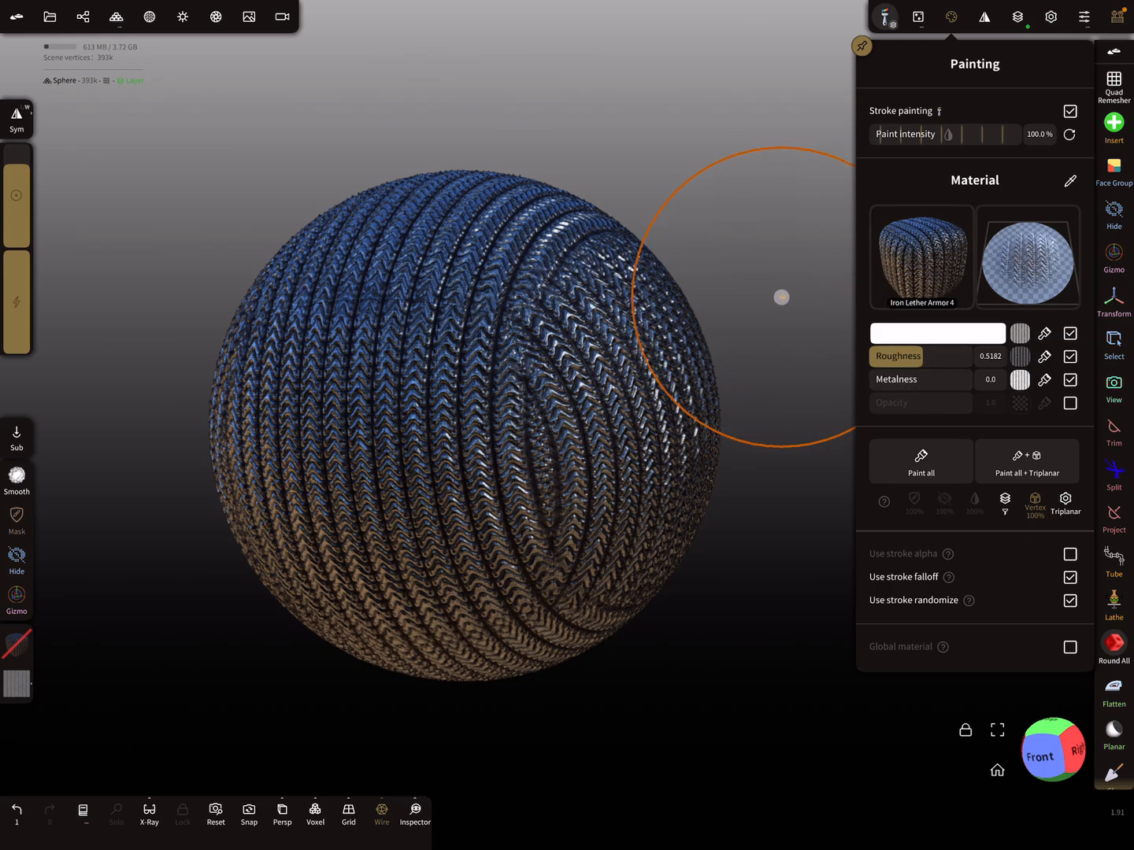
Scroll the material library past Metal Perforated to the New folder's Iron Lether Armor 4
click(920, 256)
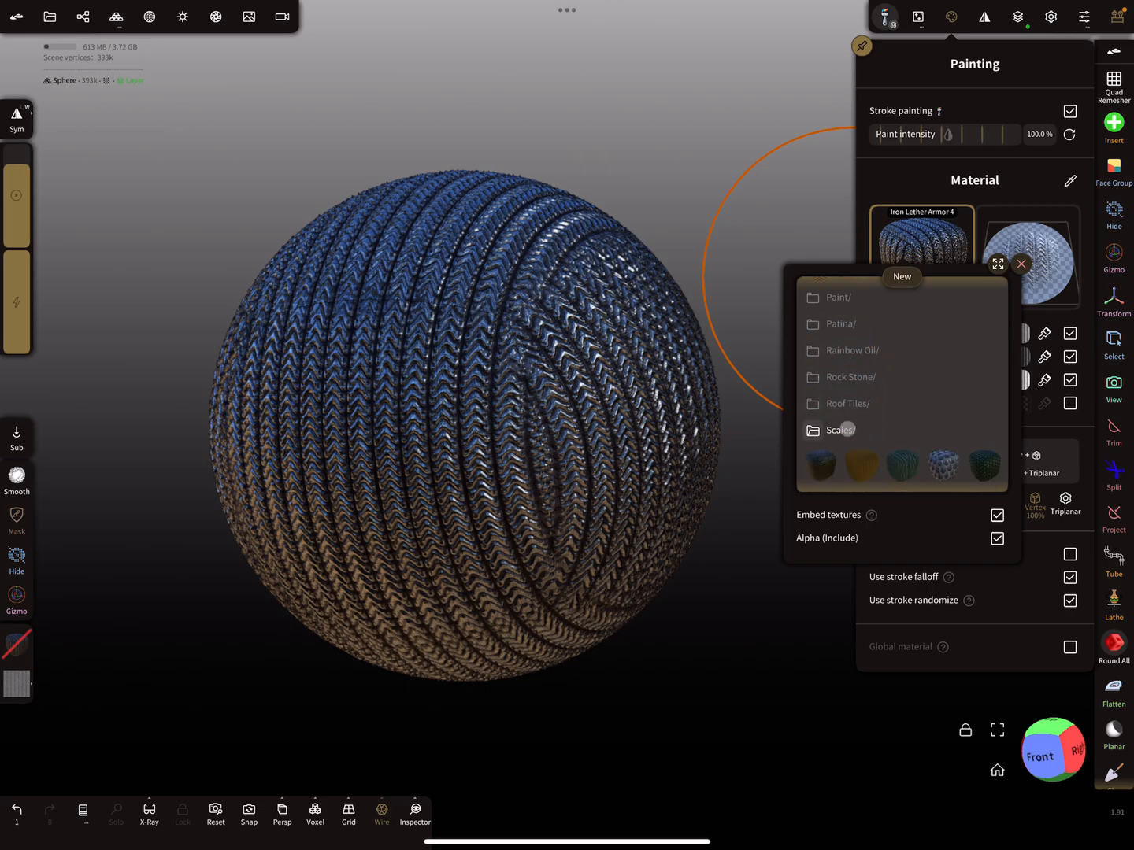
scroll(down, 3)
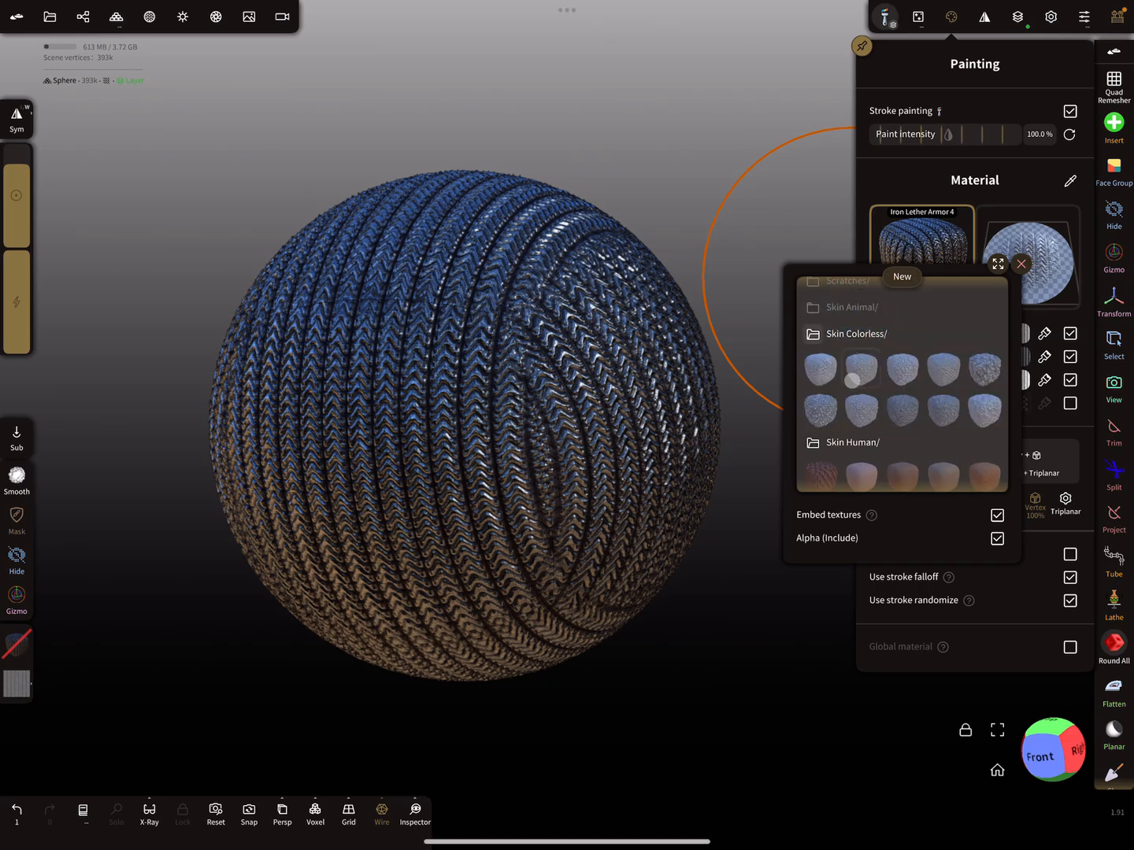
scroll(down, 3)
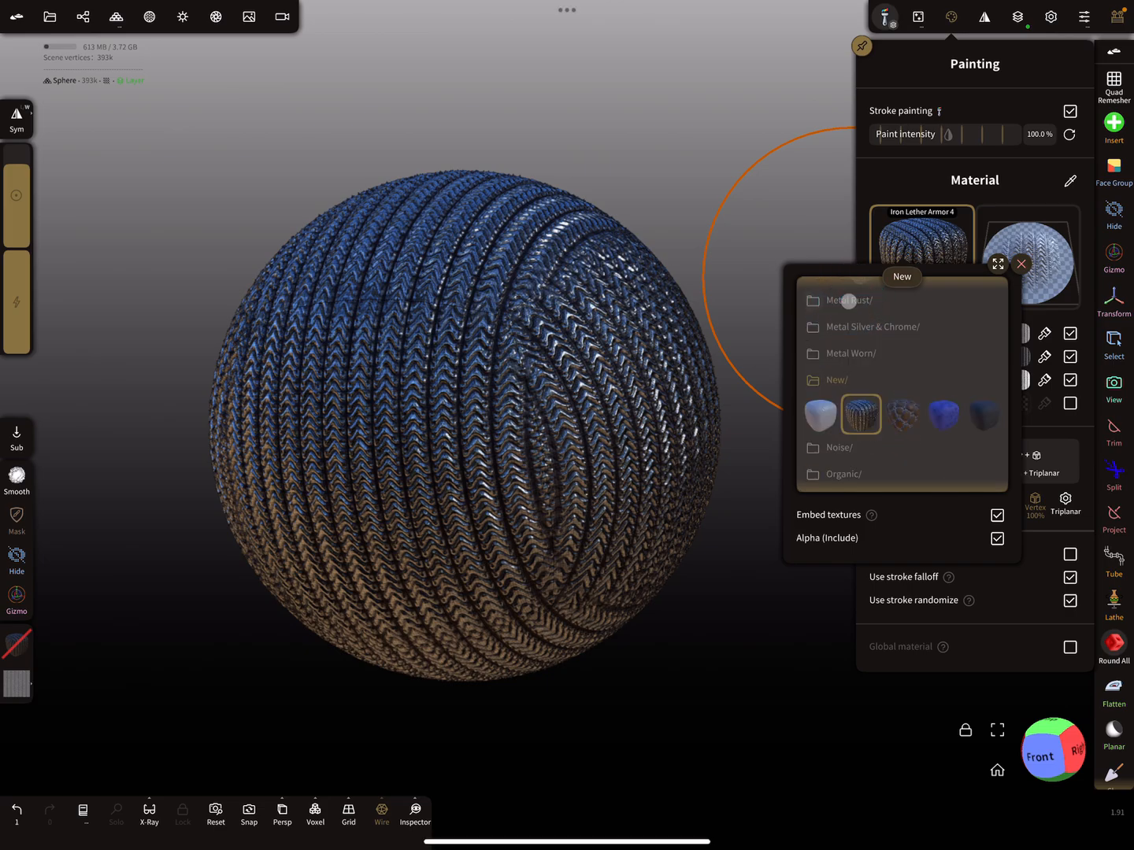
scroll(down, 3)
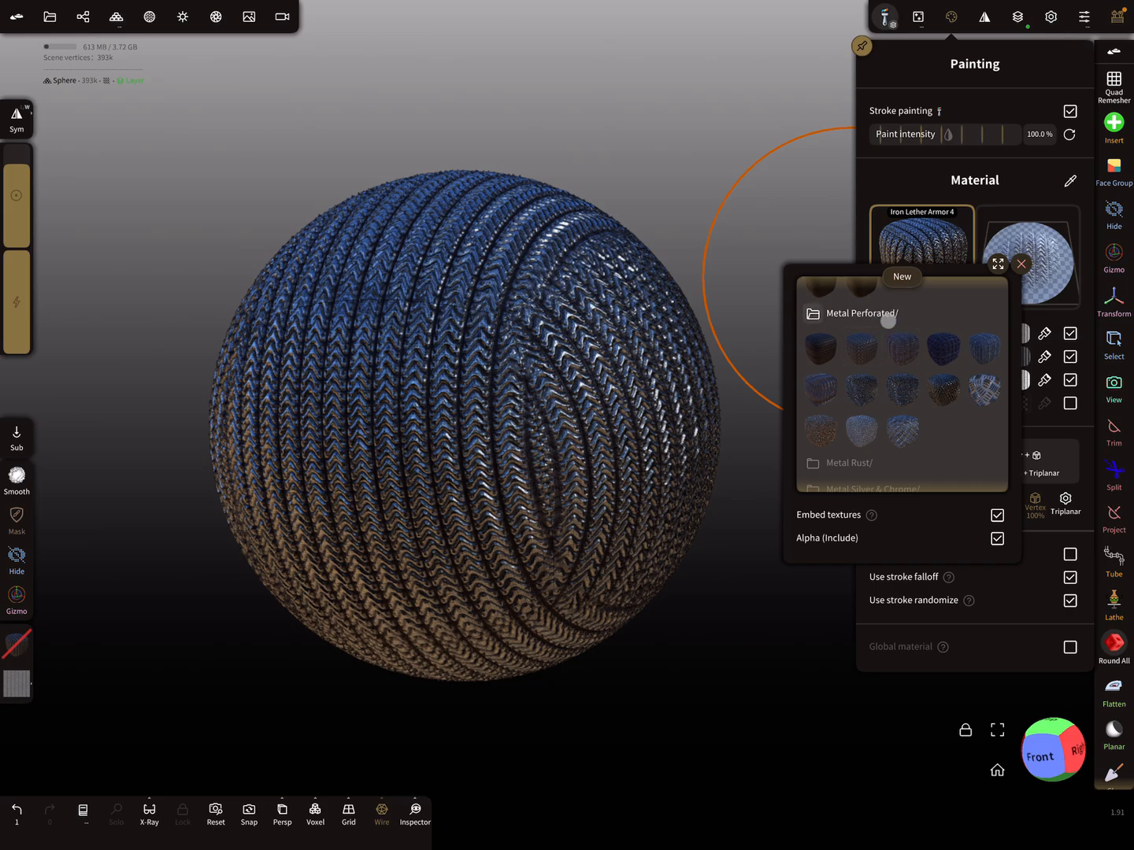
scroll(down, 3)
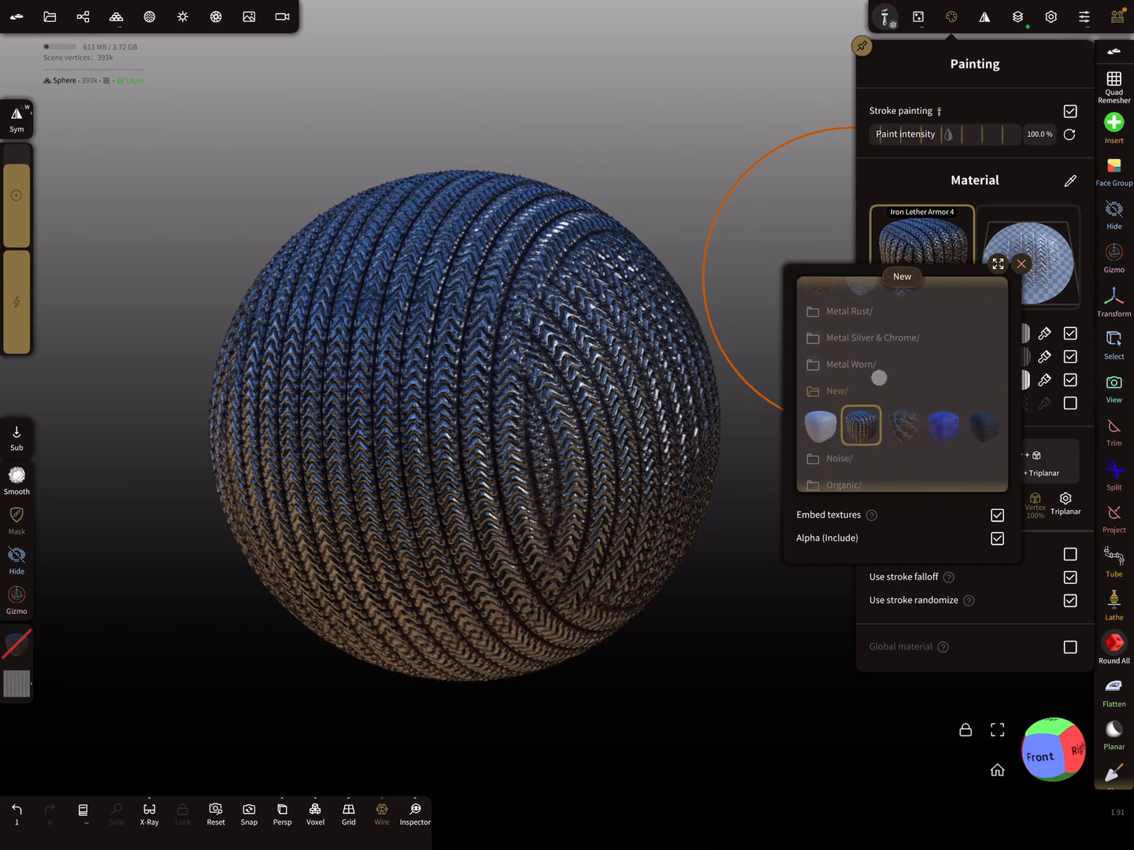
scroll(down, 3)
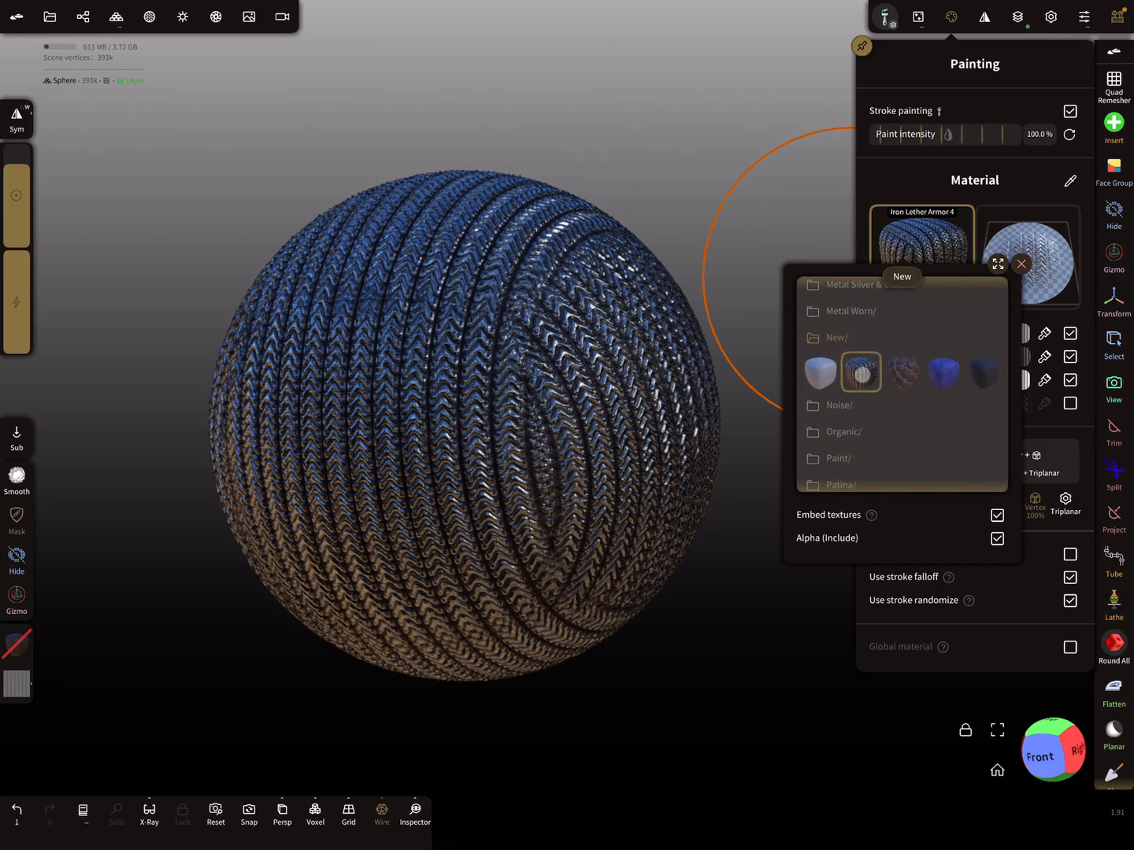
Rename the material, replacing the New/ prefix with Metal Perforated/ and fixing a typo
right_click(859, 374)
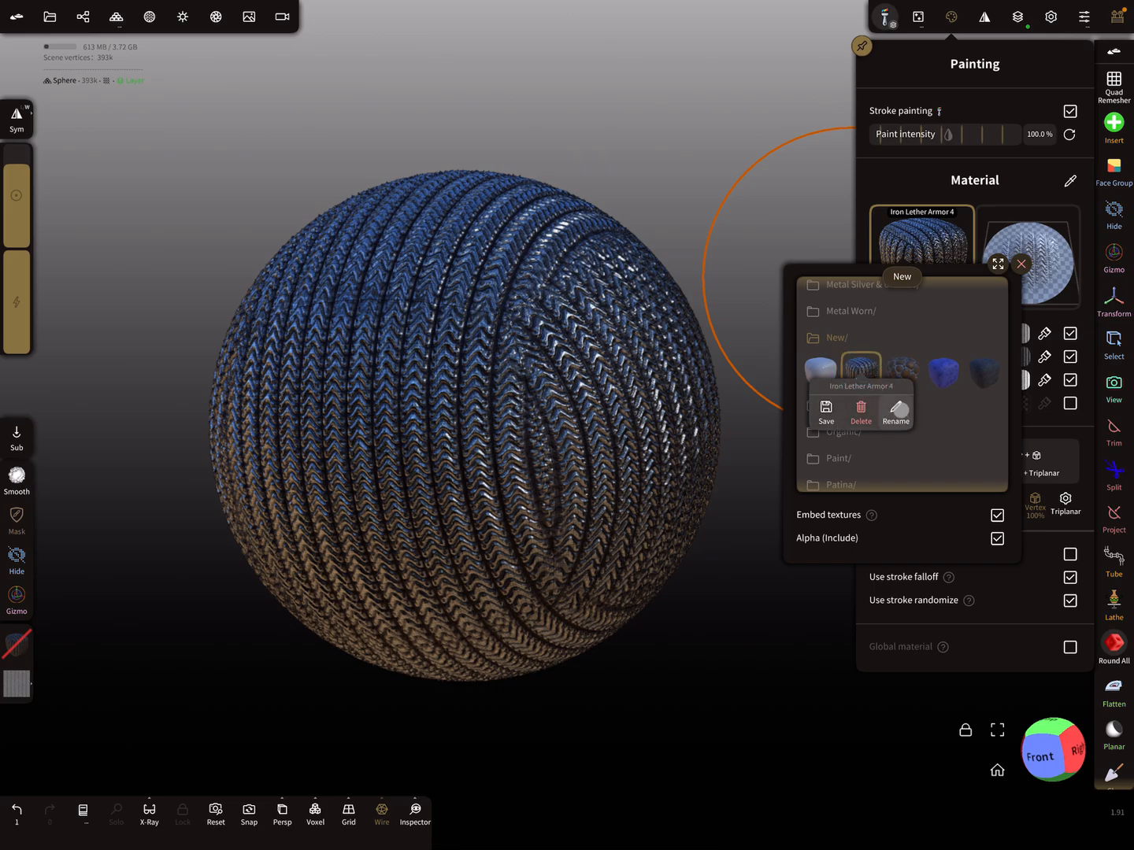
click(895, 410)
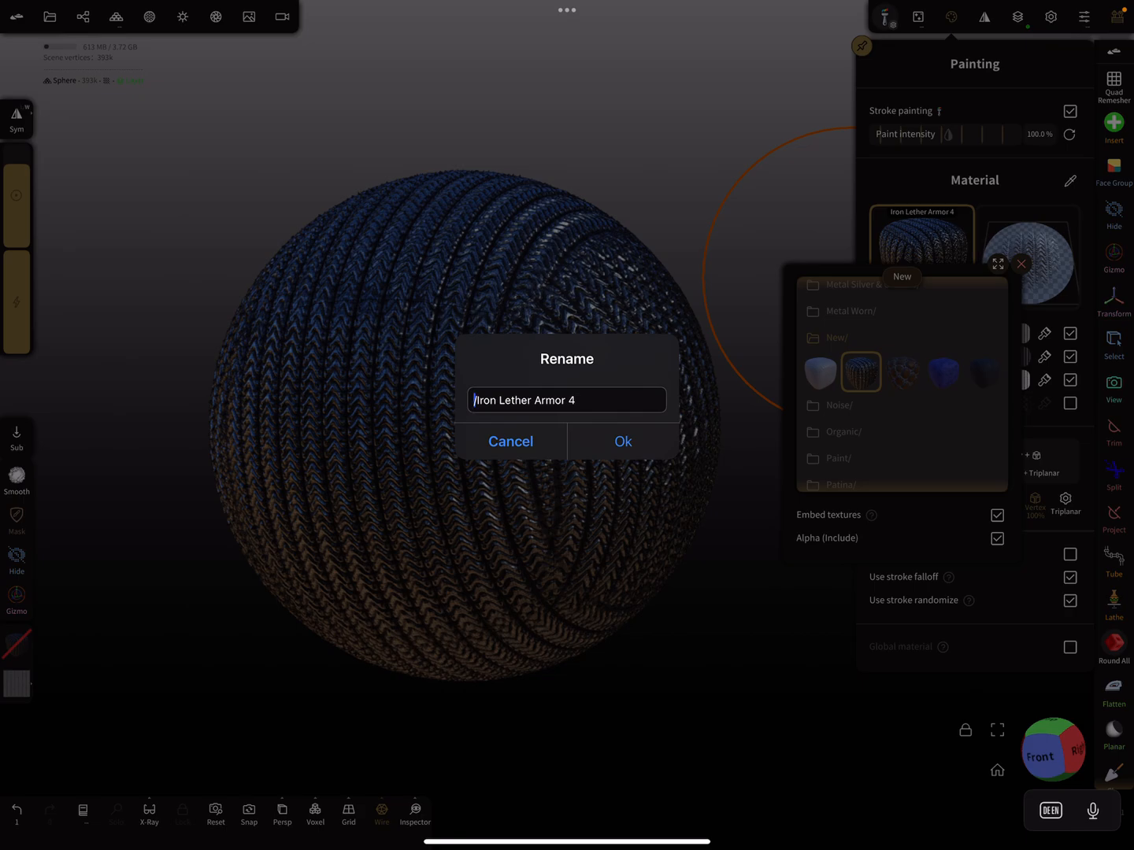
click(622, 441)
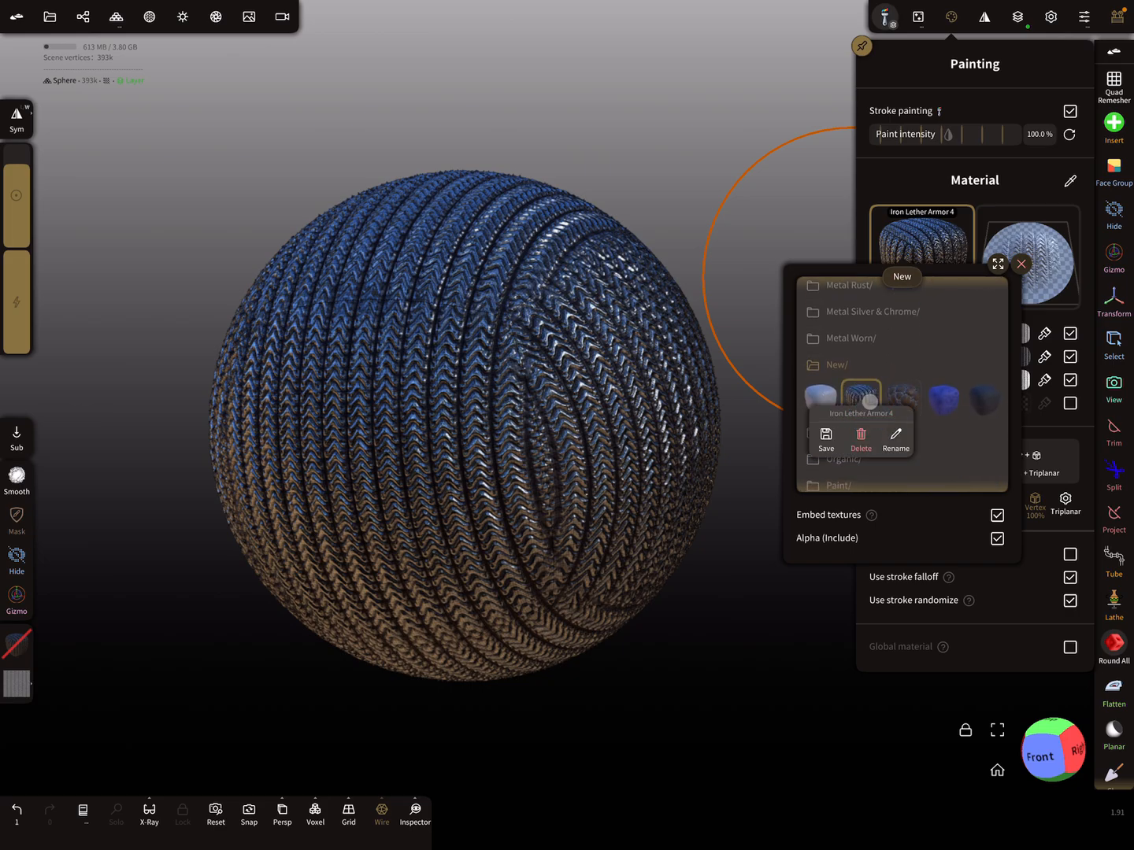
click(896, 438)
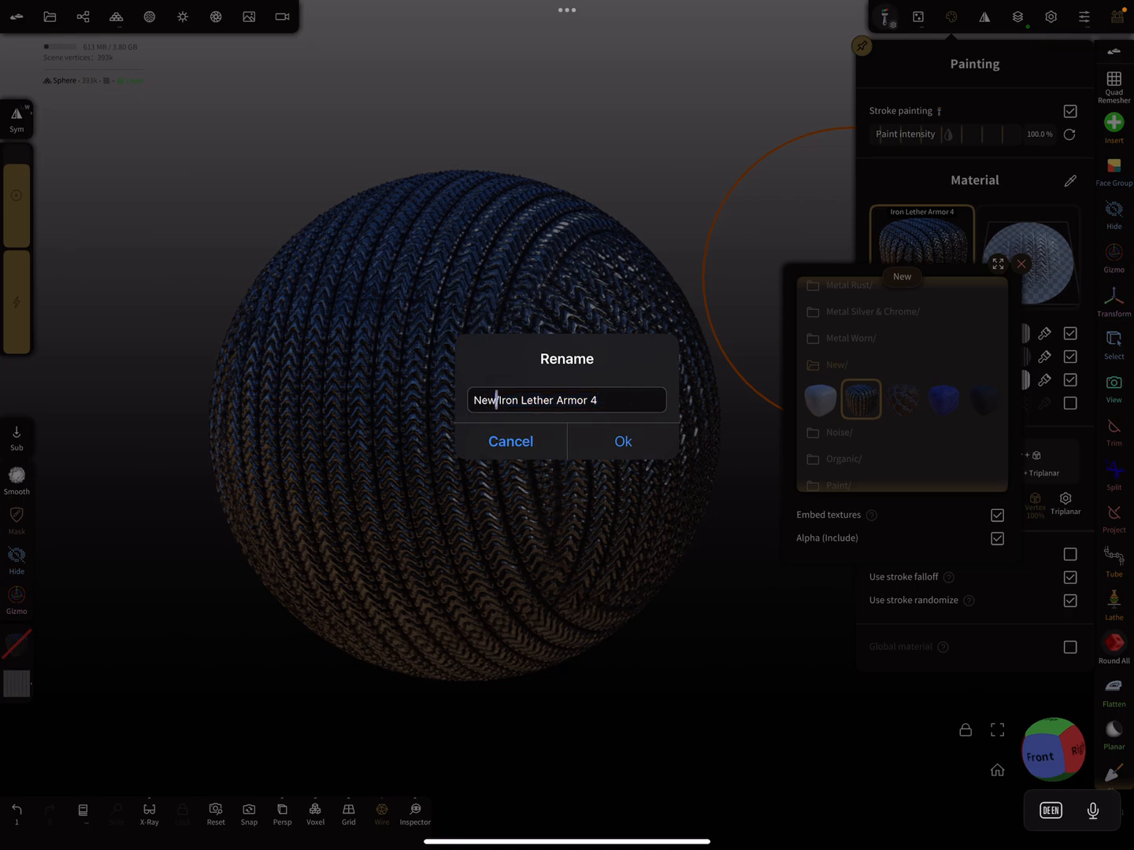
key(Backspace)
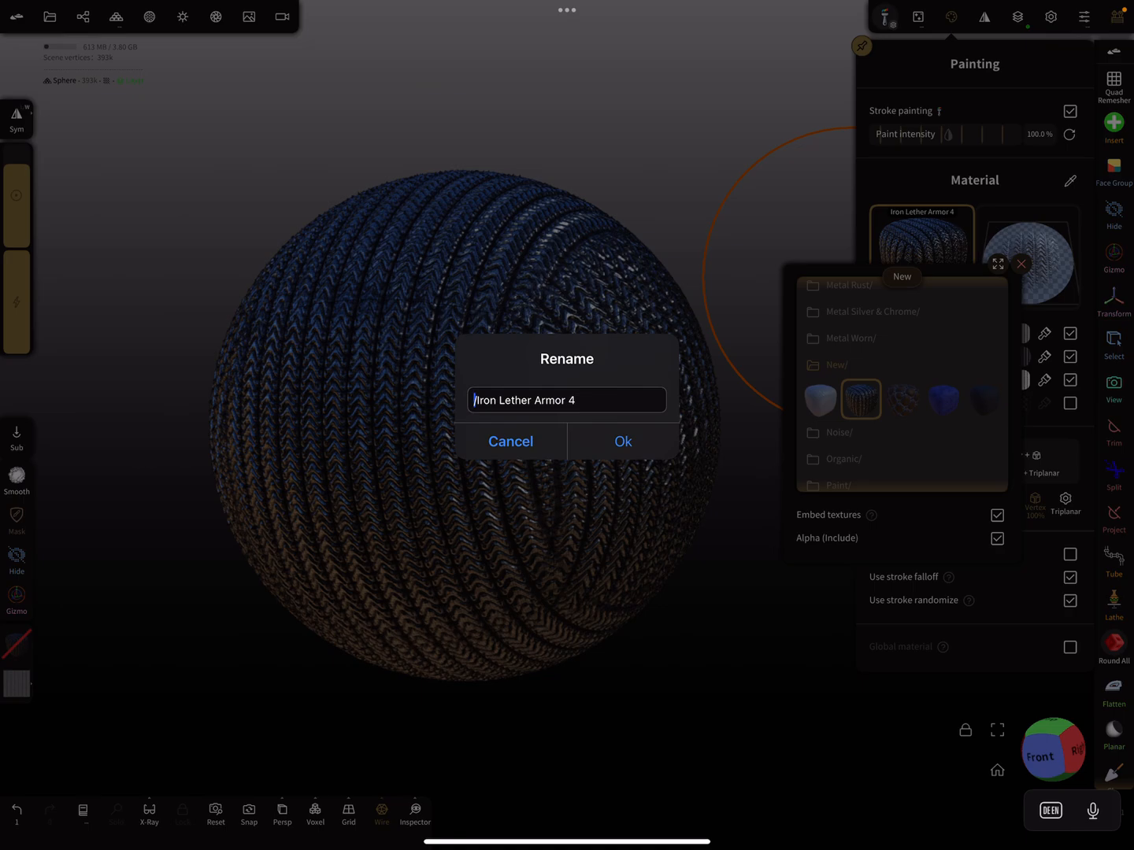
text(Mertal/)
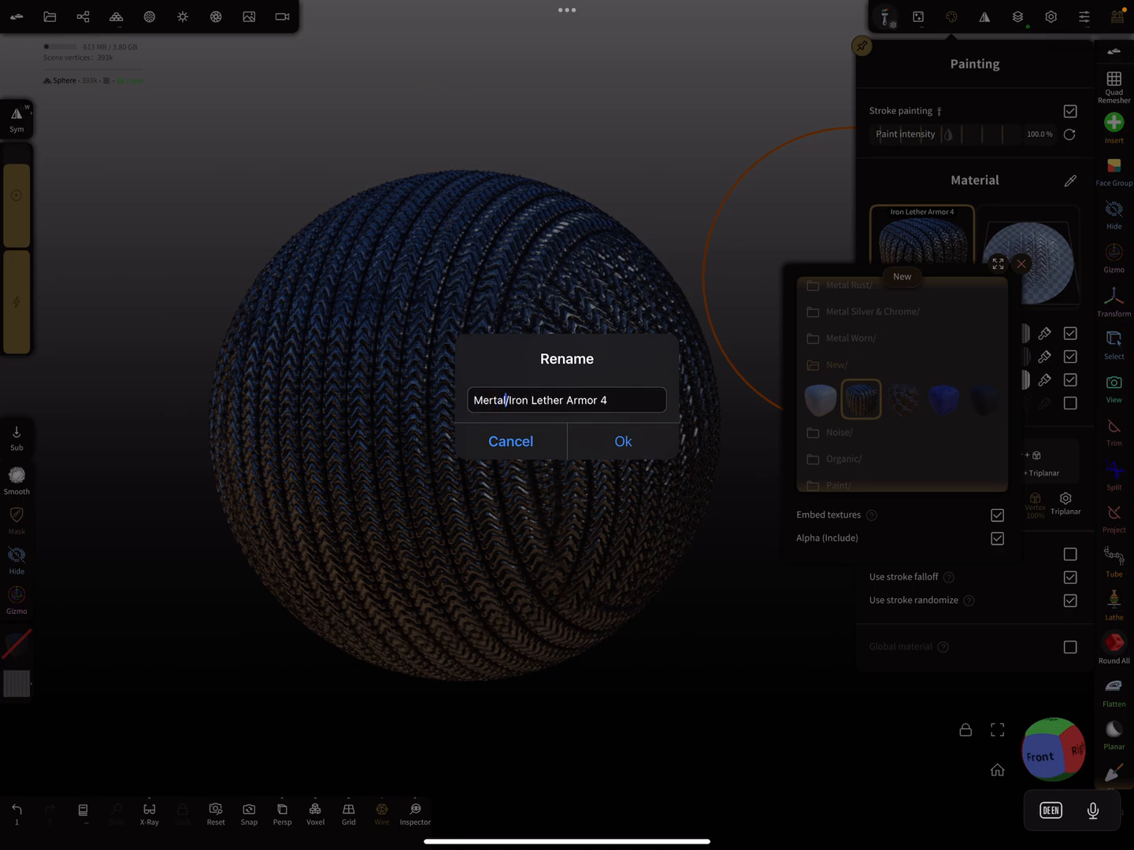
key(Backspace)
text( Perforated)
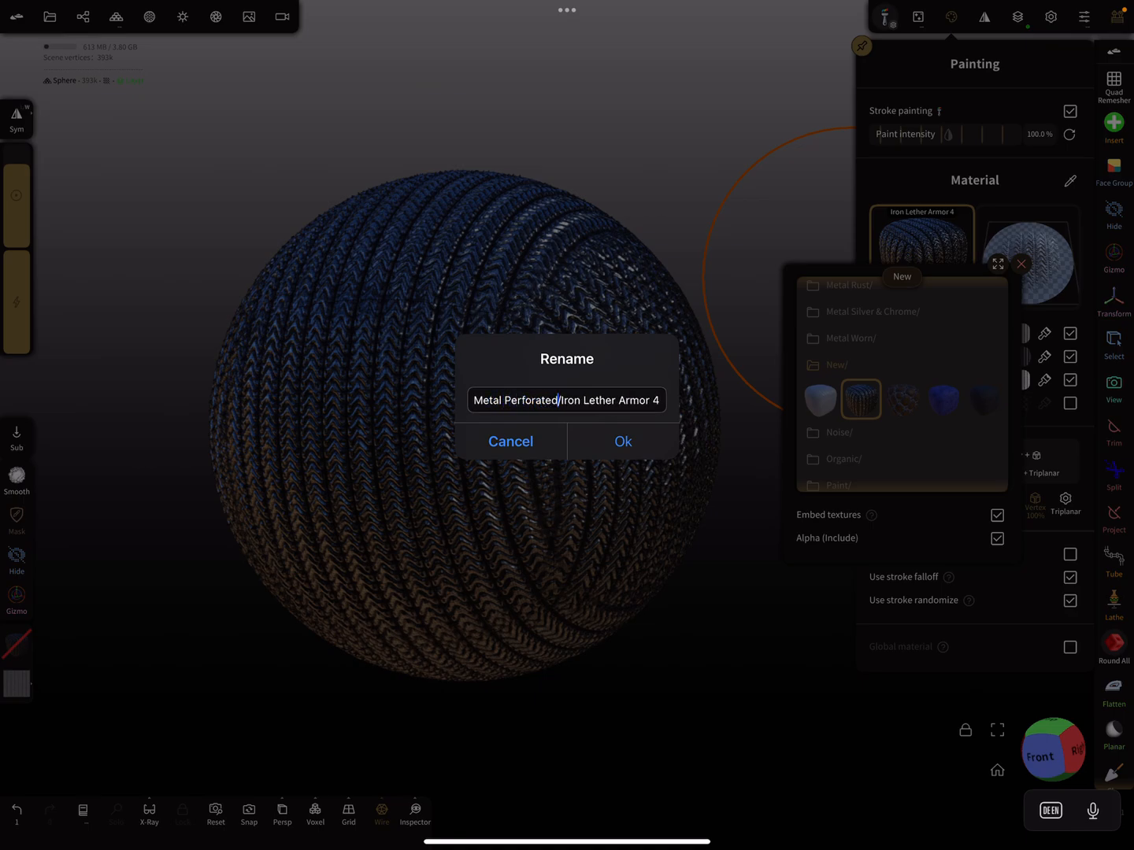
click(622, 441)
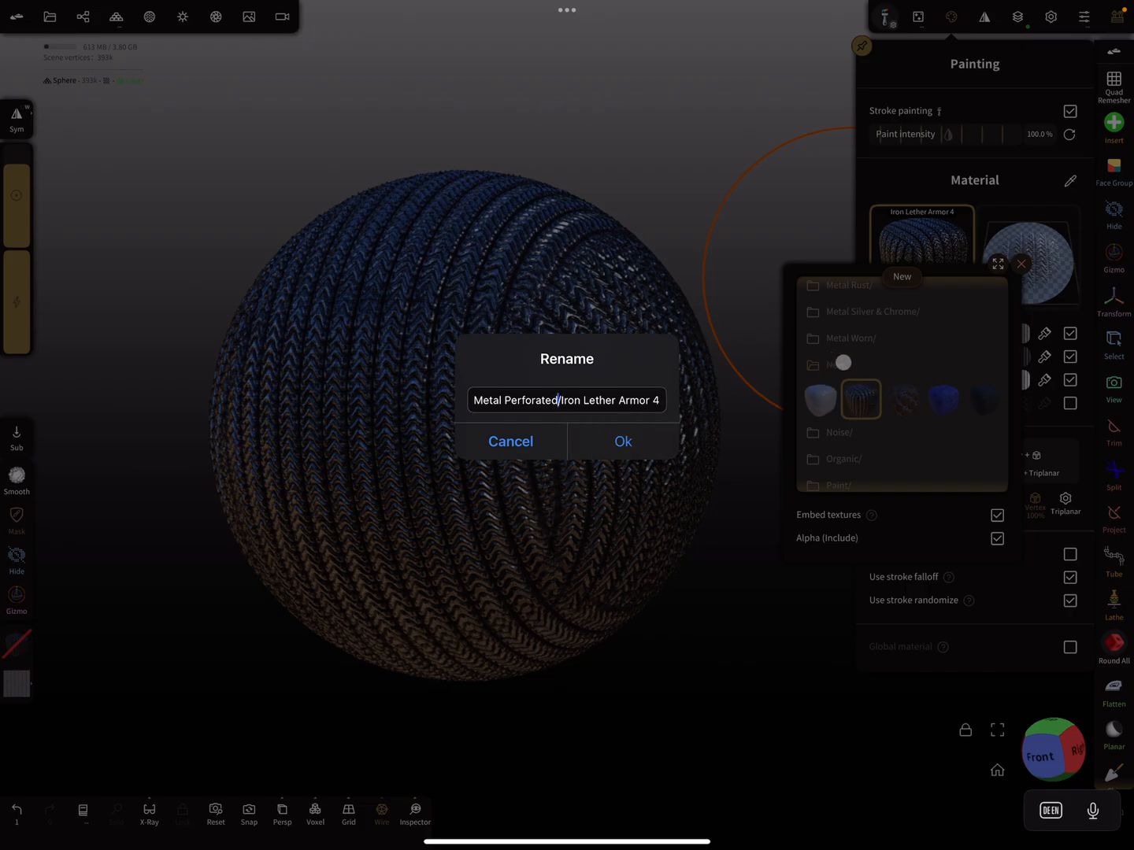
click(622, 441)
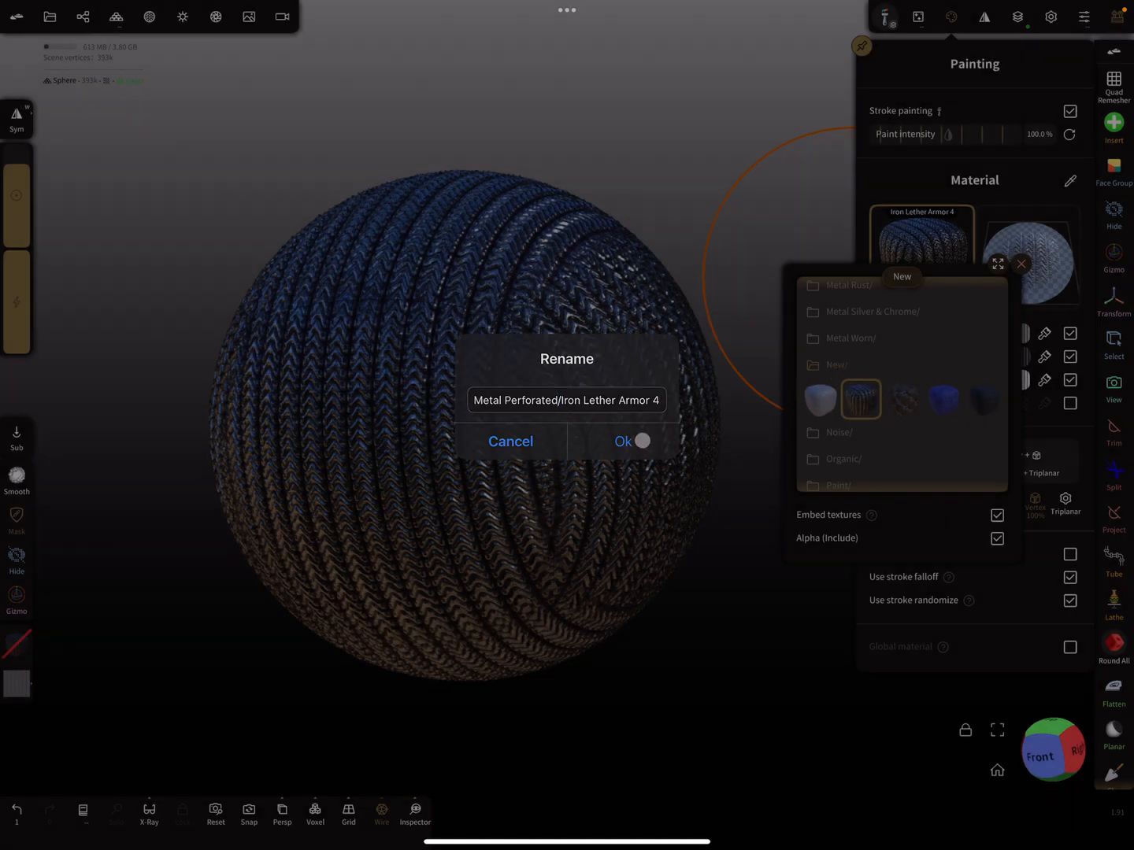
click(623, 441)
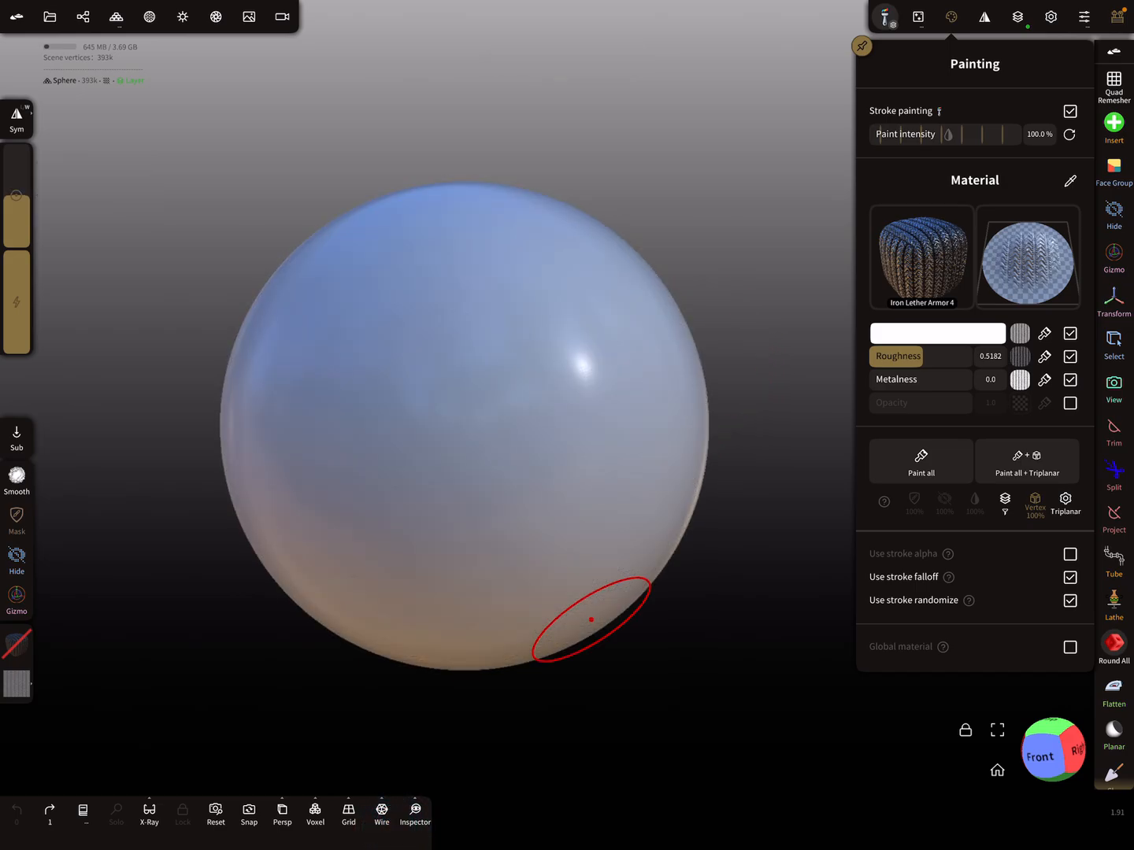
Paint initial Iron Lether Armor 4 strokes across the front of the sphere
drag(589, 619, 348, 462)
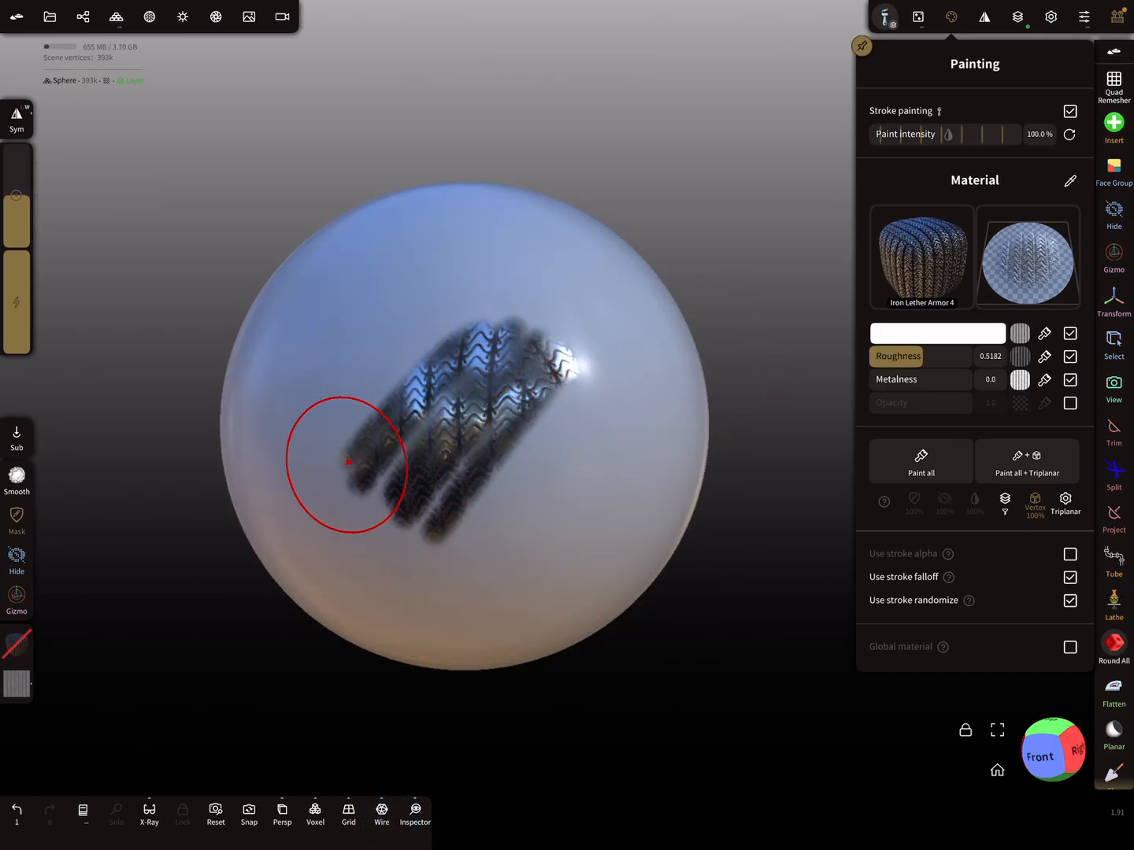
drag(347, 463, 579, 381)
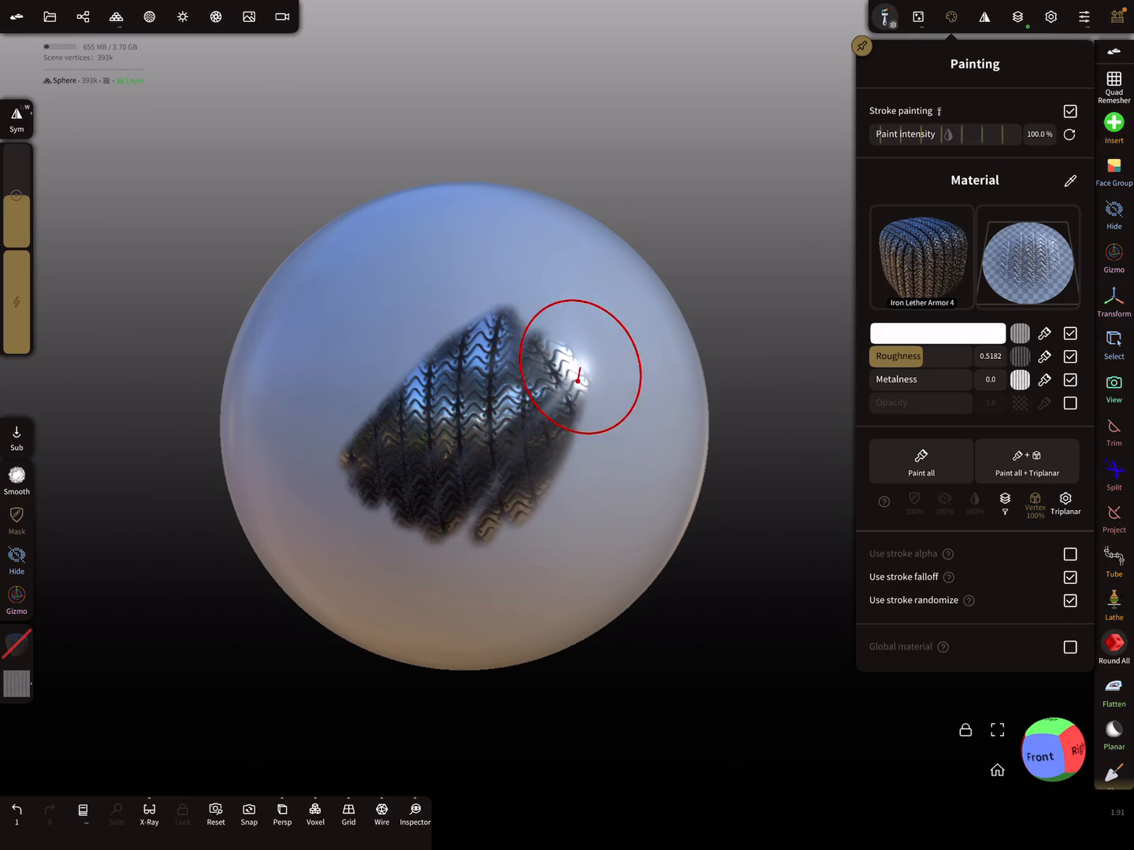
drag(579, 382, 445, 335)
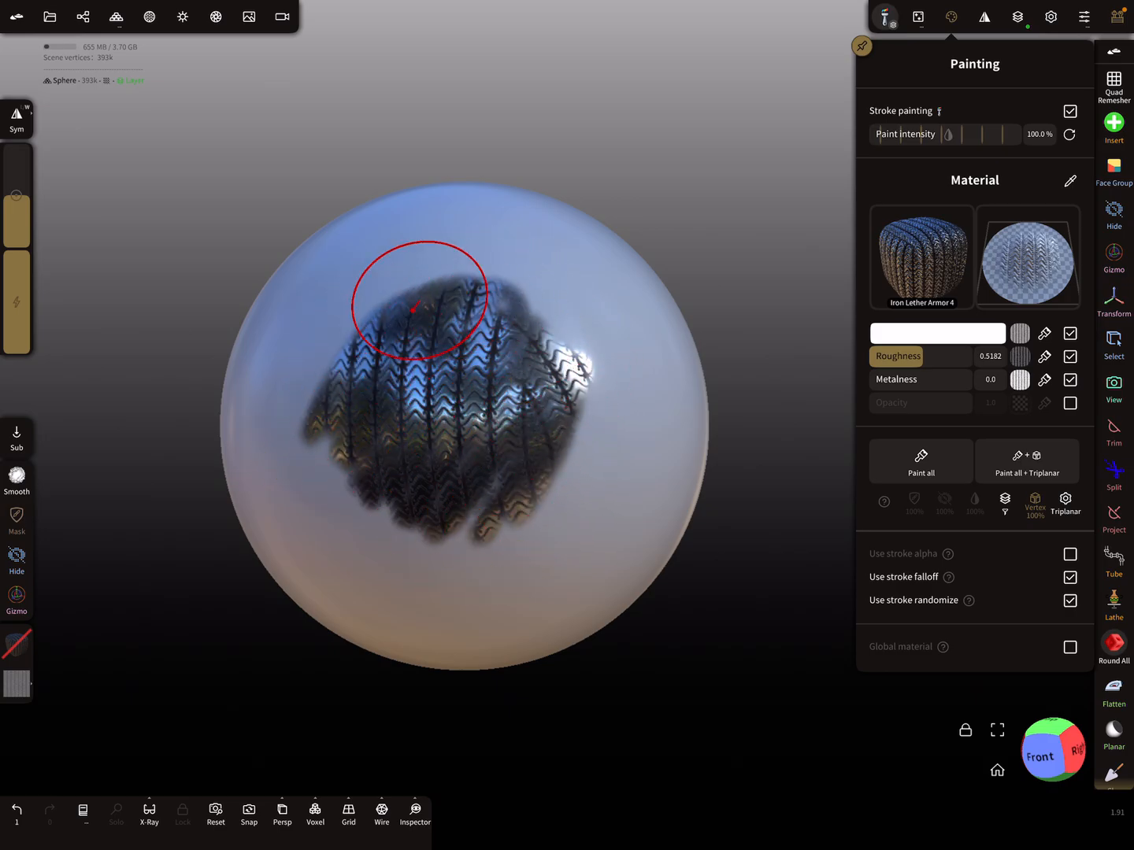
drag(416, 307, 429, 480)
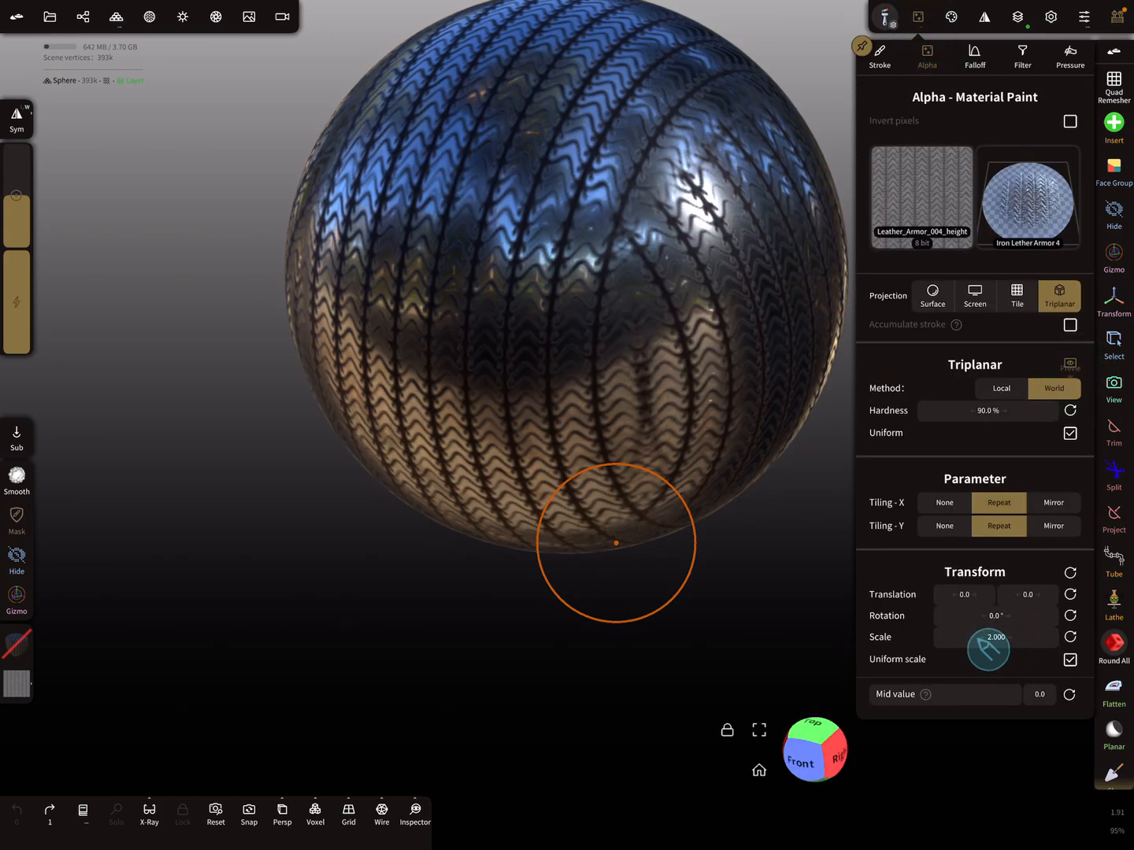
Adjust the pattern scale, then add strokes widening and filling in the painted patch
drag(988, 649, 988, 645)
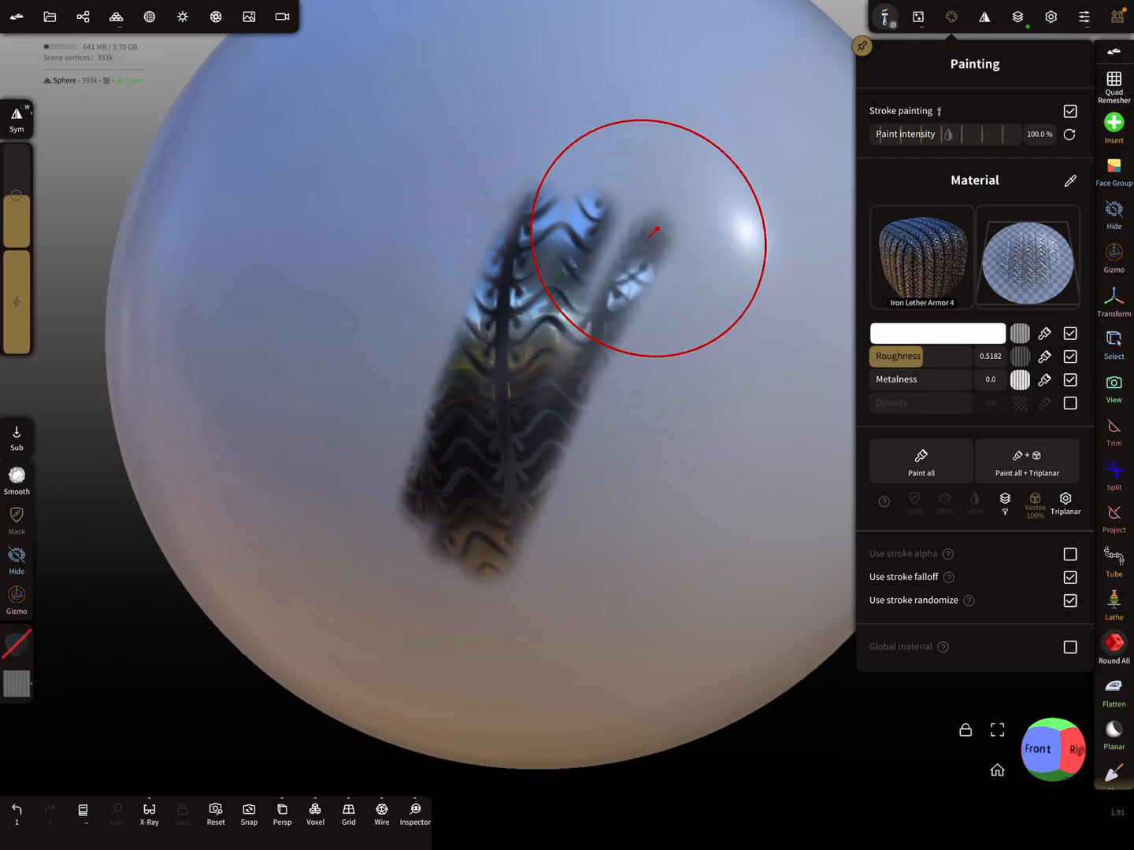
drag(653, 232, 457, 260)
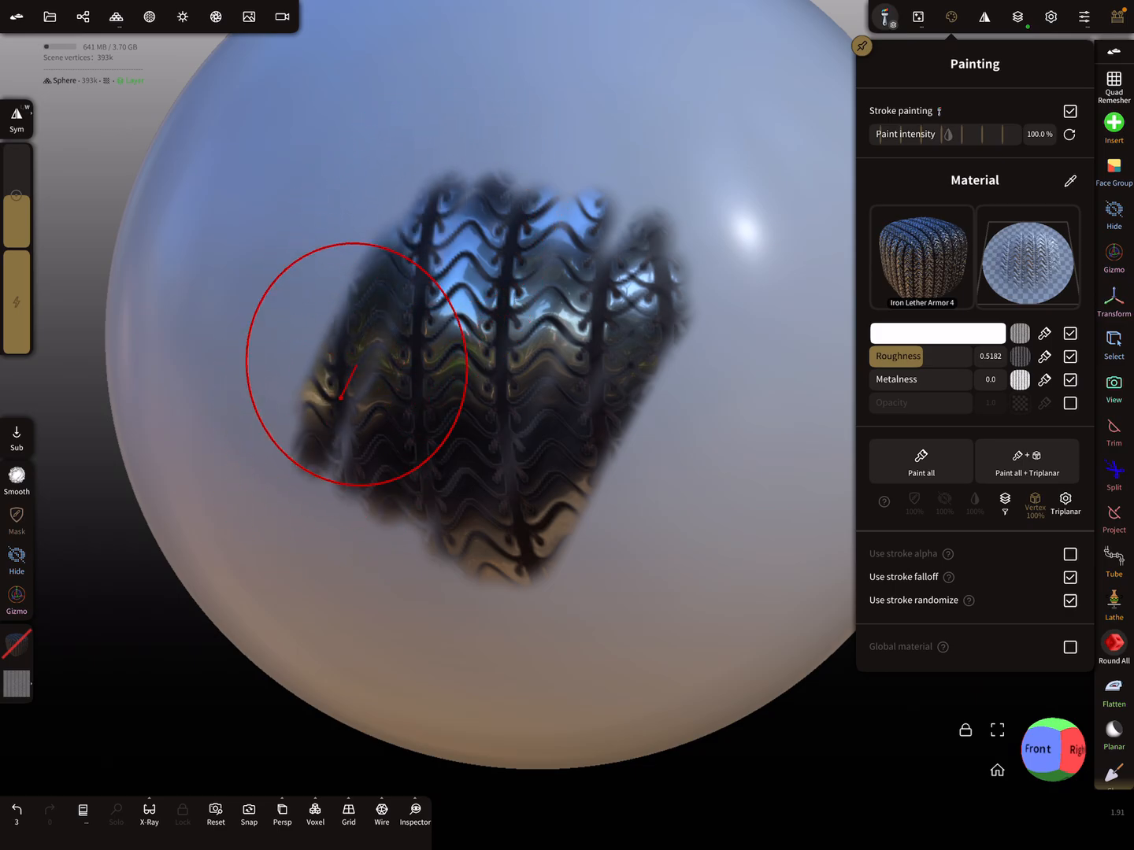
drag(342, 397, 673, 326)
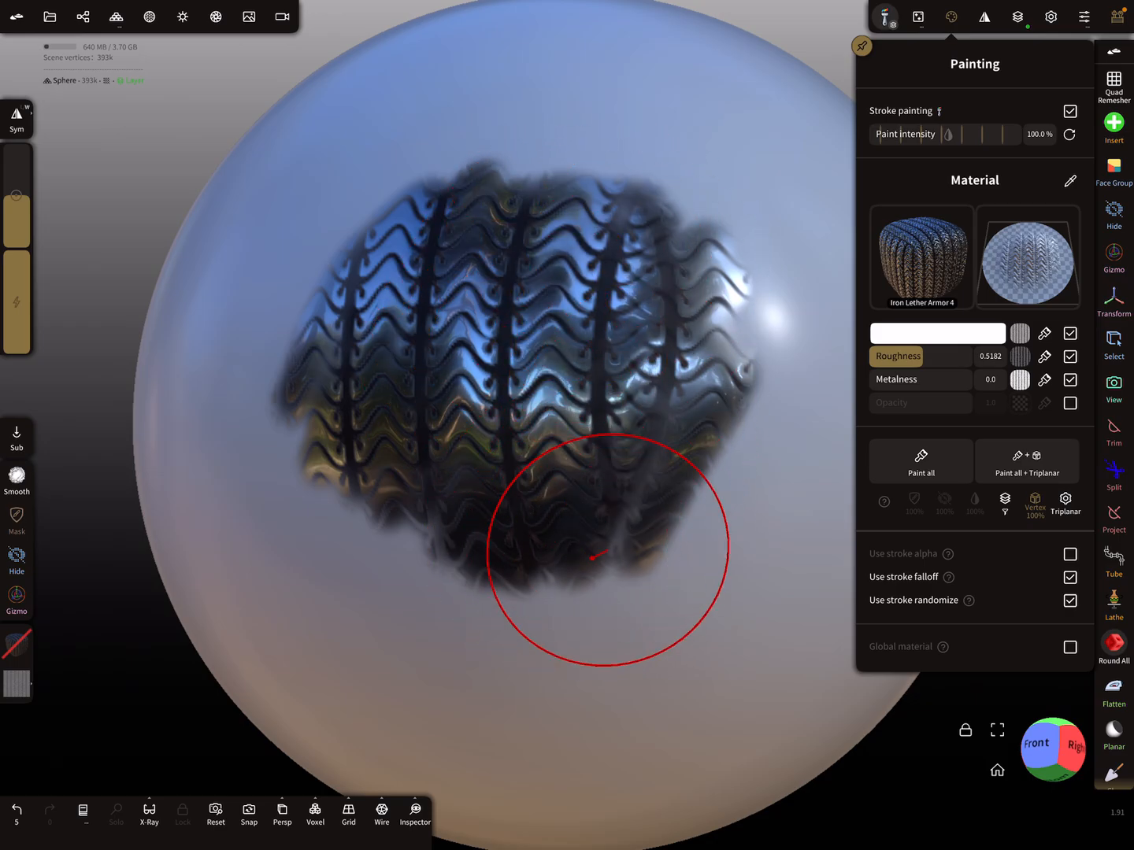
drag(598, 555, 691, 229)
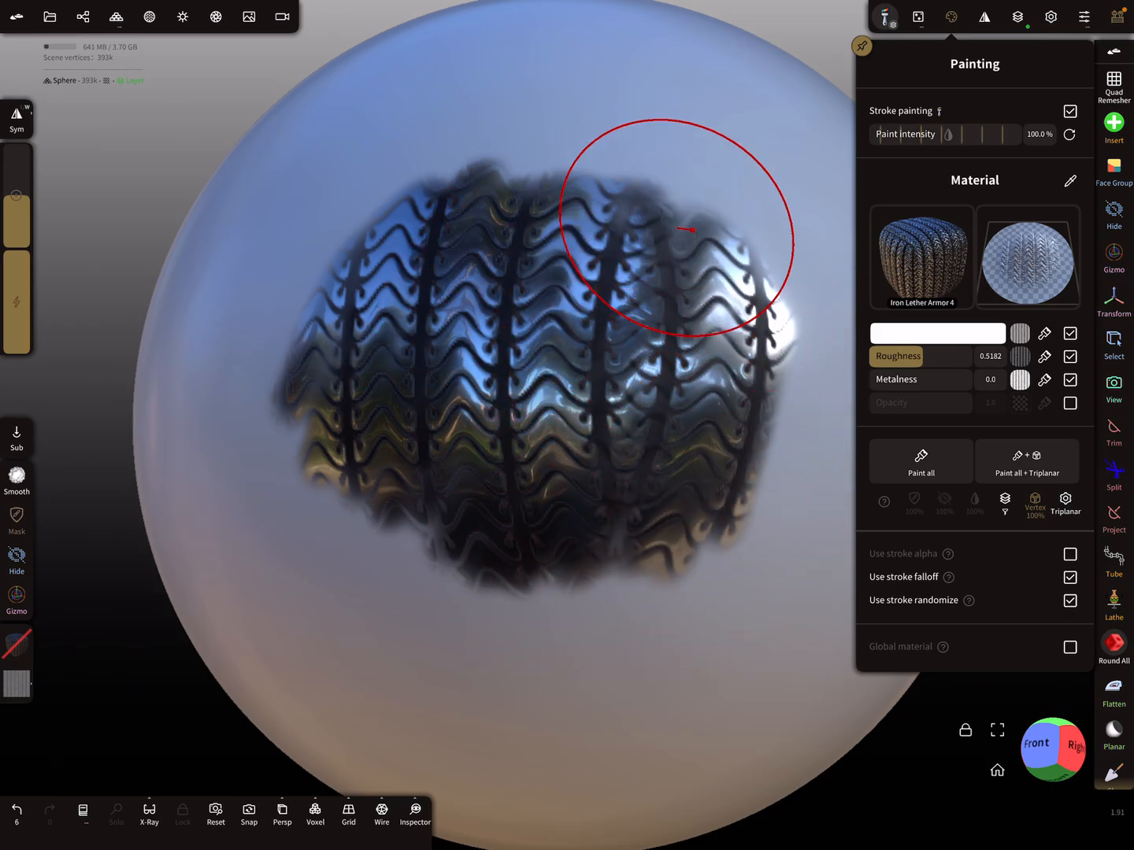
drag(691, 230, 619, 555)
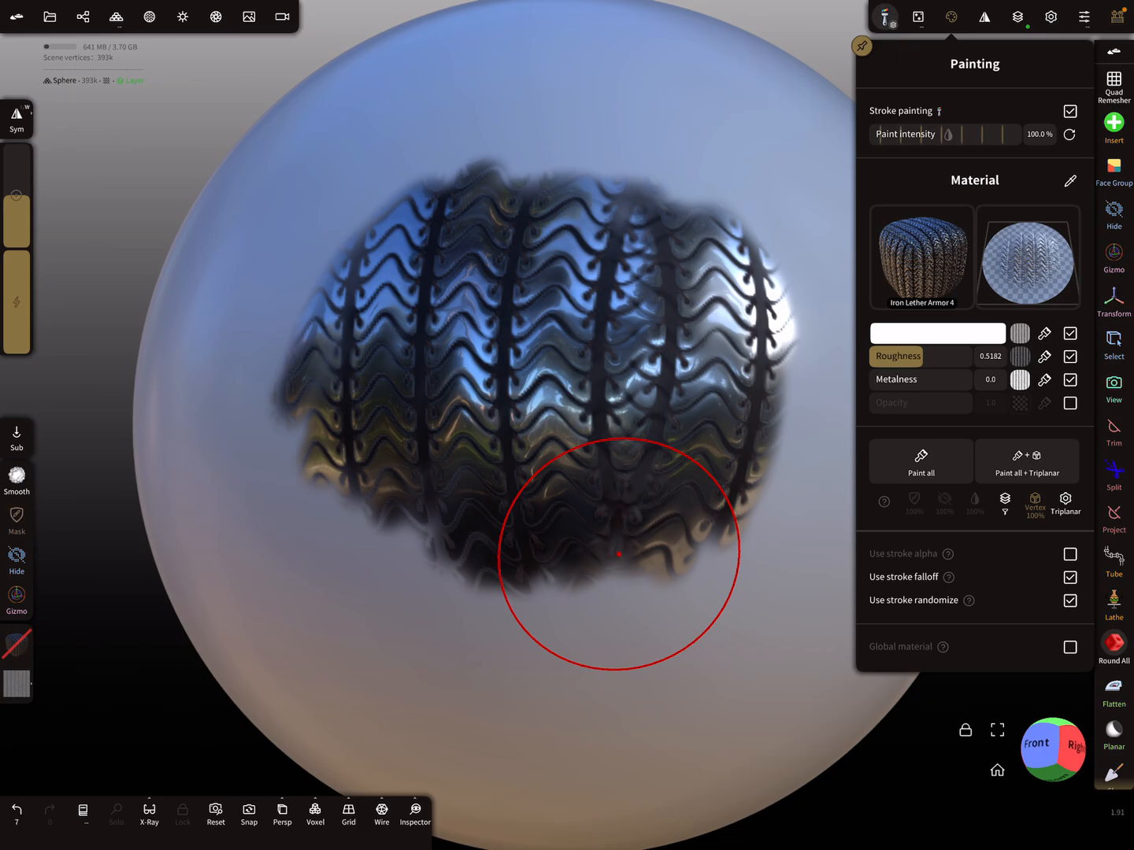